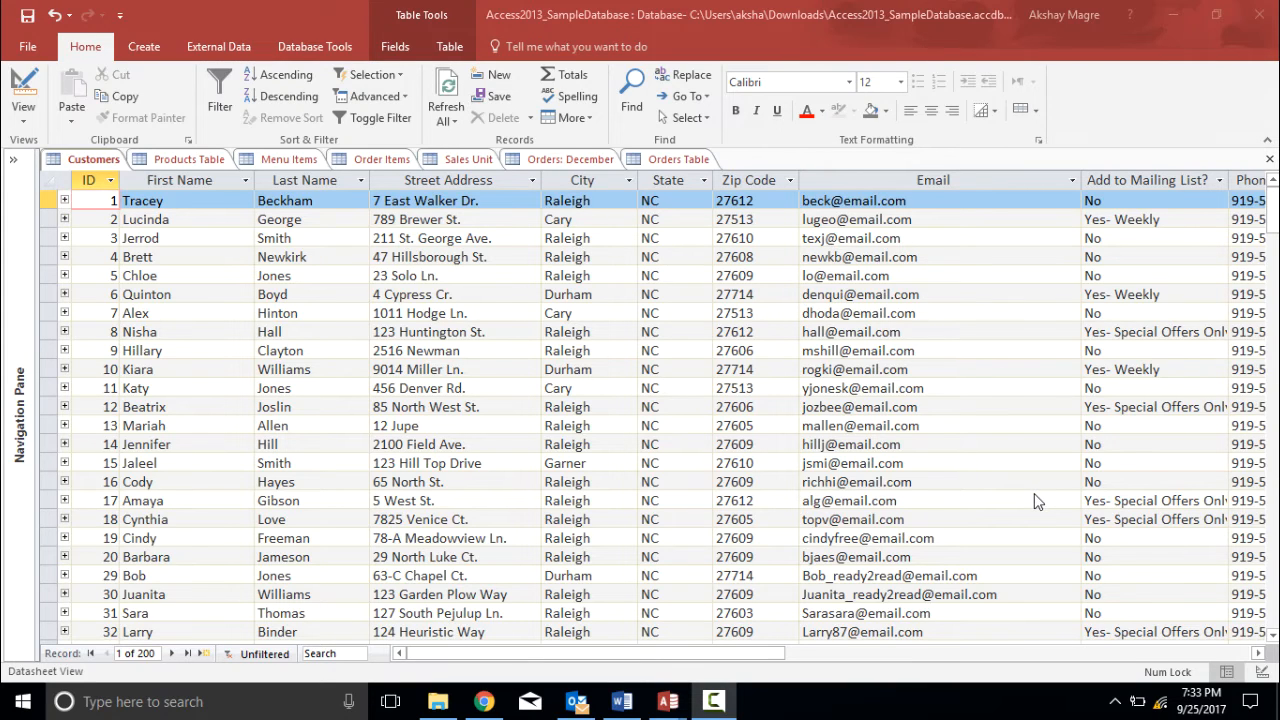
{"action": "mouse_move", "coordinate": [470, 410]}
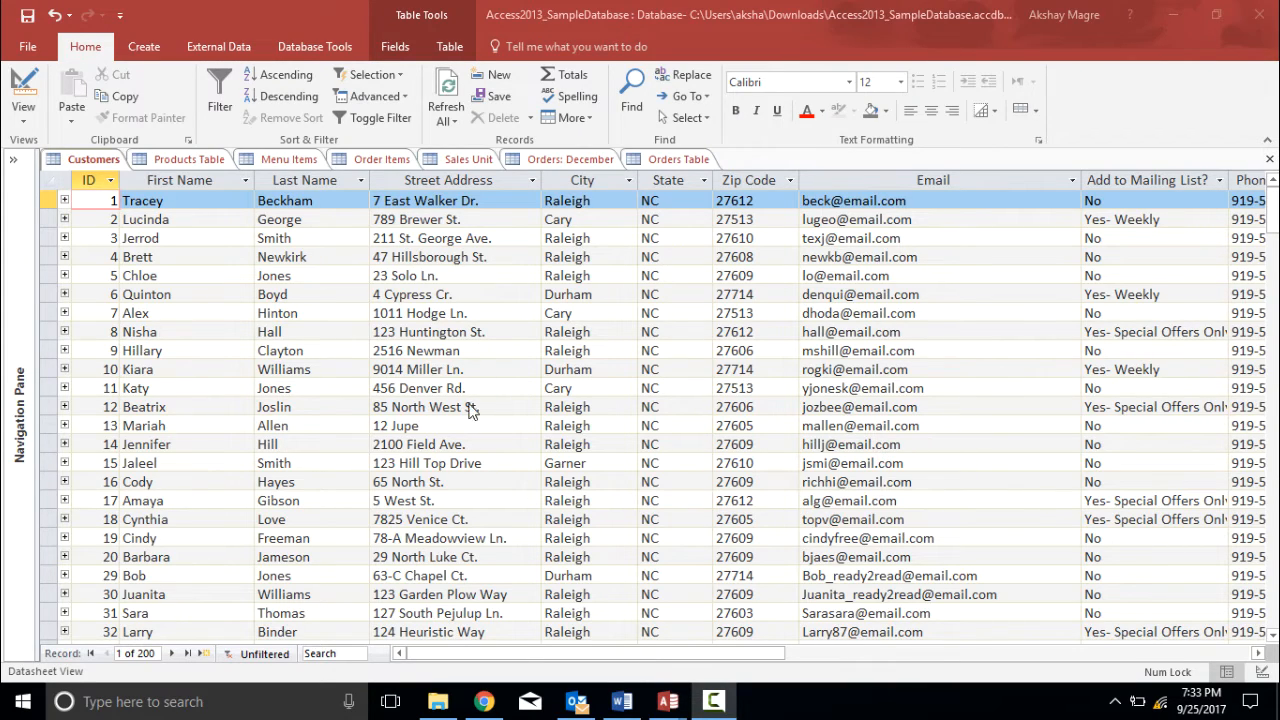
{"action": "mouse_move", "coordinate": [558, 350]}
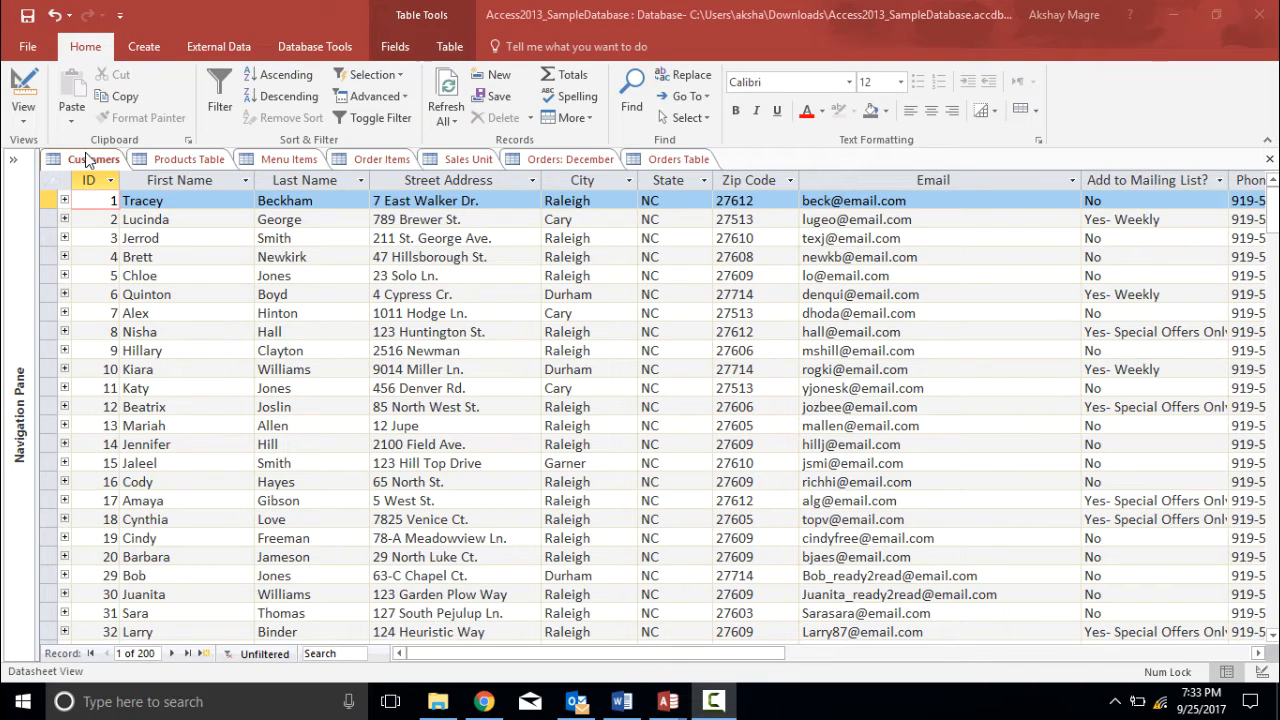
{"action": "mouse_move", "coordinate": [197, 217]}
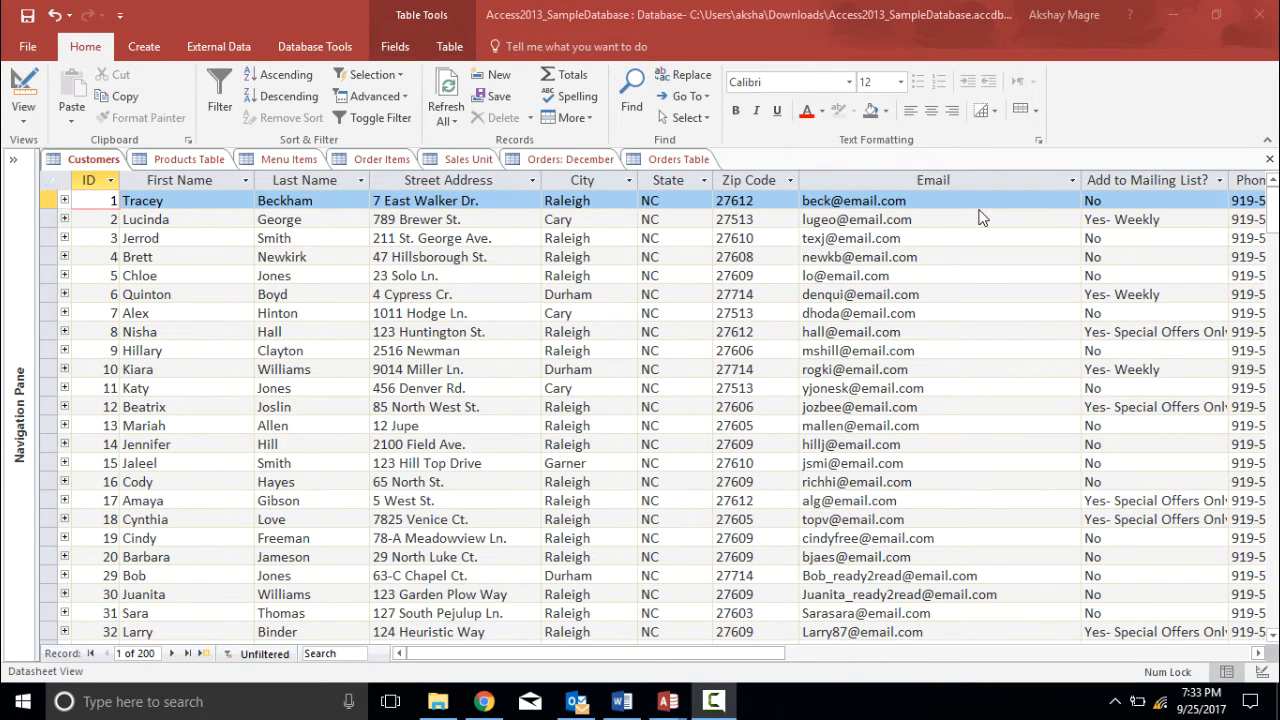
{"action": "mouse_move", "coordinate": [277, 294]}
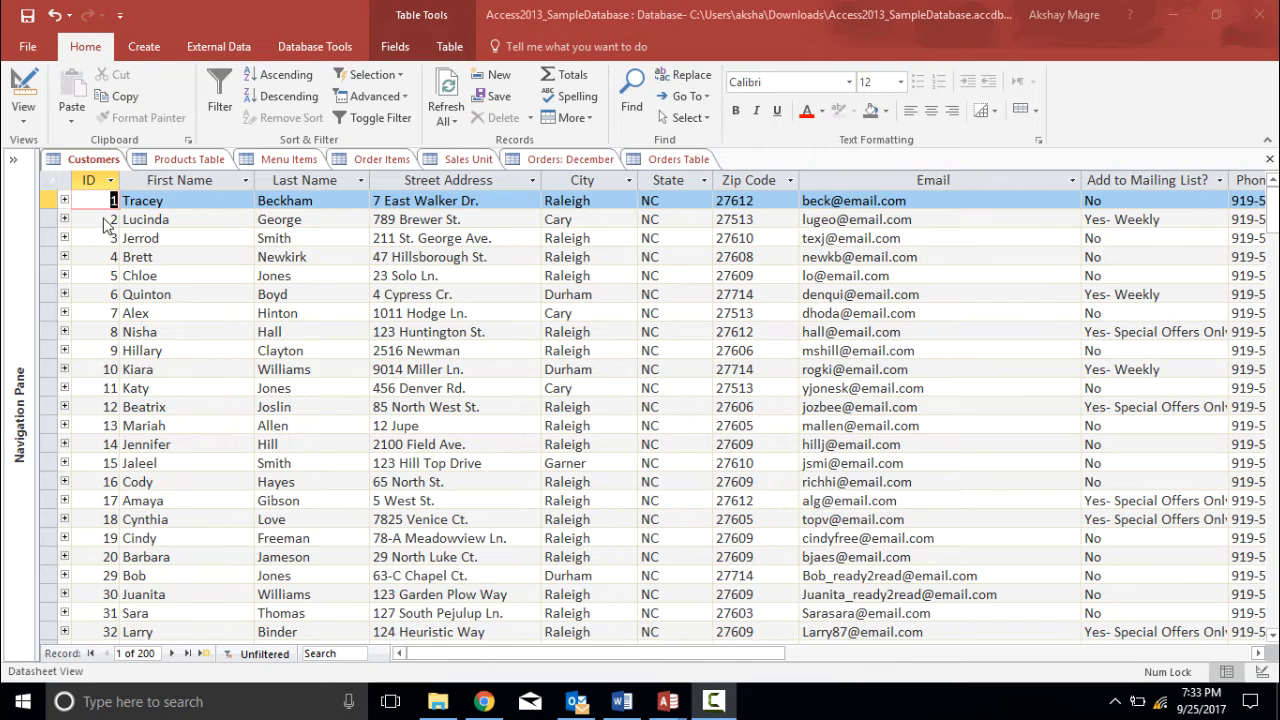
Step: Sort Customers by Last Name ascending so Achi, Ackerman and Akiwana appear first
{"action": "left_click", "coordinate": [140, 238]}
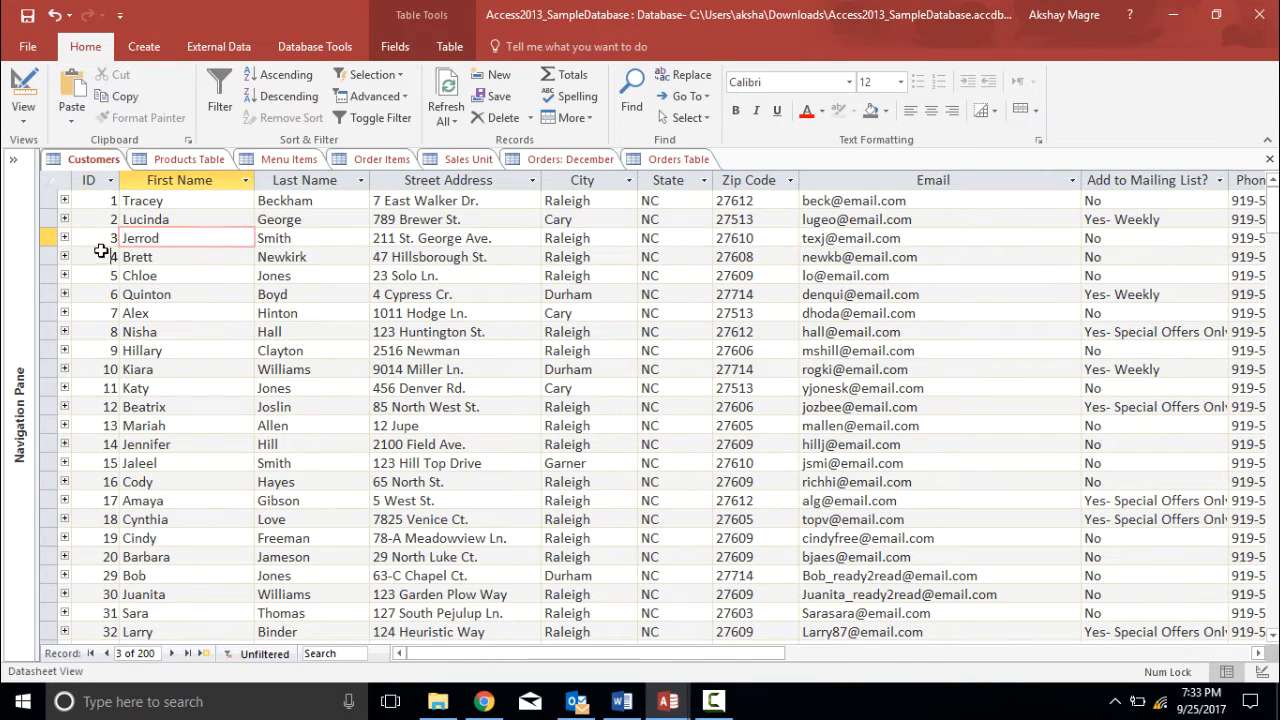
{"action": "left_click", "coordinate": [146, 294]}
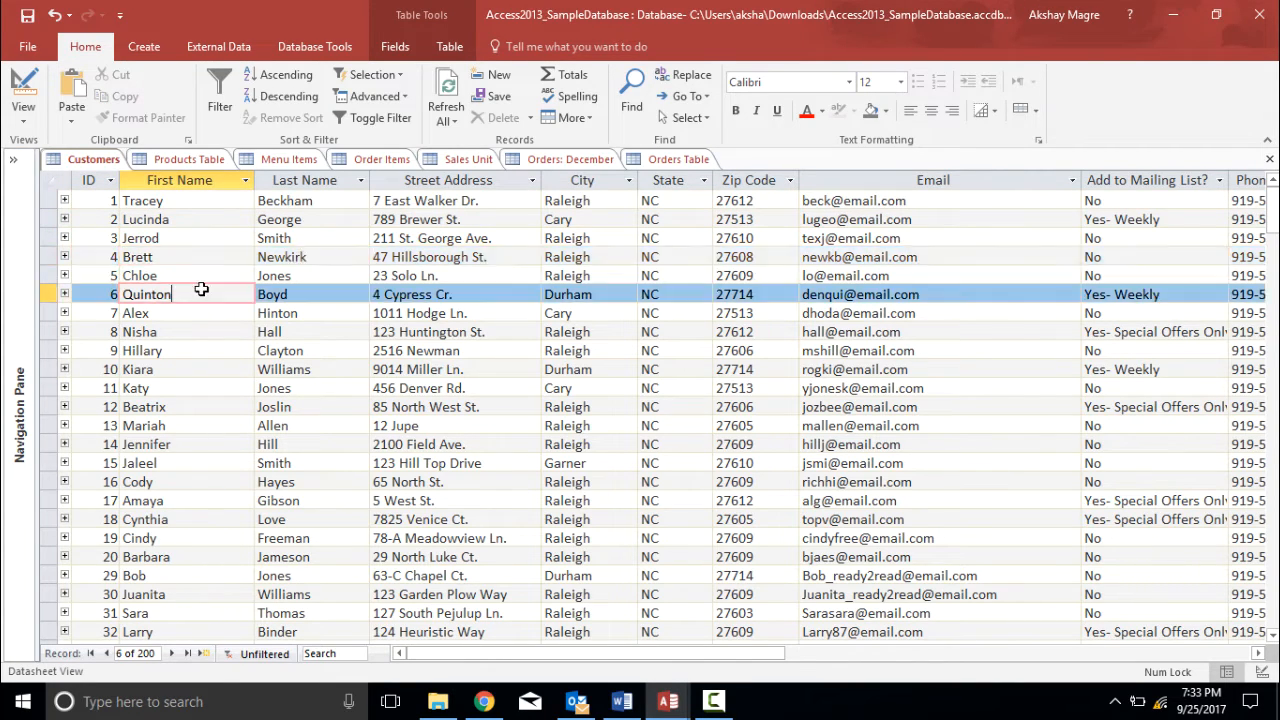
{"action": "mouse_move", "coordinate": [209, 281]}
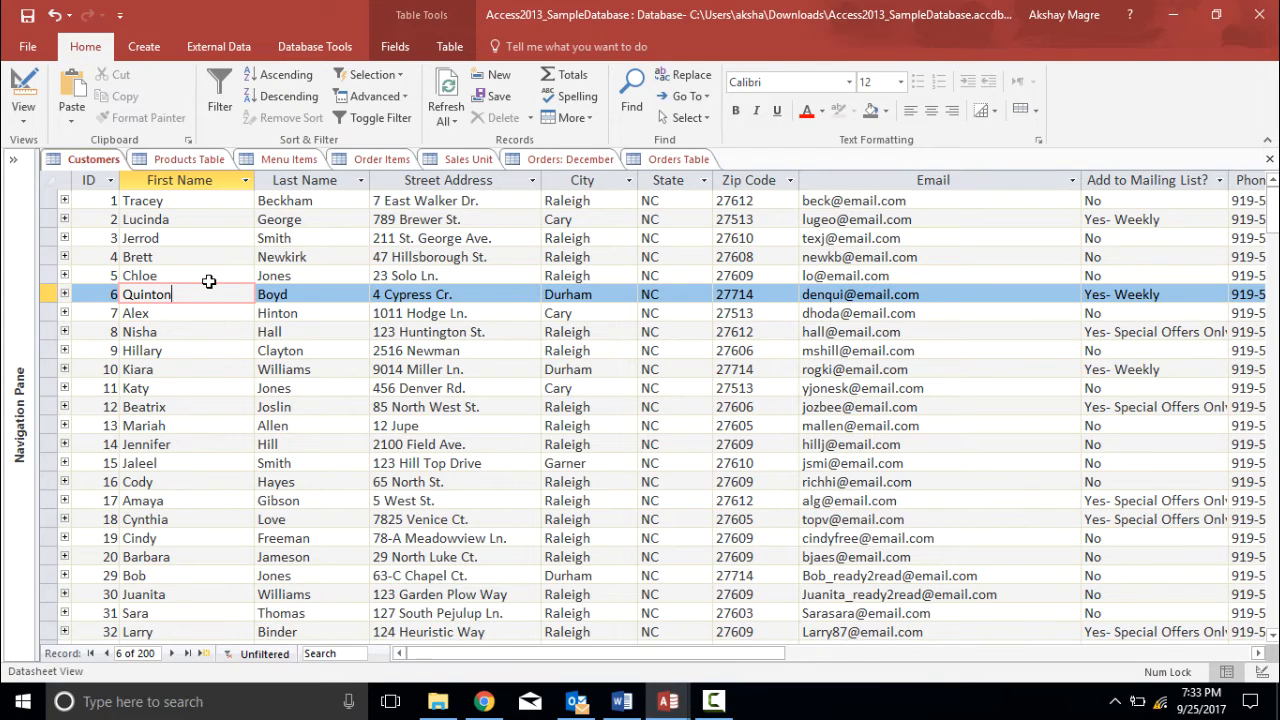
{"action": "mouse_move", "coordinate": [253, 255]}
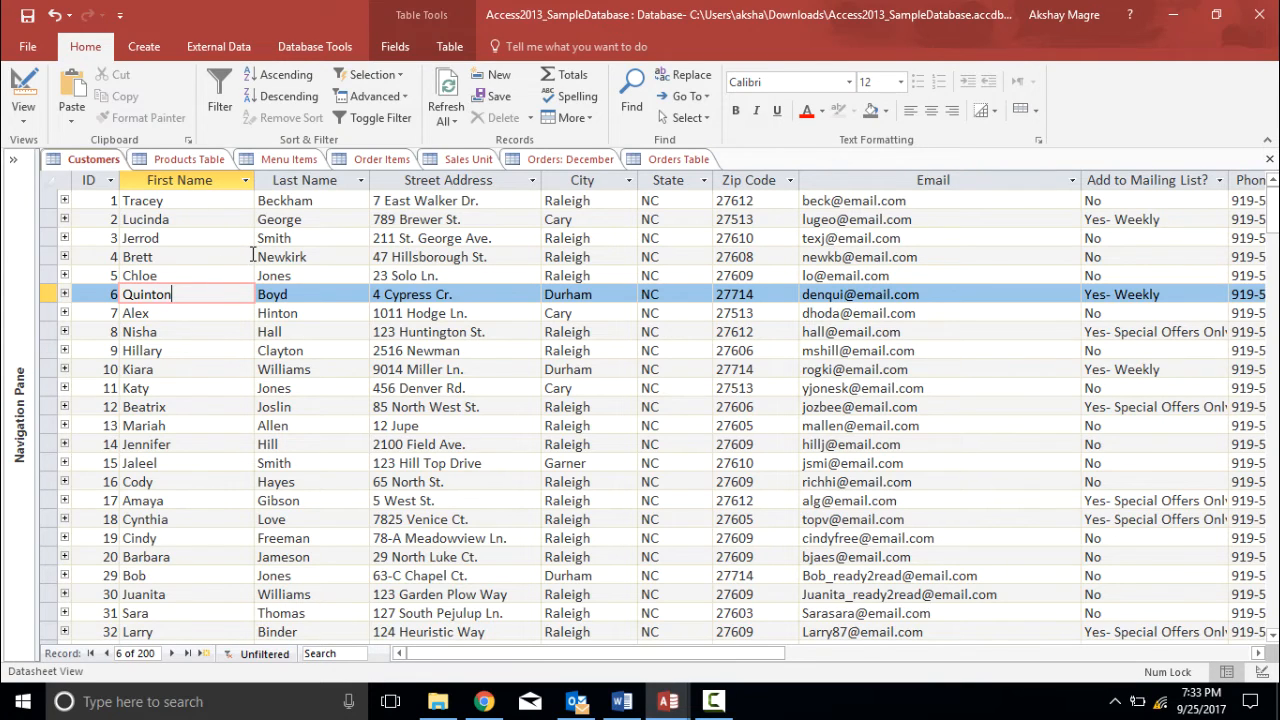
{"action": "mouse_move", "coordinate": [262, 245]}
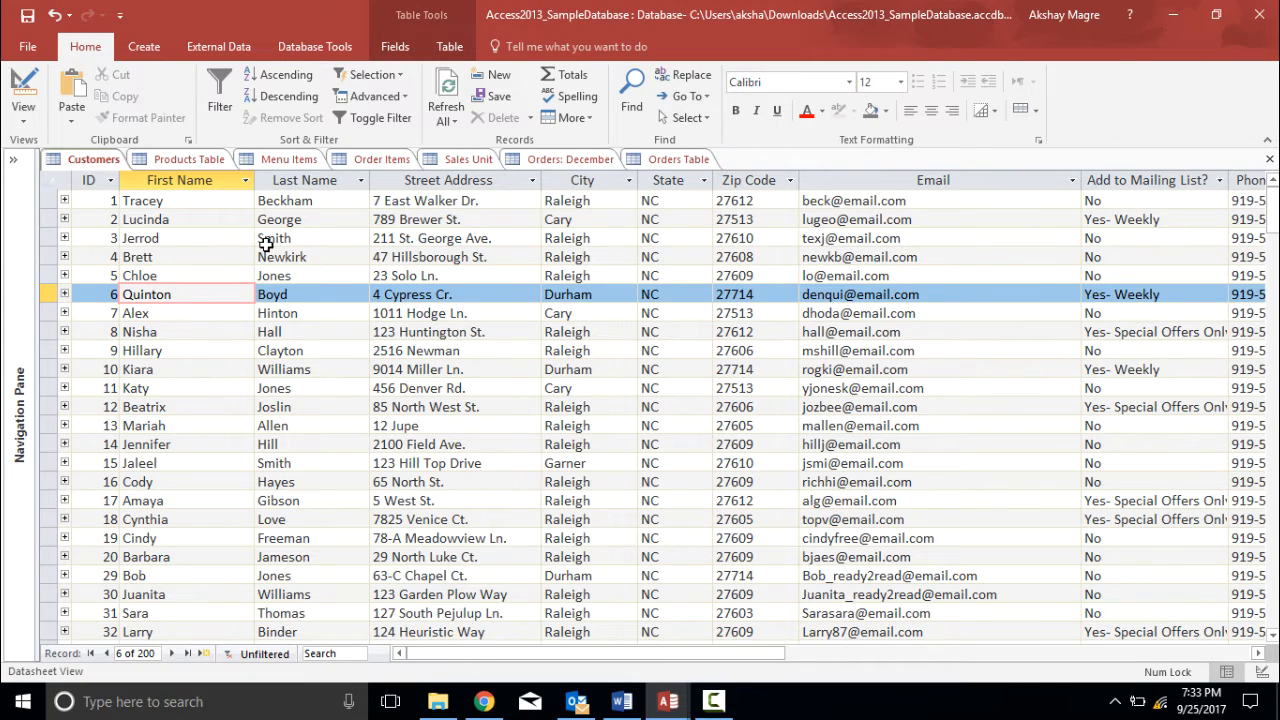
{"action": "left_click", "coordinate": [305, 180]}
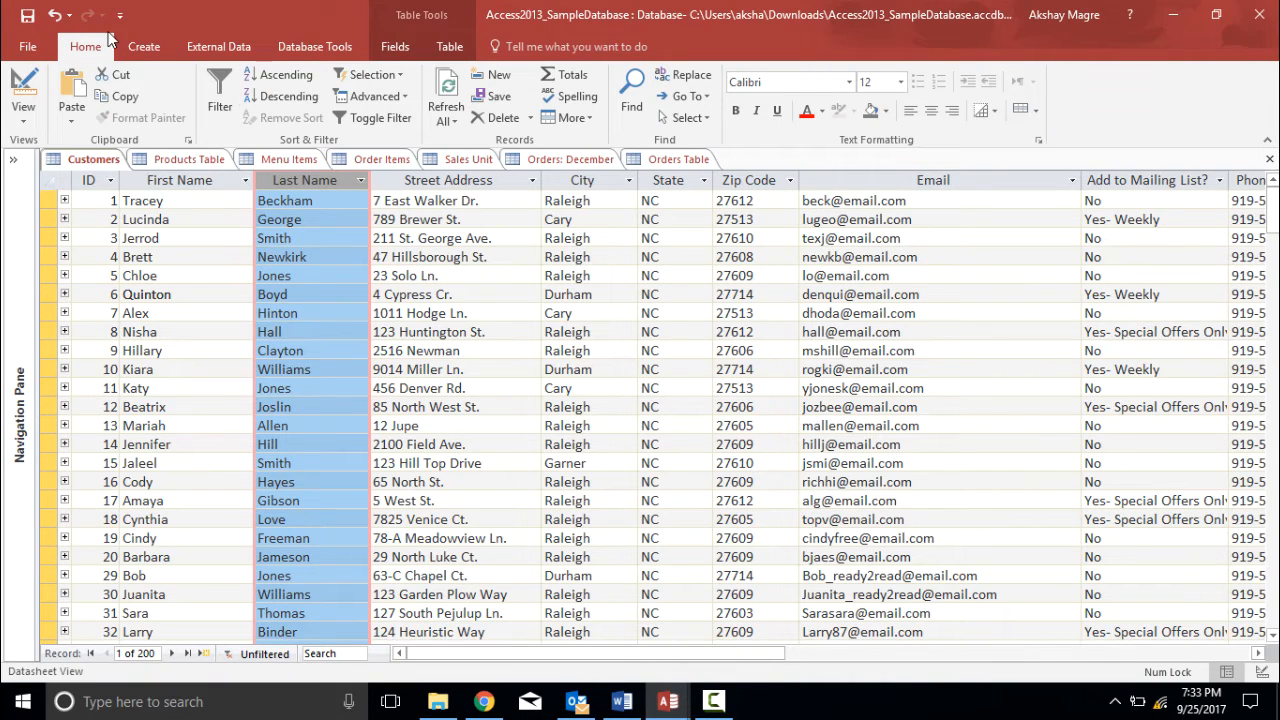
{"action": "mouse_move", "coordinate": [310, 150]}
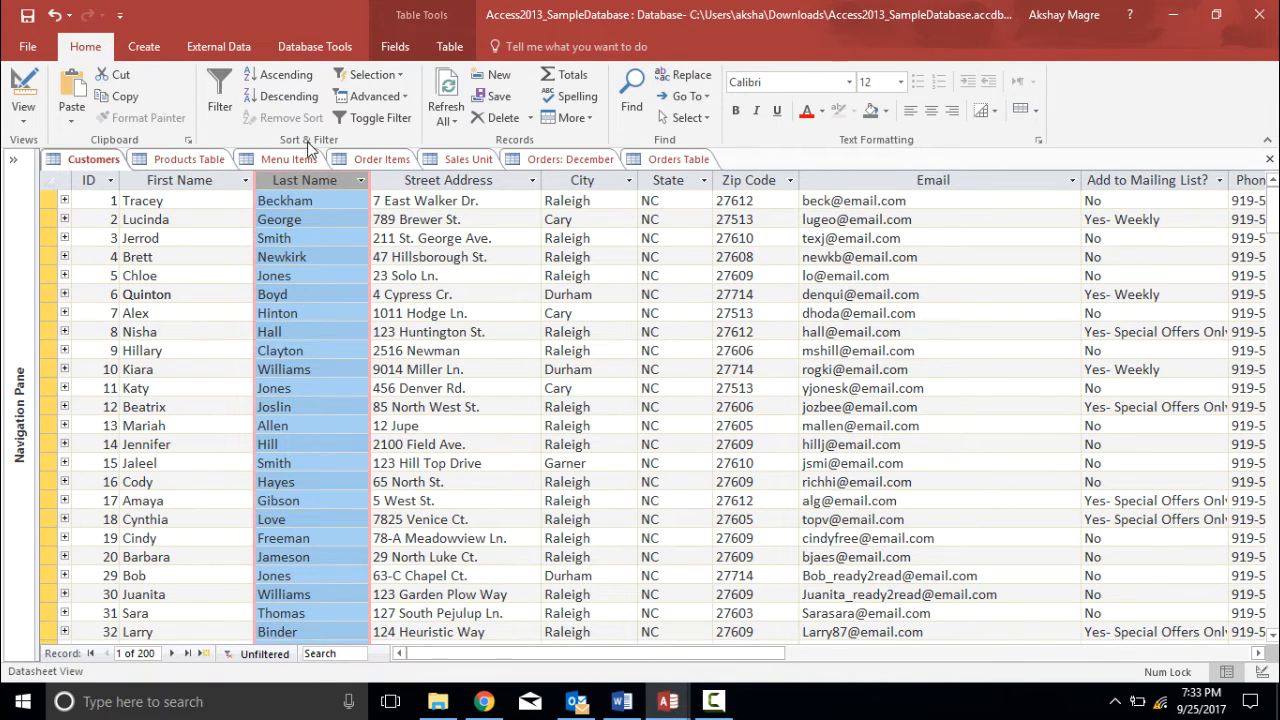
{"action": "mouse_move", "coordinate": [287, 74]}
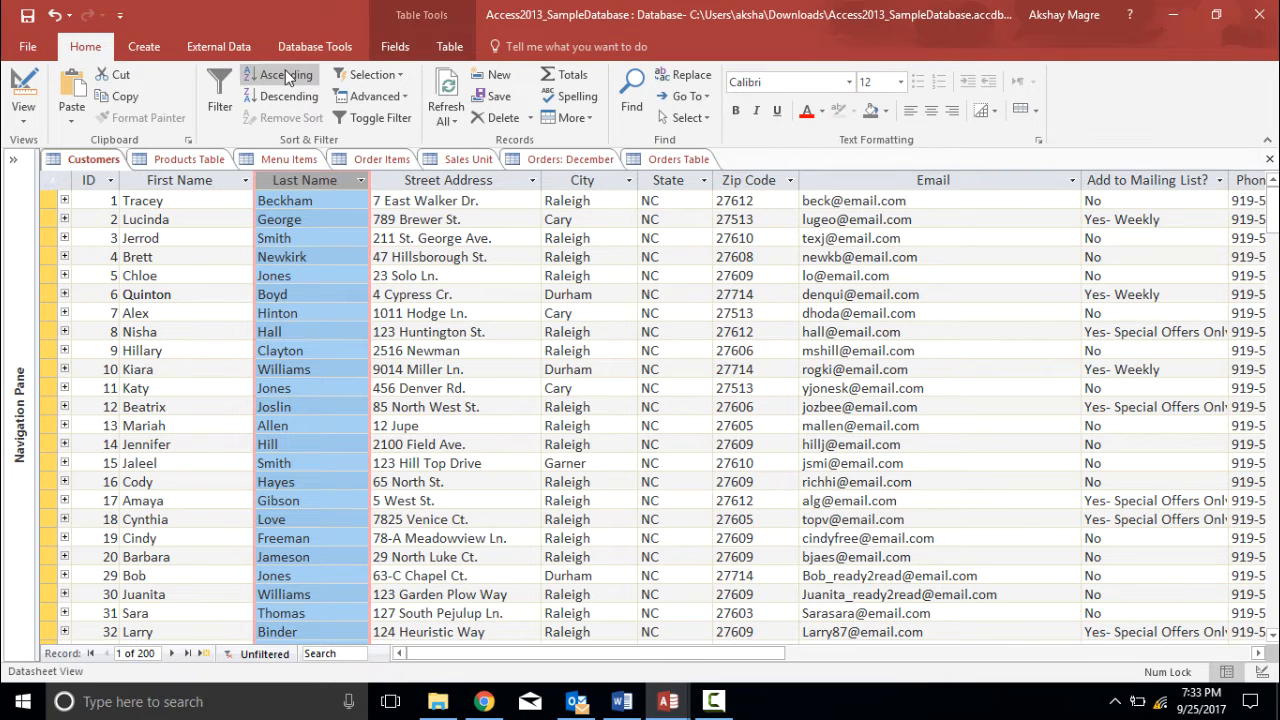
{"action": "left_click", "coordinate": [287, 74]}
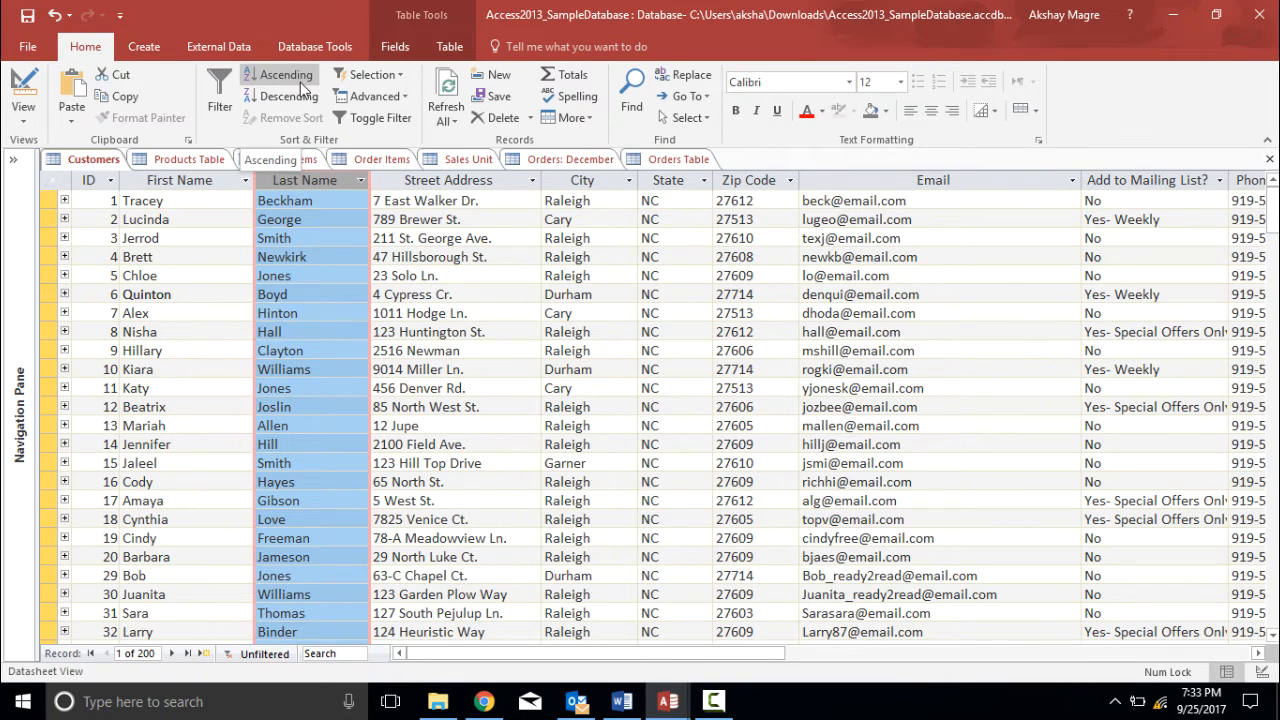
{"action": "left_click", "coordinate": [284, 74]}
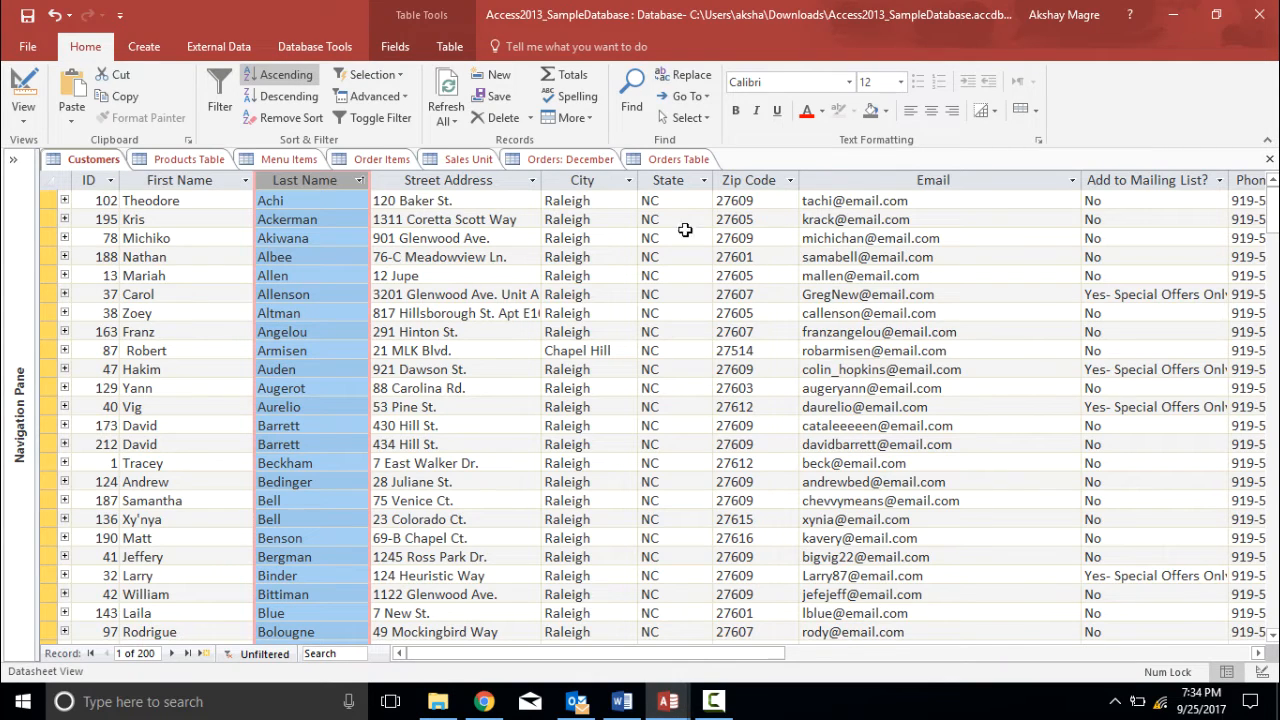
{"action": "mouse_move", "coordinate": [555, 441]}
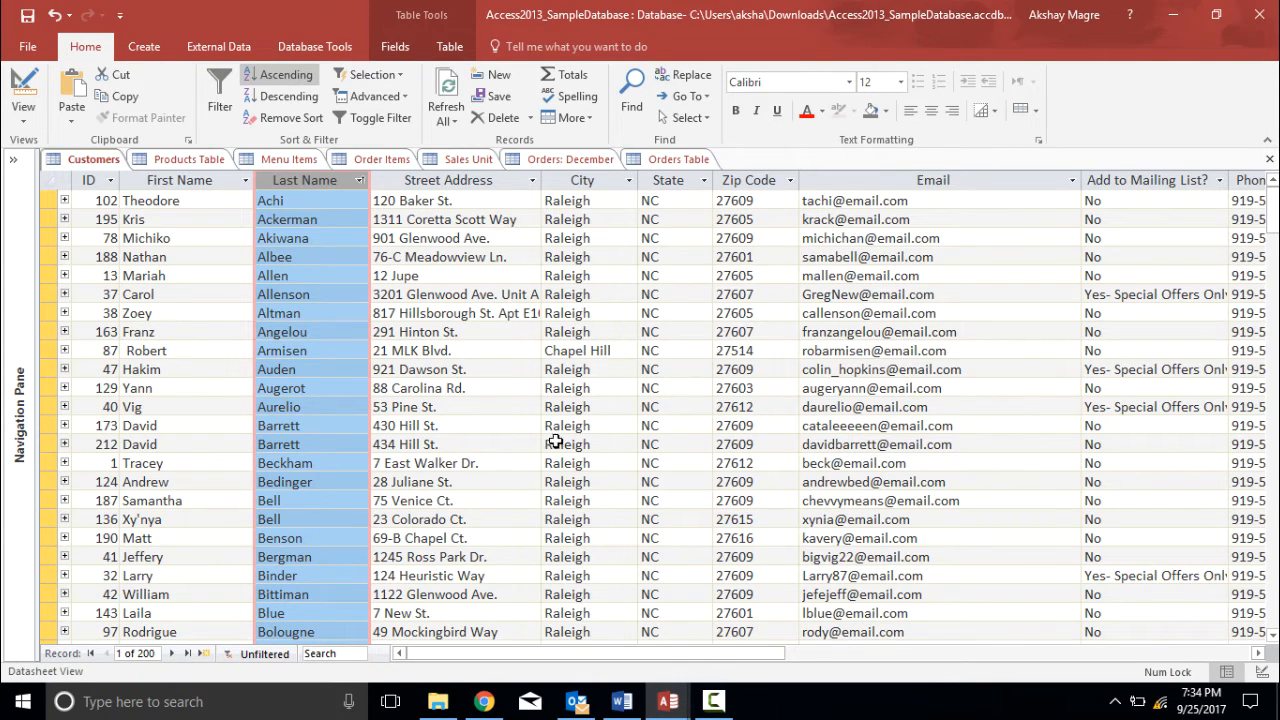
{"action": "mouse_move", "coordinate": [280, 152]}
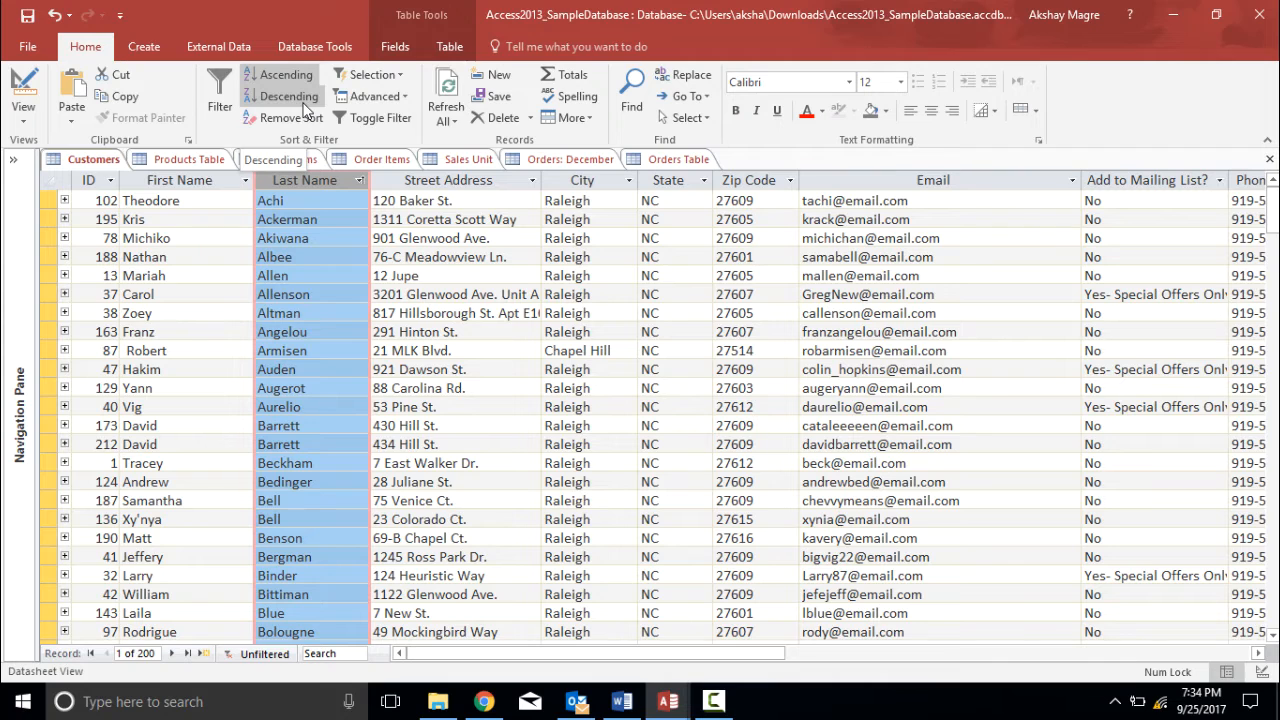
Step: Sort Customers by Last Name descending, starting with Zheng, Zachman and Yuen
{"action": "left_click", "coordinate": [288, 96]}
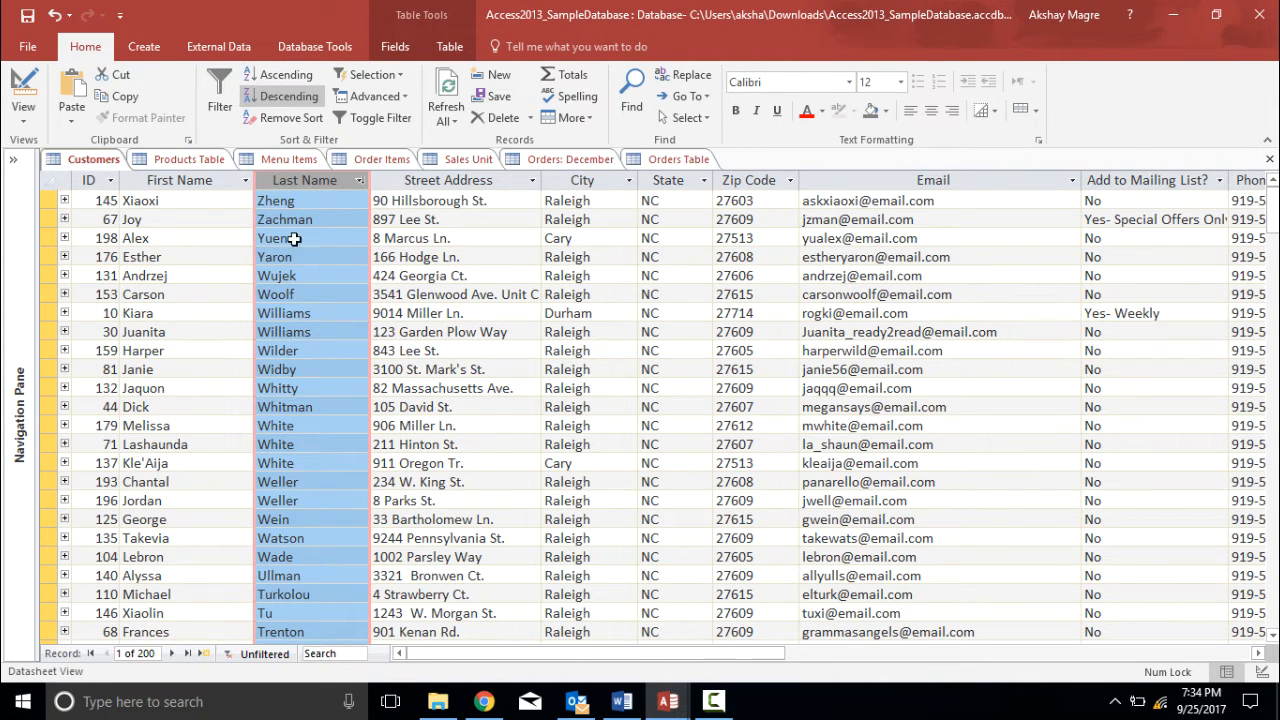
{"action": "mouse_move", "coordinate": [374, 505]}
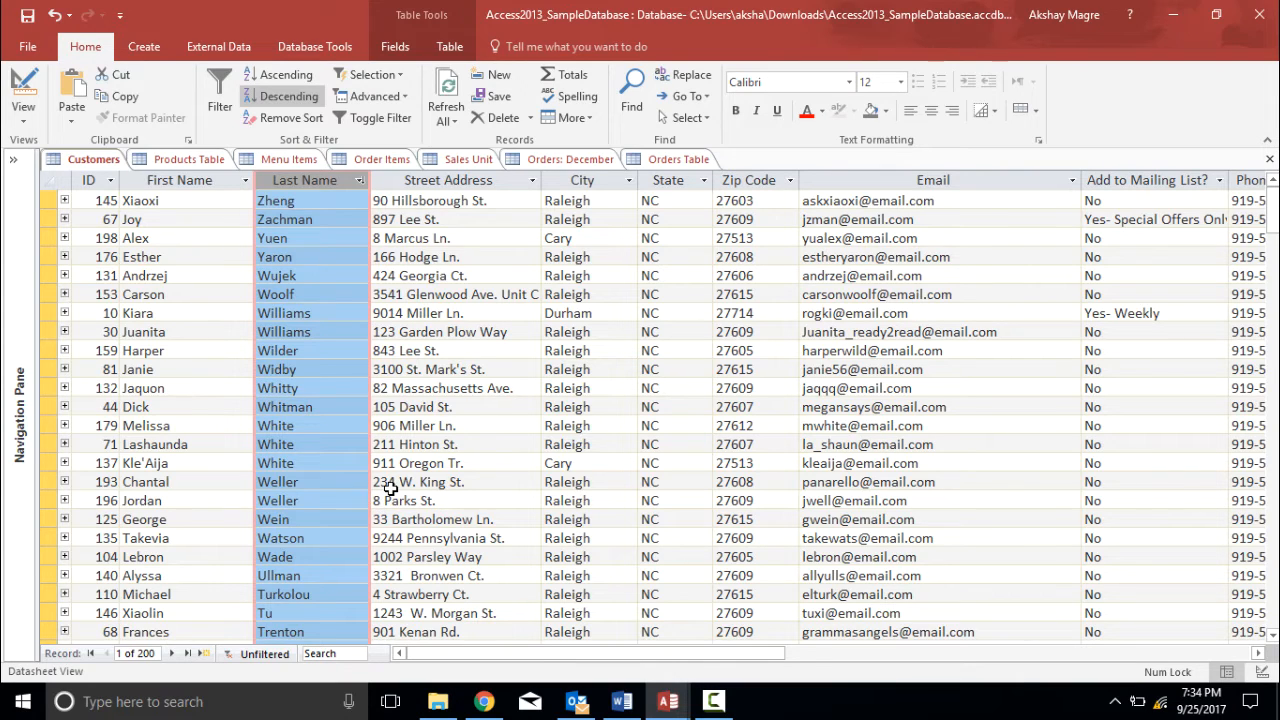
{"action": "mouse_move", "coordinate": [368, 387]}
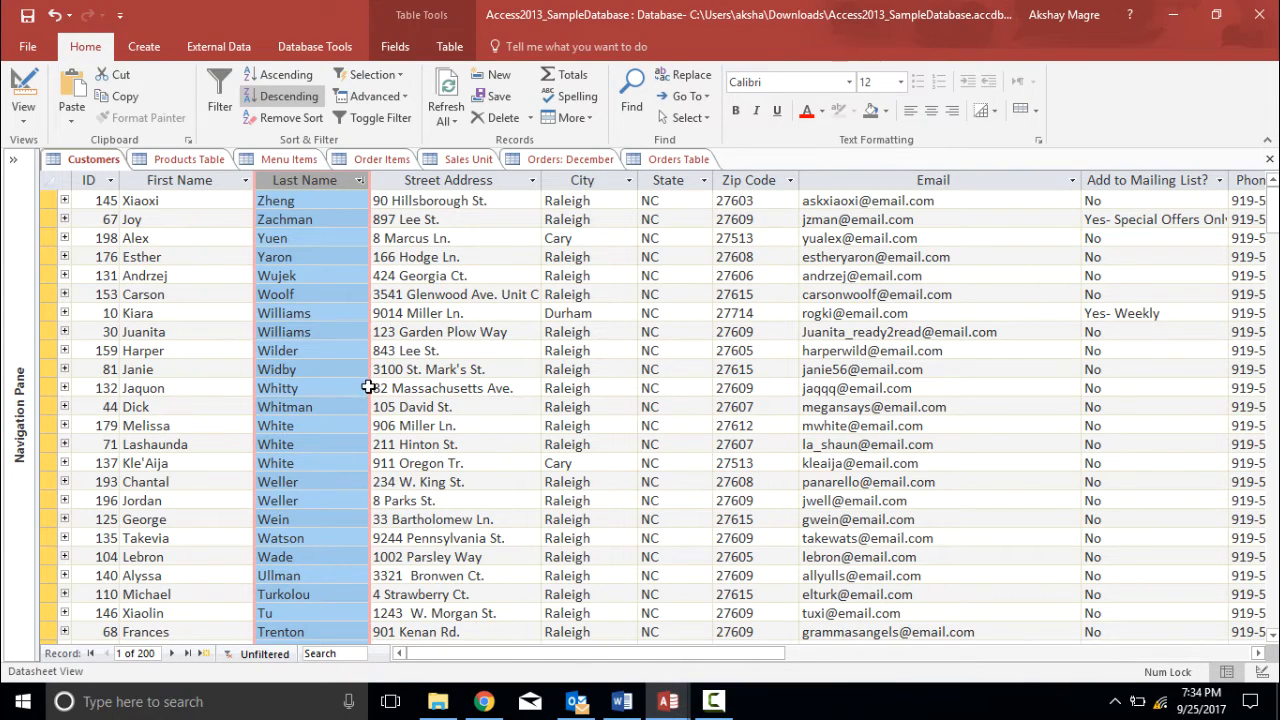
{"action": "mouse_move", "coordinate": [531, 228]}
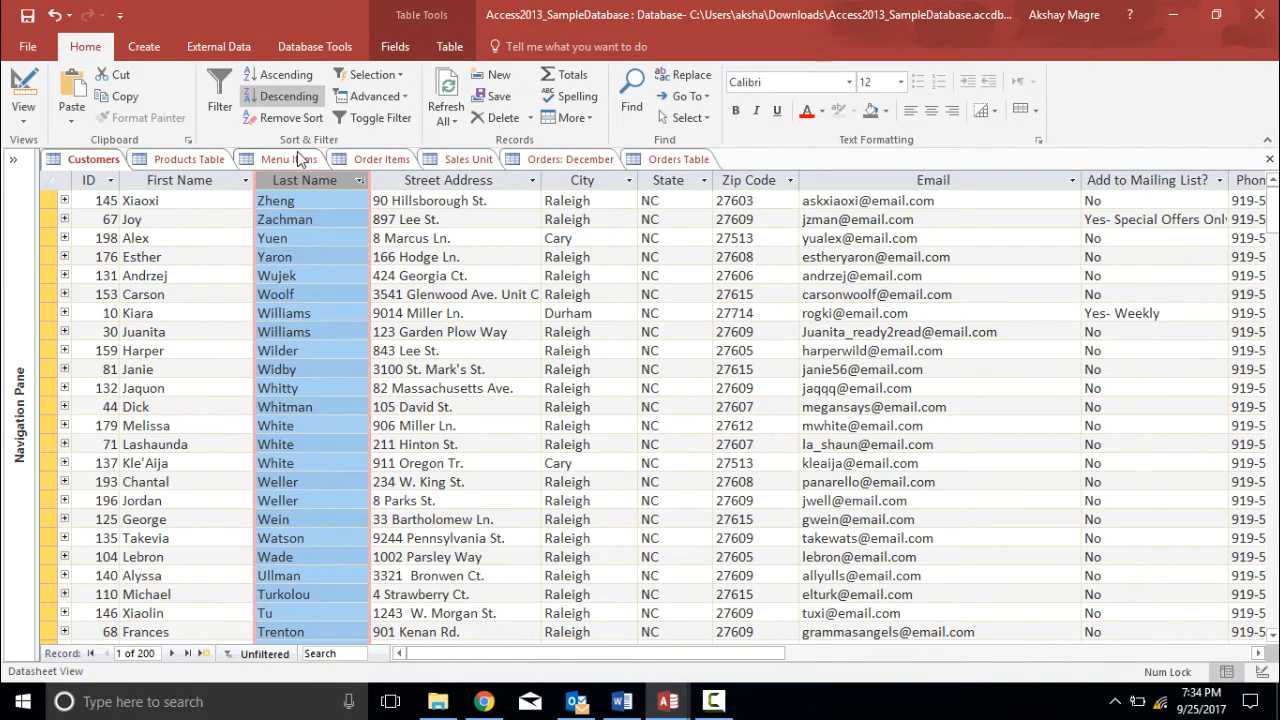
Step: Remove the sort, then select the Nisha, Tracey and Jaleel's Garner city cells
{"action": "left_click", "coordinate": [290, 117]}
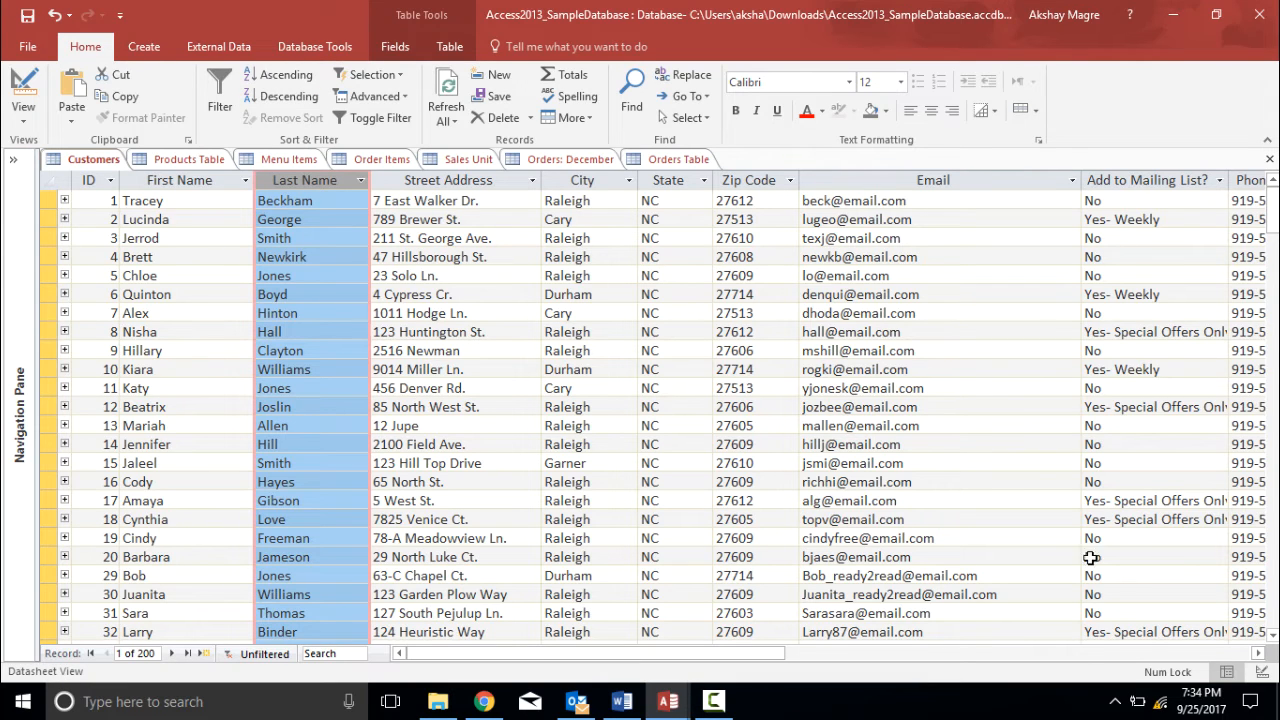
{"action": "left_click", "coordinate": [140, 331]}
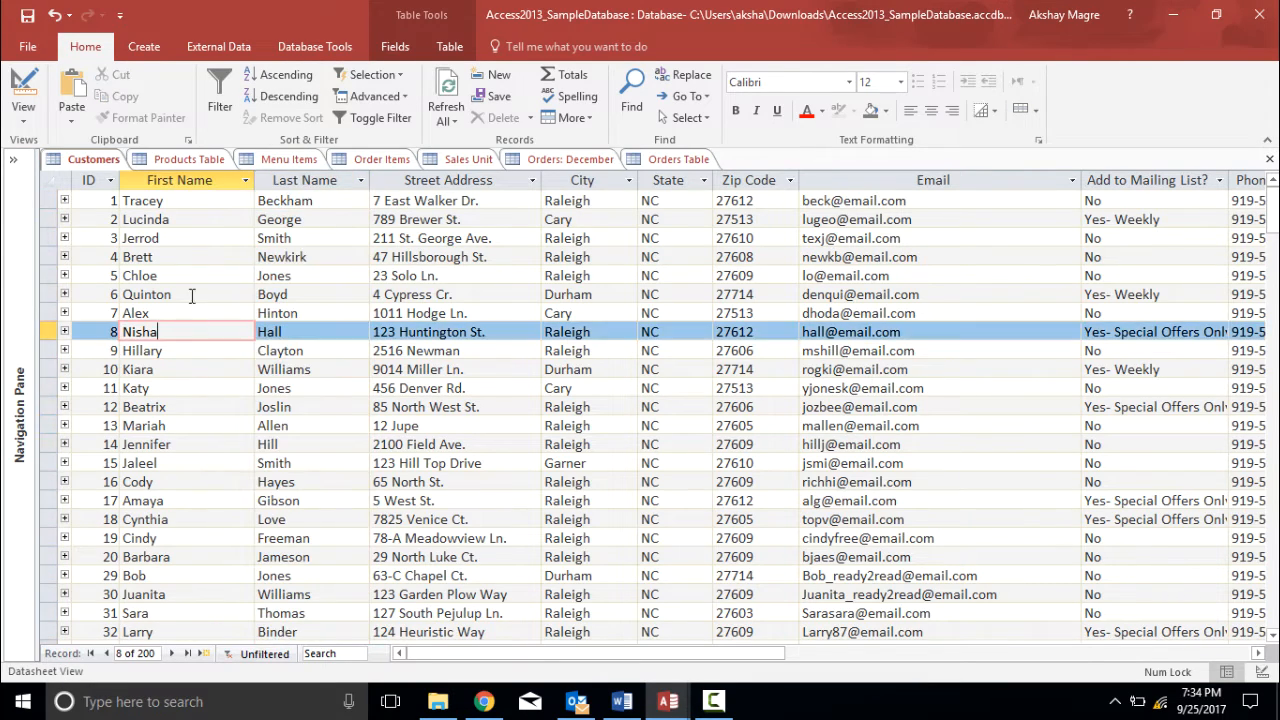
{"action": "left_click", "coordinate": [142, 200]}
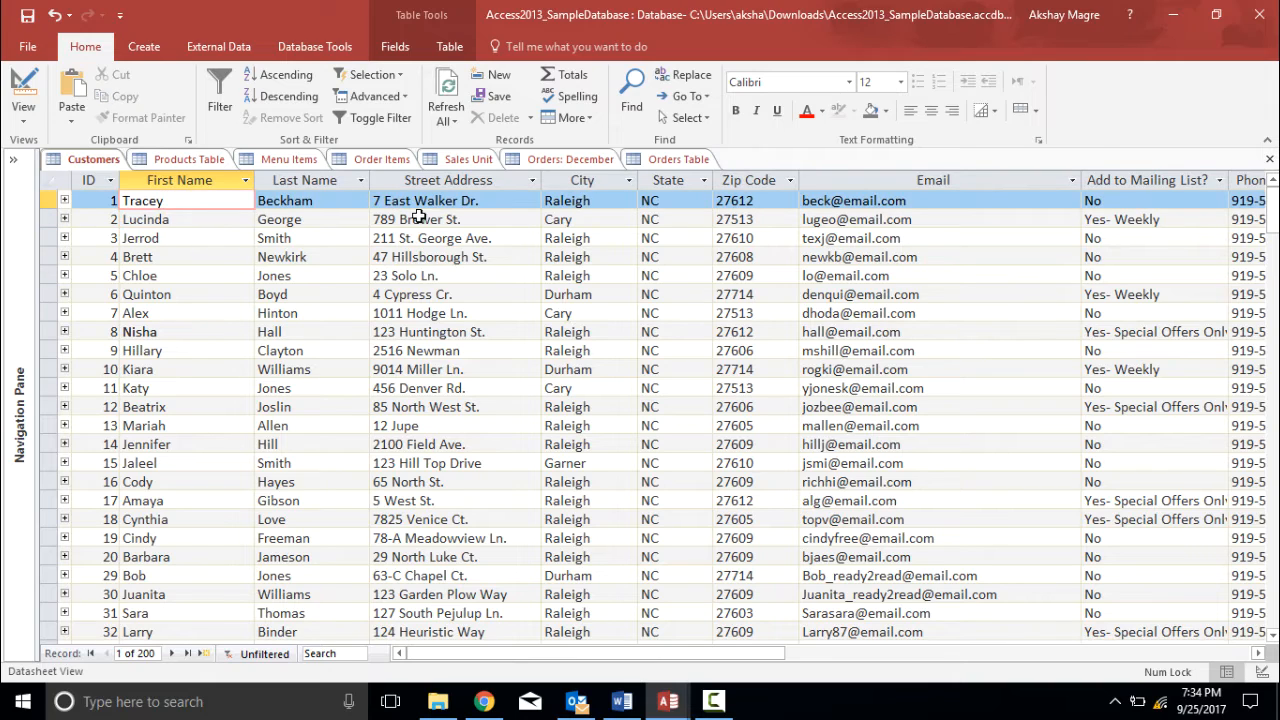
{"action": "mouse_move", "coordinate": [482, 243]}
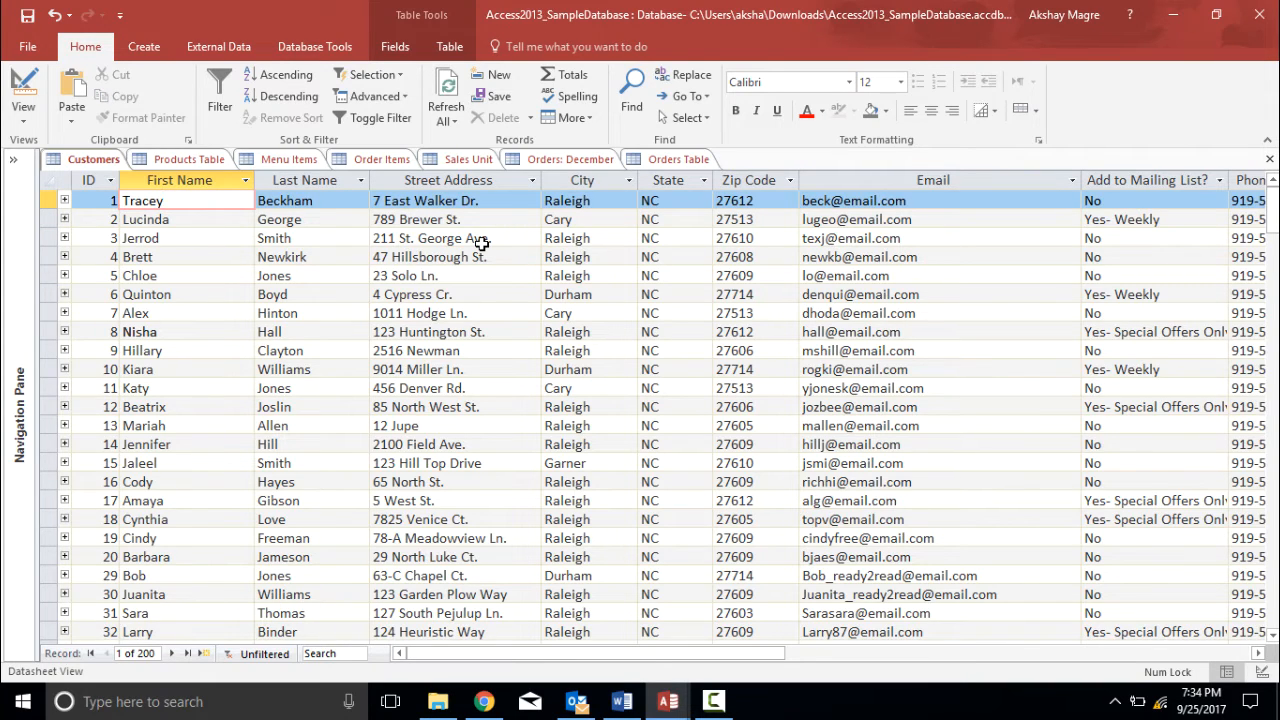
{"action": "left_click", "coordinate": [180, 200]}
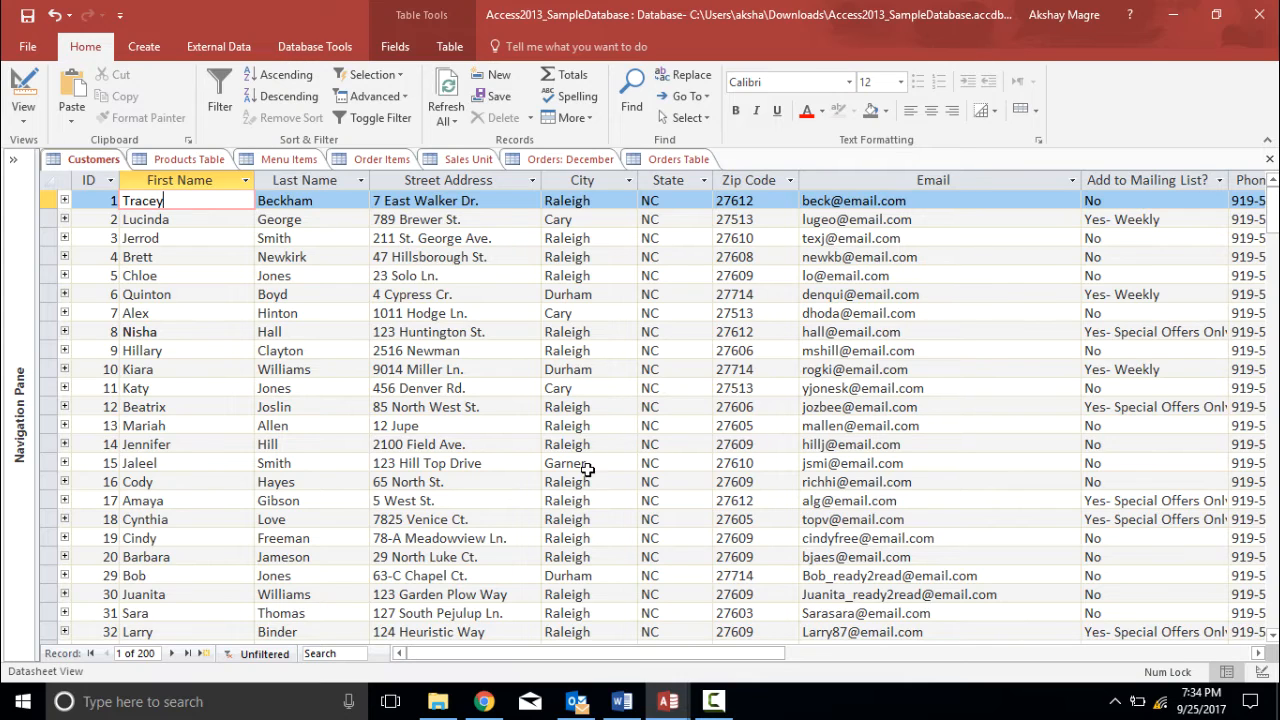
{"action": "left_click", "coordinate": [589, 462]}
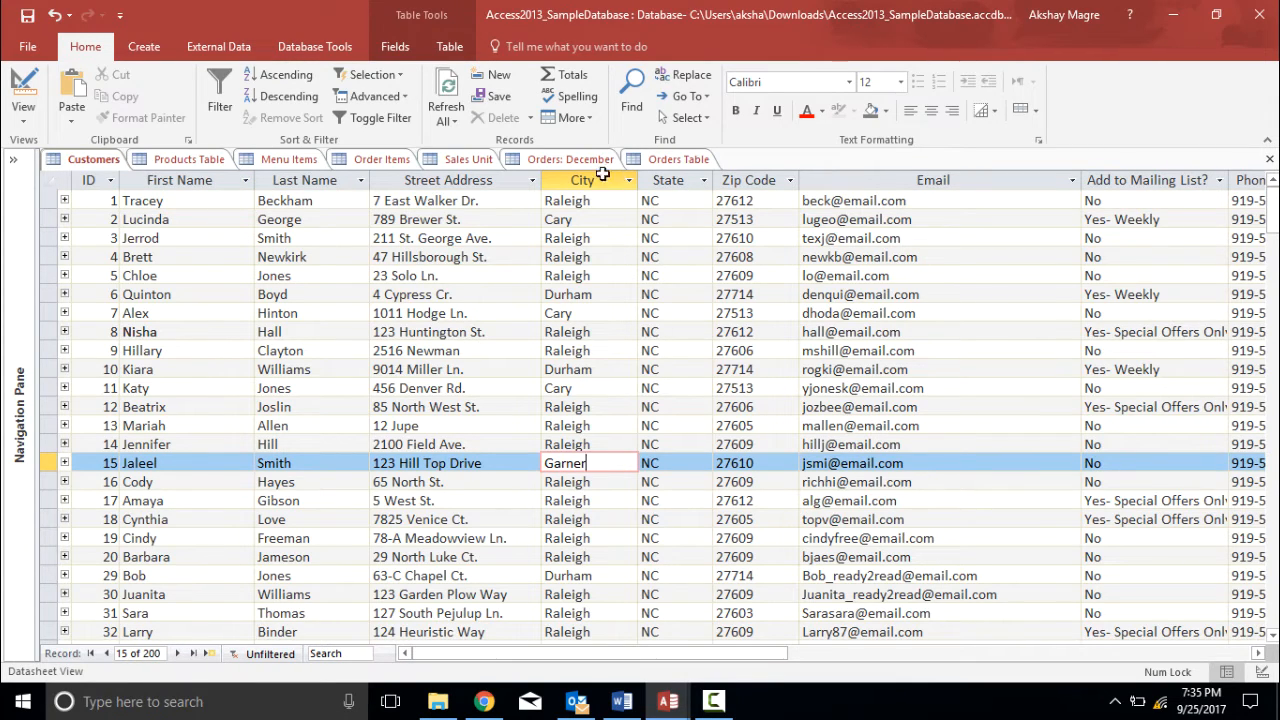
Step: Open the City column filter list and untick every city option
{"action": "left_click", "coordinate": [581, 180]}
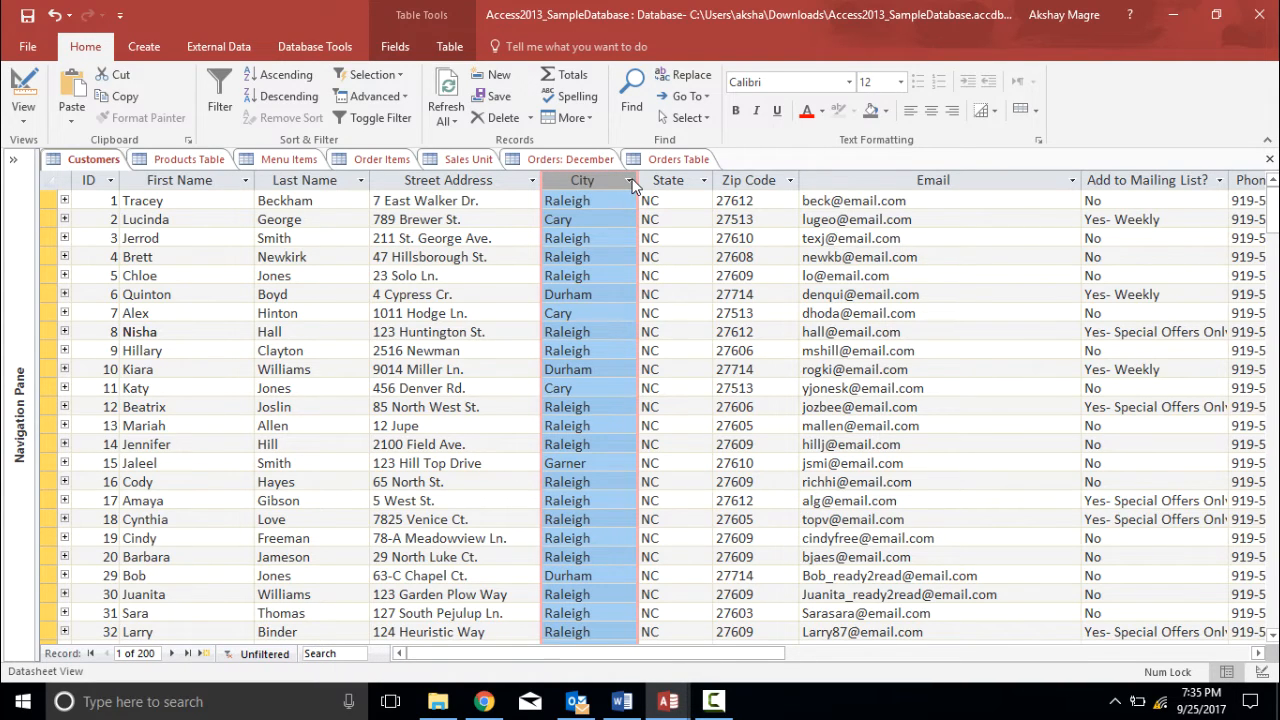
{"action": "left_click", "coordinate": [632, 180]}
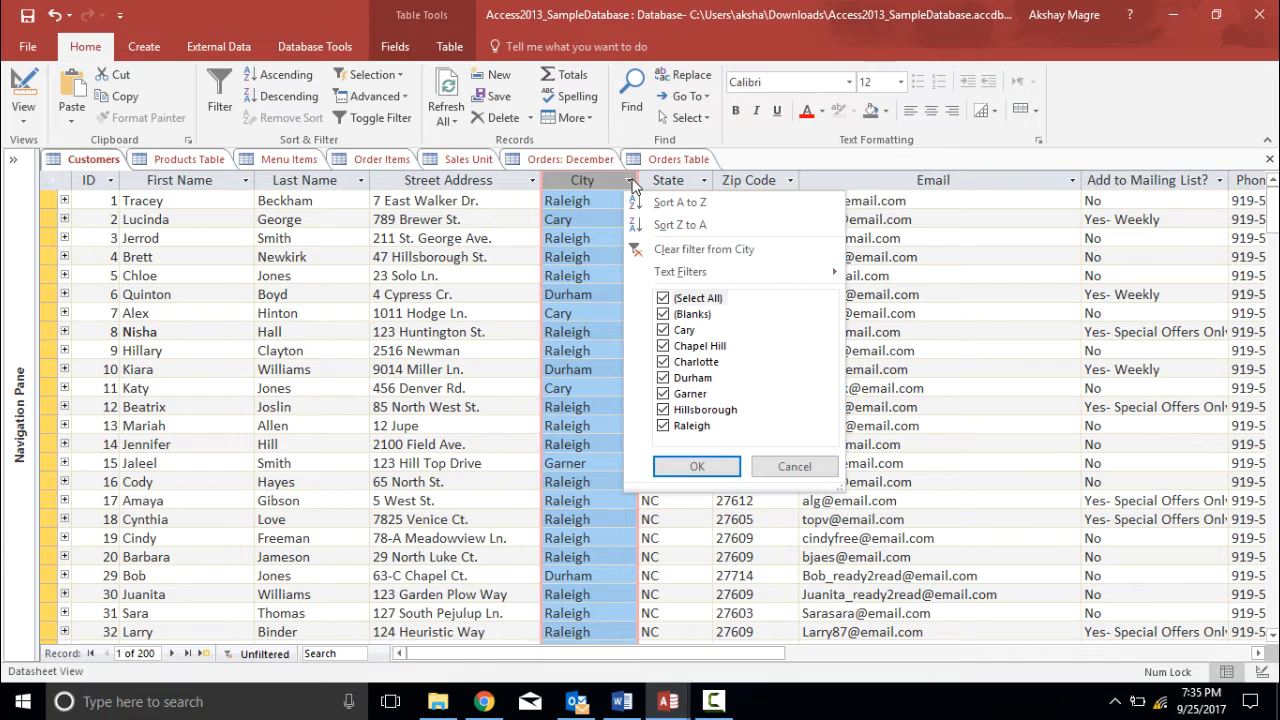
{"action": "left_click", "coordinate": [663, 298]}
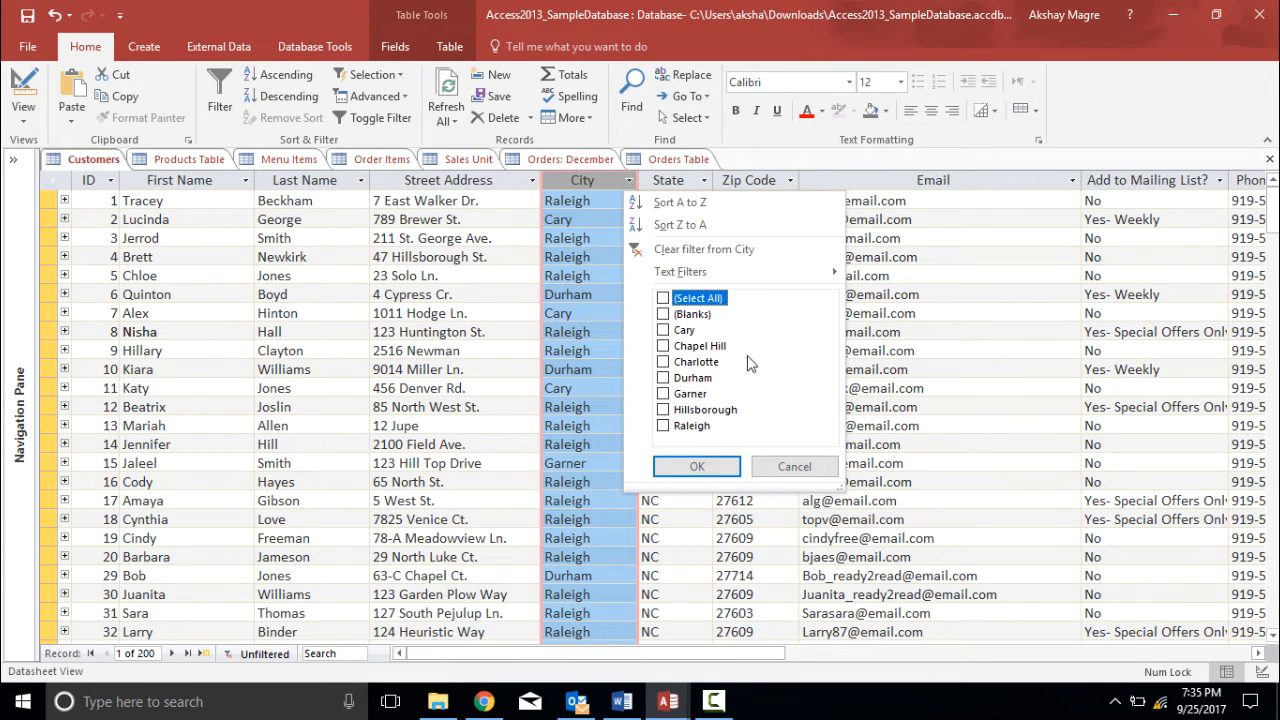
{"action": "mouse_move", "coordinate": [705, 403]}
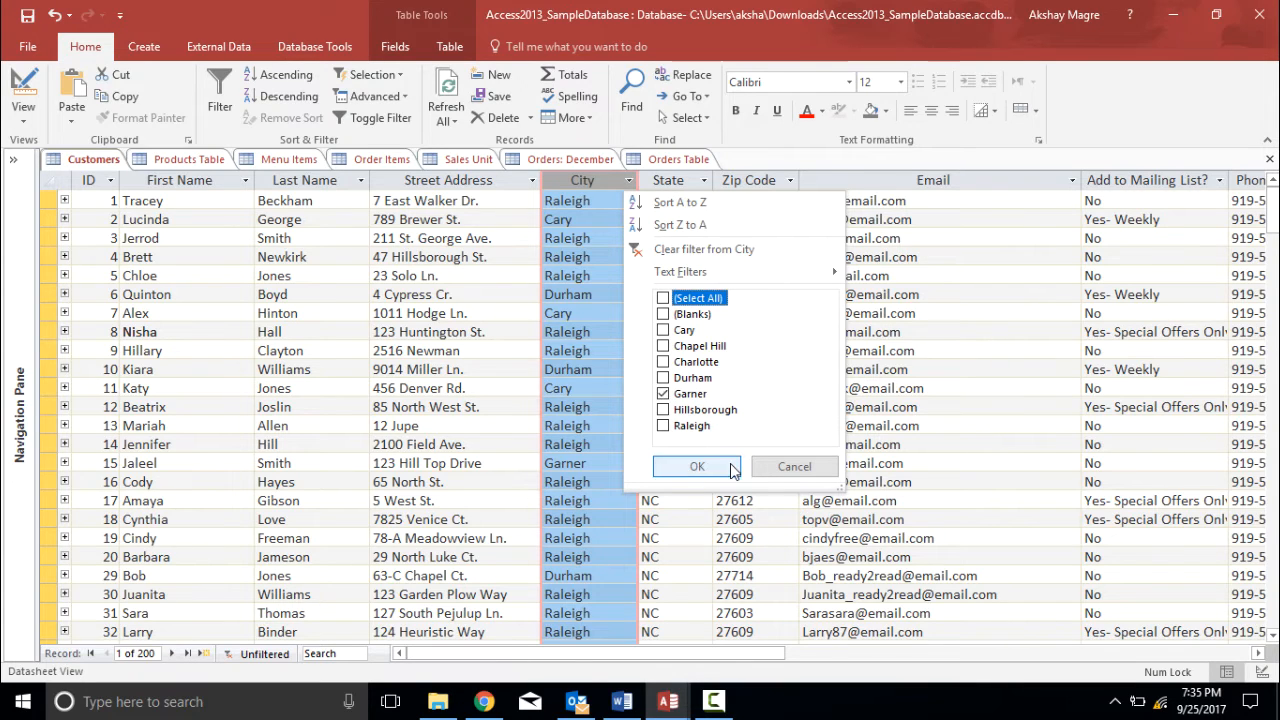
Step: Apply the Garner city filter and check the five matching customer records
{"action": "left_click", "coordinate": [697, 466]}
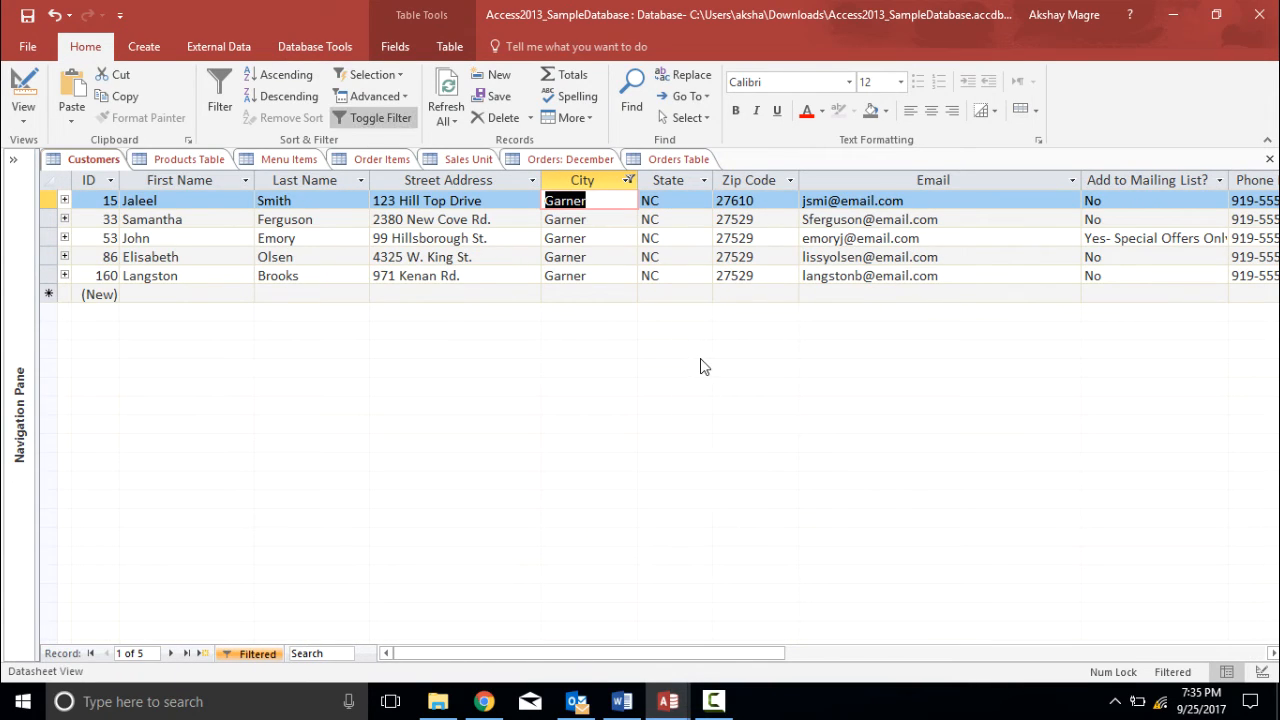
{"action": "mouse_move", "coordinate": [596, 211]}
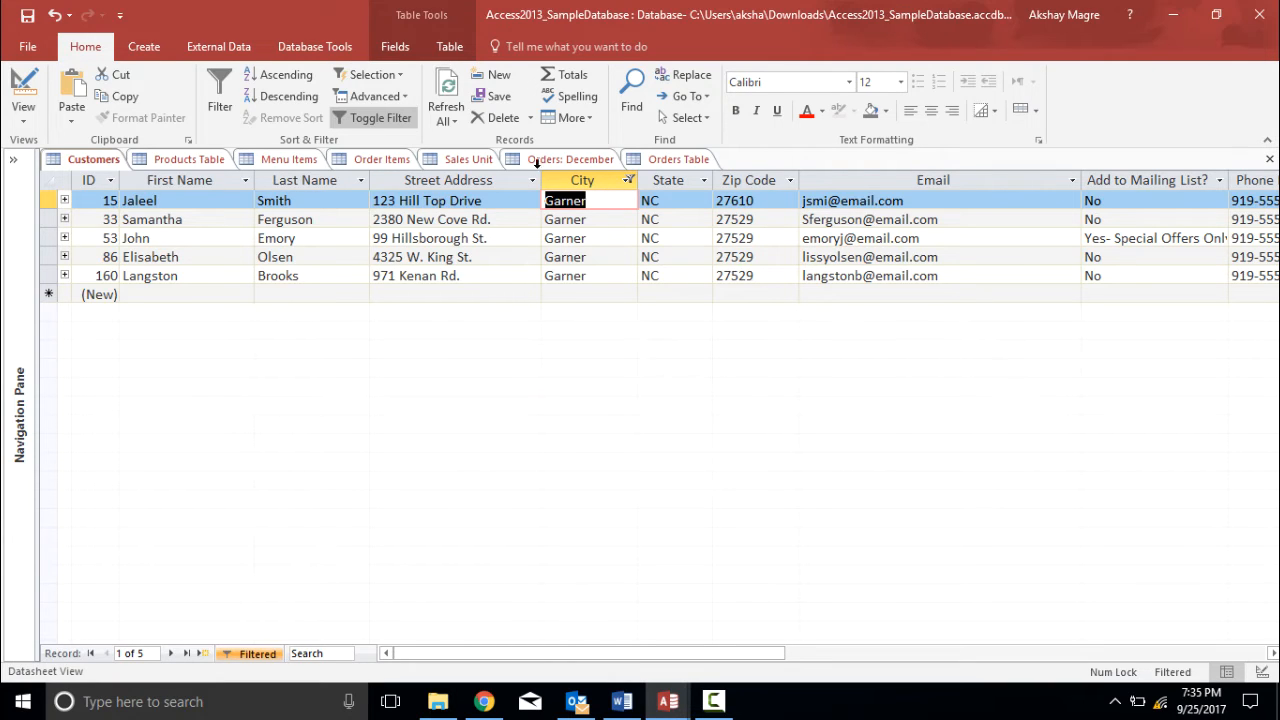
{"action": "left_click", "coordinate": [140, 200]}
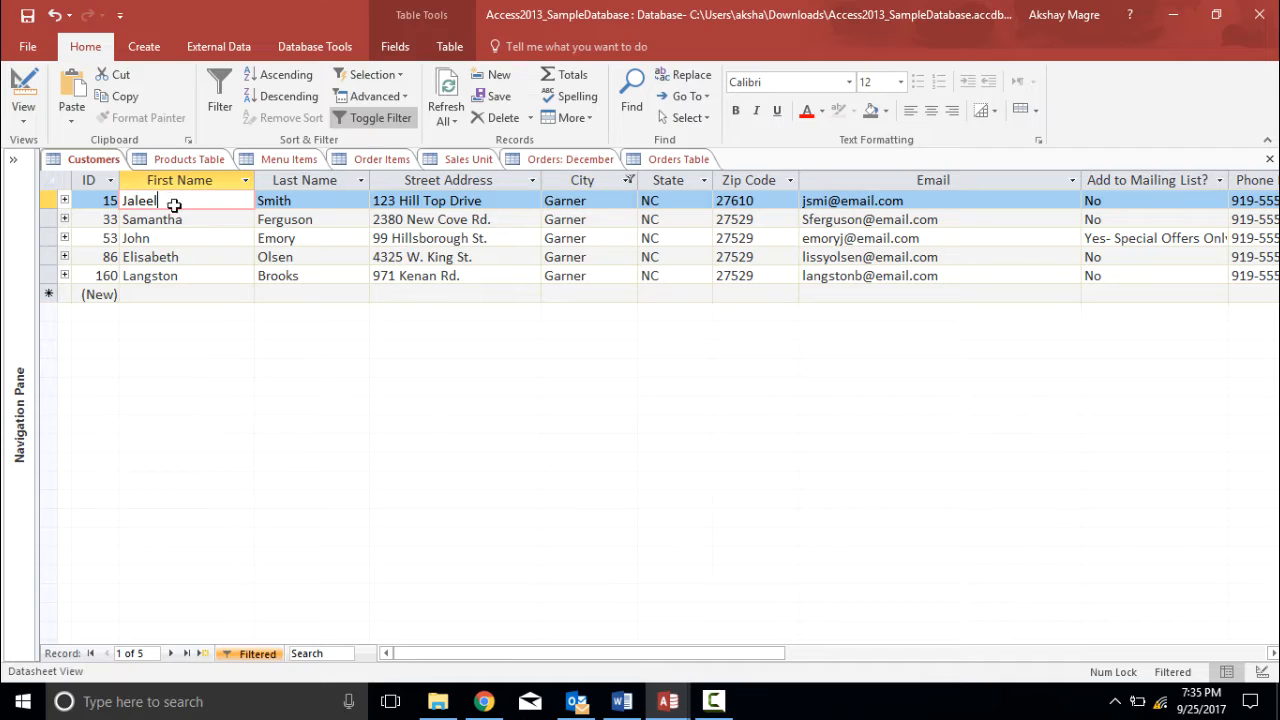
{"action": "left_click", "coordinate": [150, 275]}
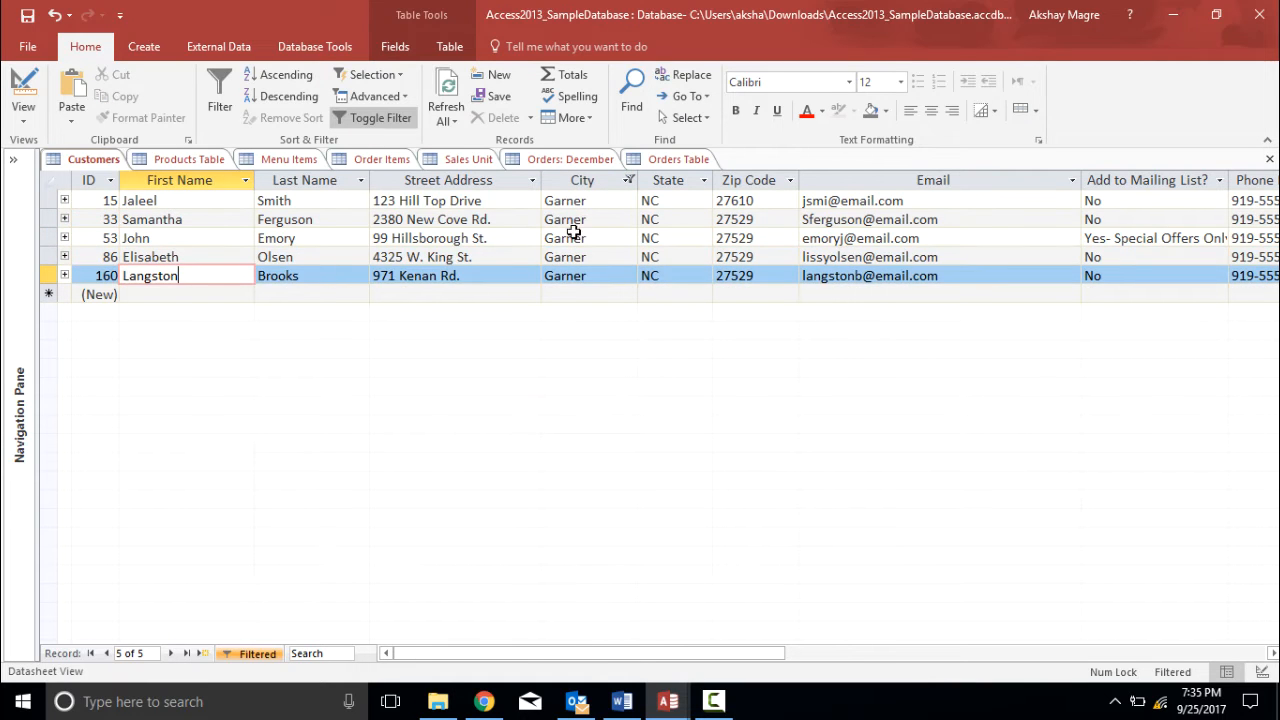
{"action": "left_click", "coordinate": [588, 219]}
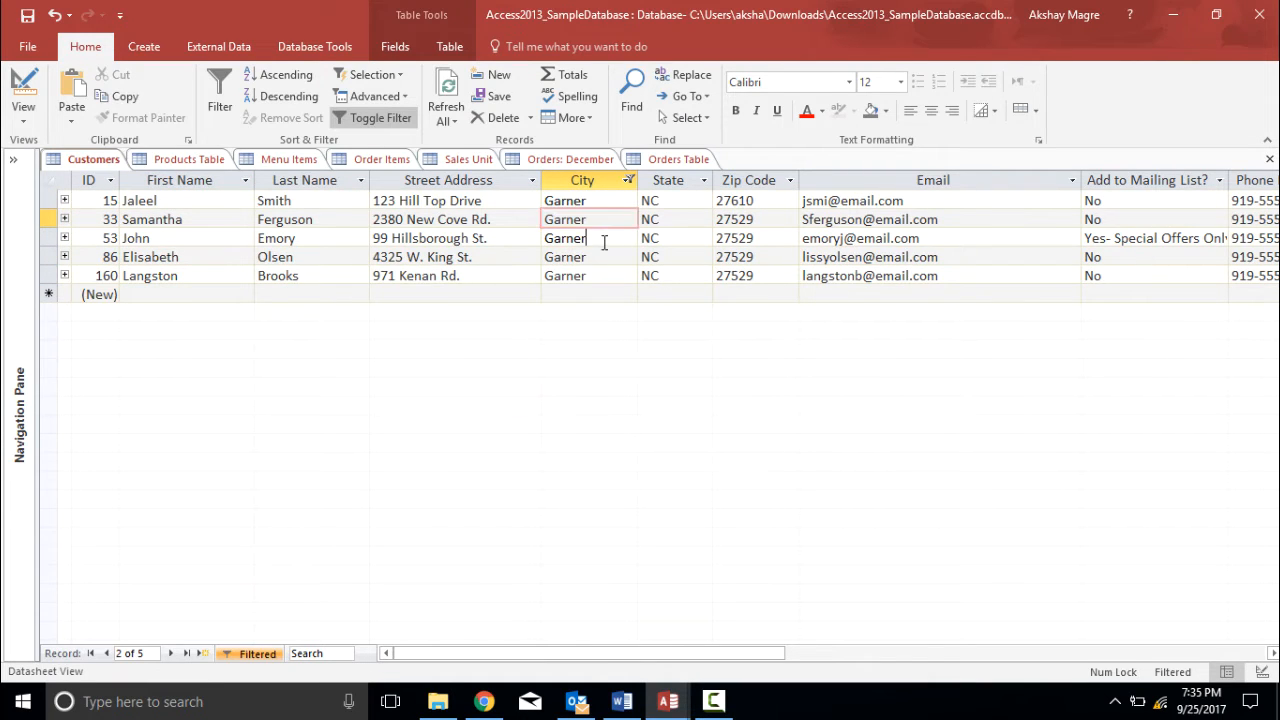
{"action": "left_click", "coordinate": [564, 275]}
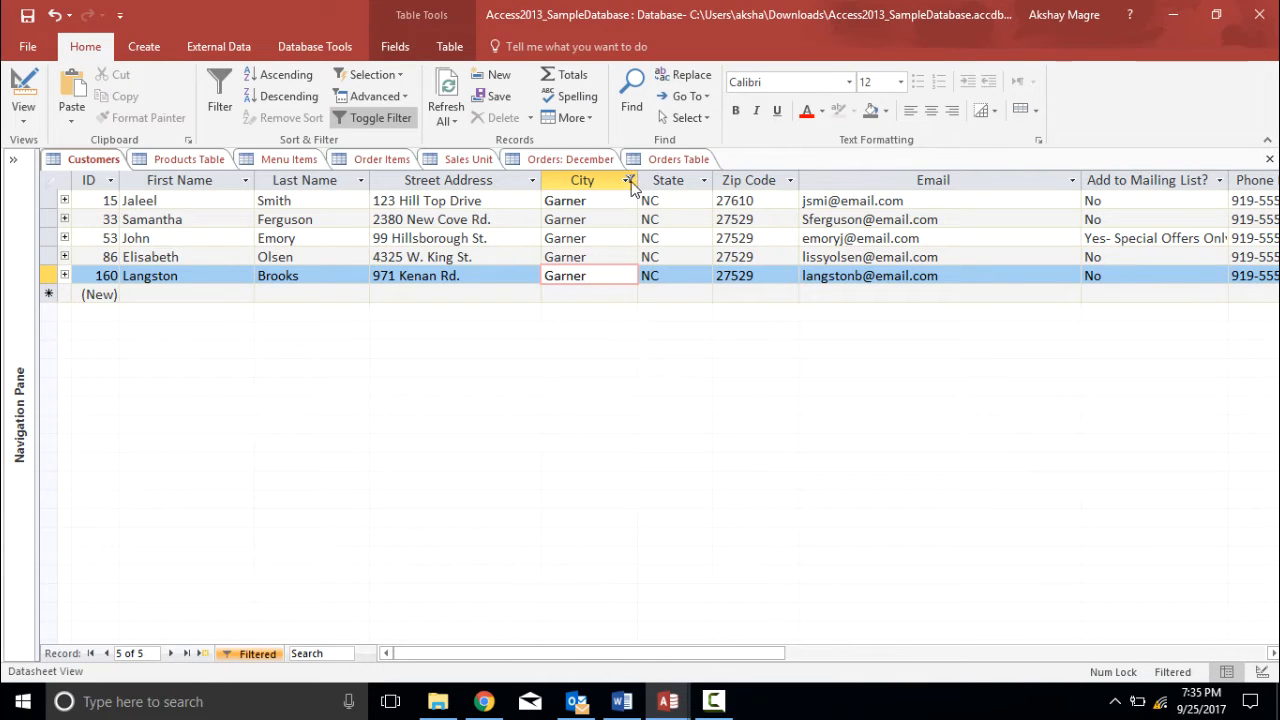
Step: Toggle off the Garner City filter so all 200 customers show again
{"action": "left_click", "coordinate": [629, 180]}
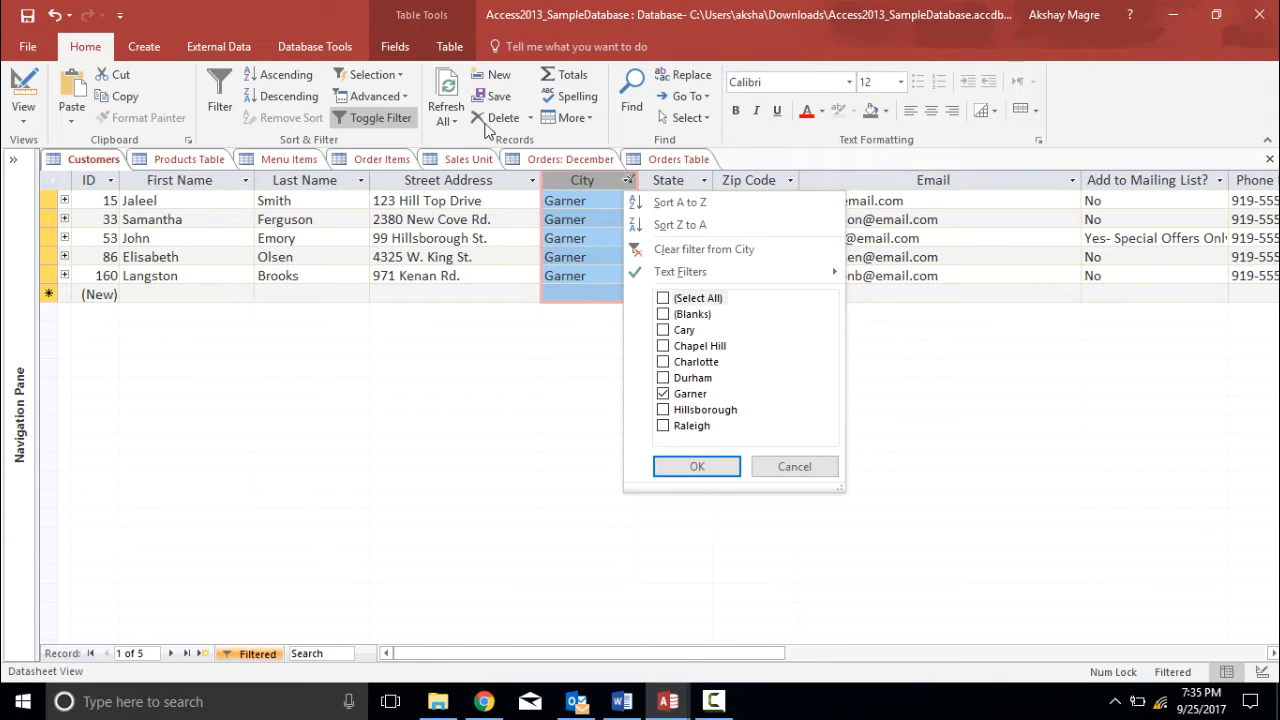
{"action": "left_click", "coordinate": [697, 466]}
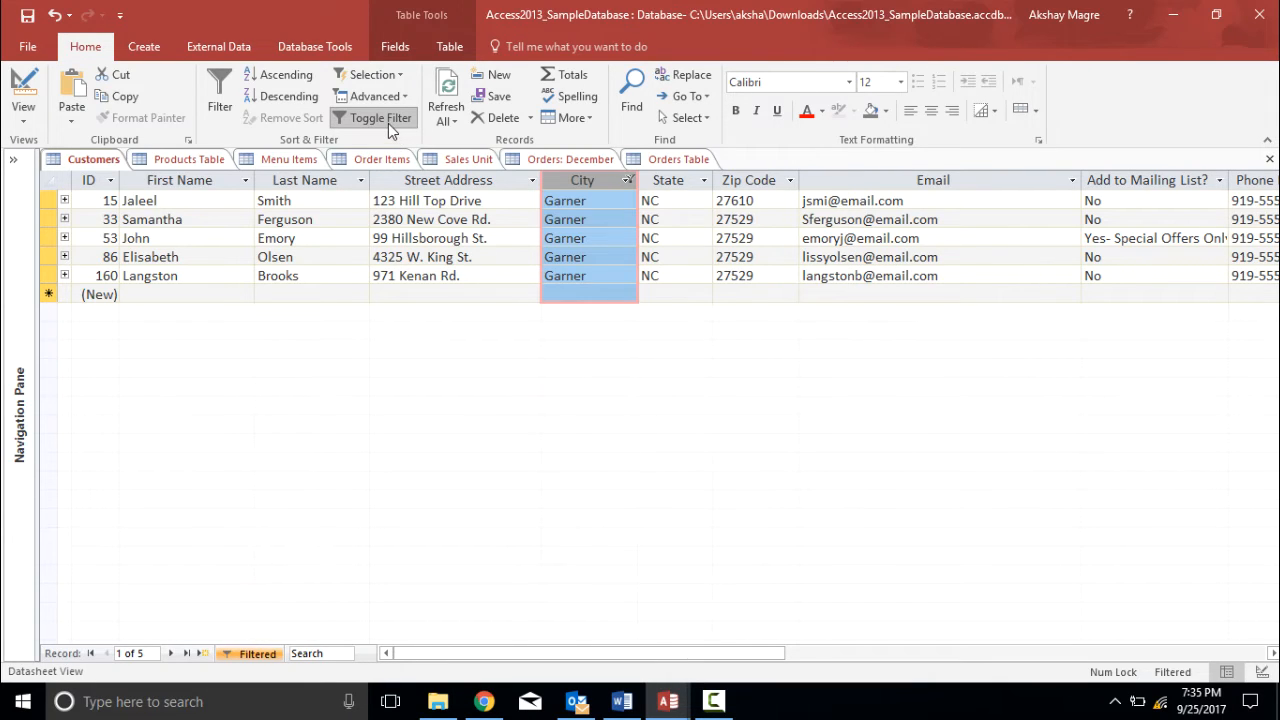
{"action": "left_click", "coordinate": [381, 117]}
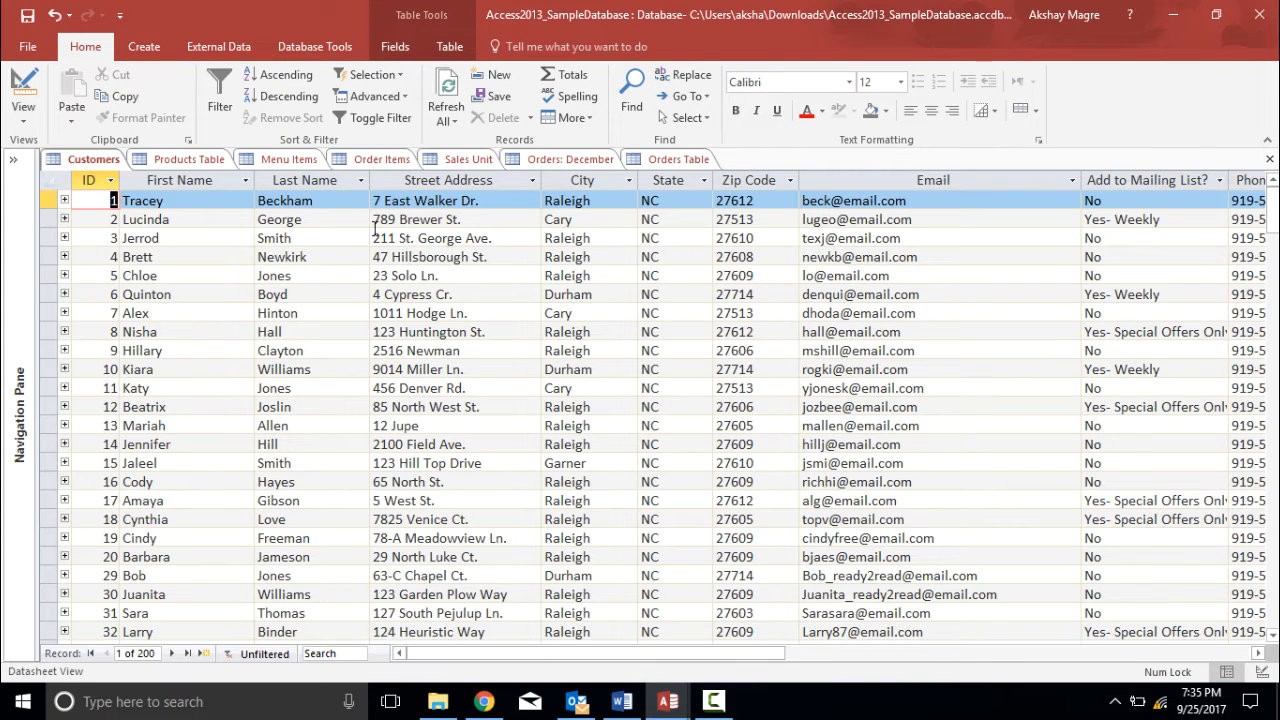
{"action": "mouse_move", "coordinate": [182, 165]}
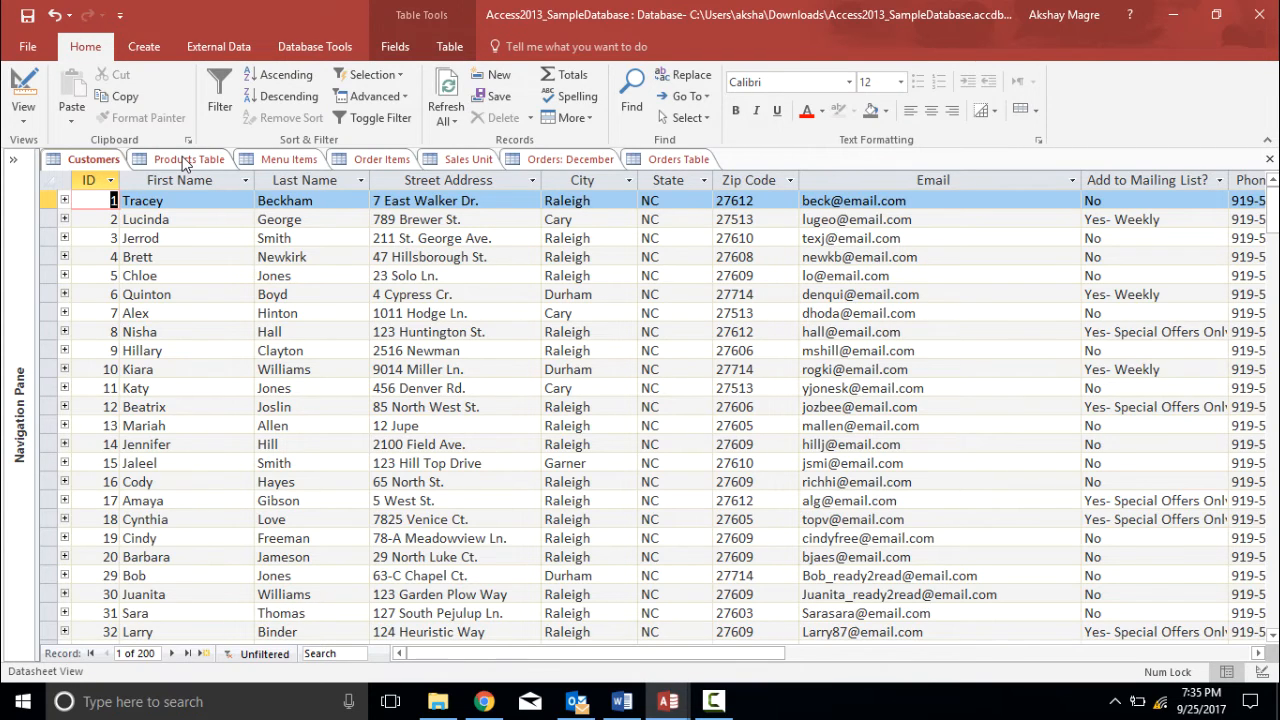
Step: Switch to the Products Table and highlight 'Cake' in Carrot Cake
{"action": "left_click", "coordinate": [188, 158]}
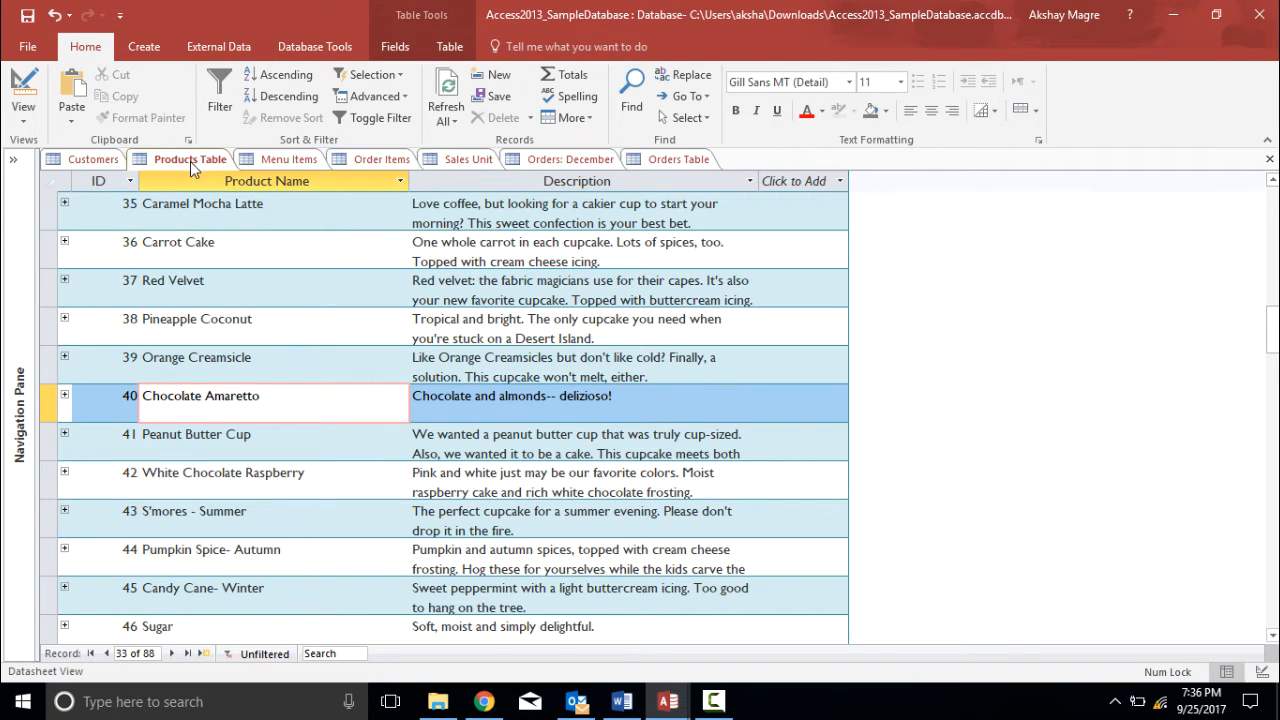
{"action": "mouse_move", "coordinate": [210, 374]}
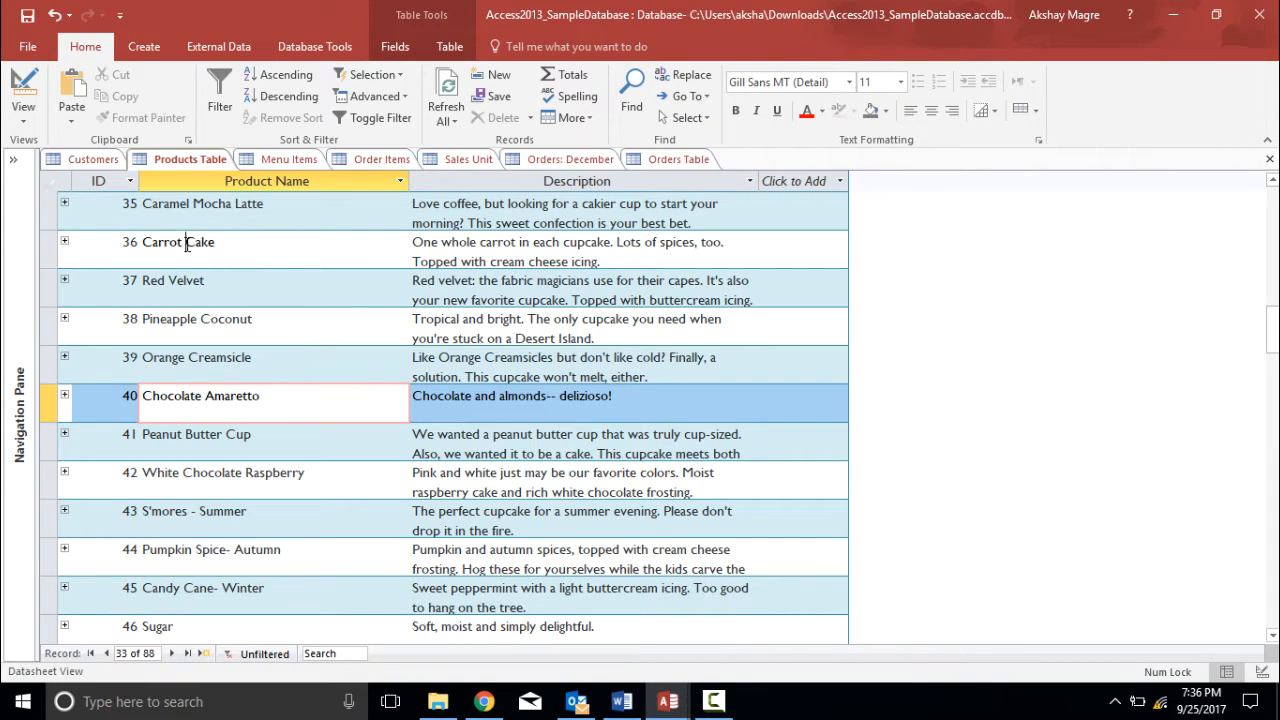
{"action": "double_click", "coordinate": [201, 241]}
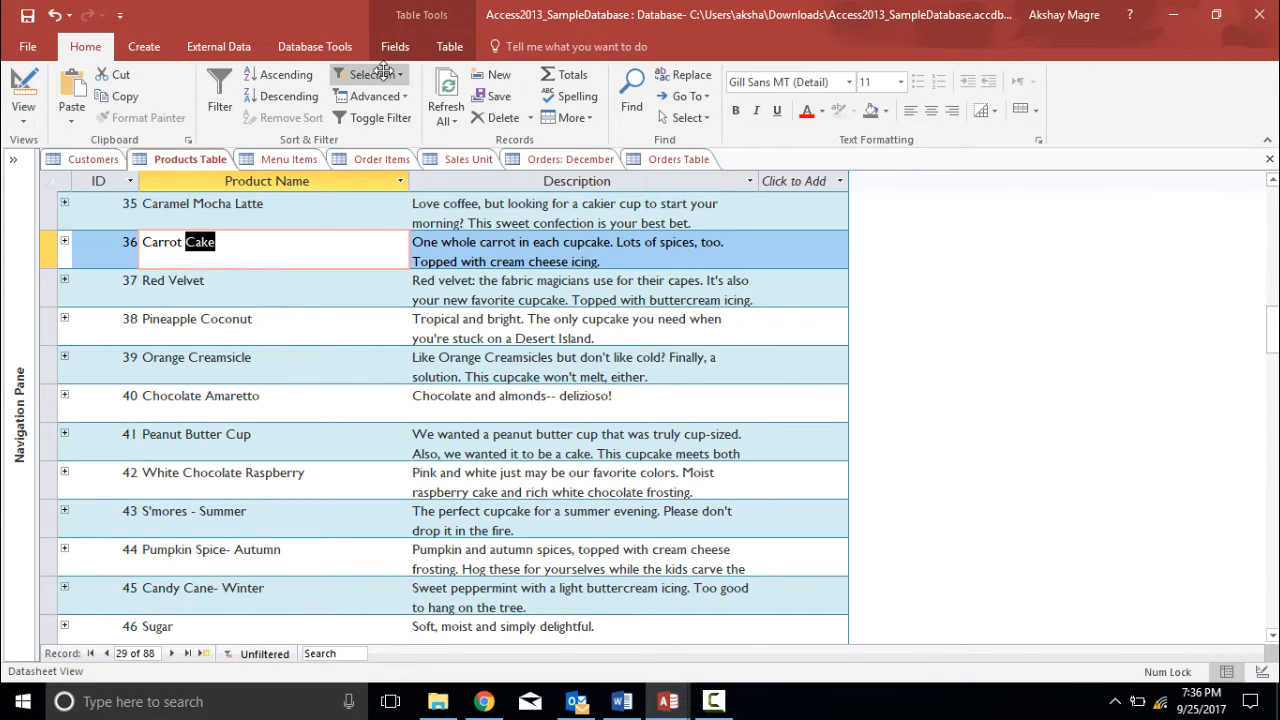
Step: Filter products by Selection 'Contains Cake' and review the nine matching results
{"action": "left_click", "coordinate": [370, 74]}
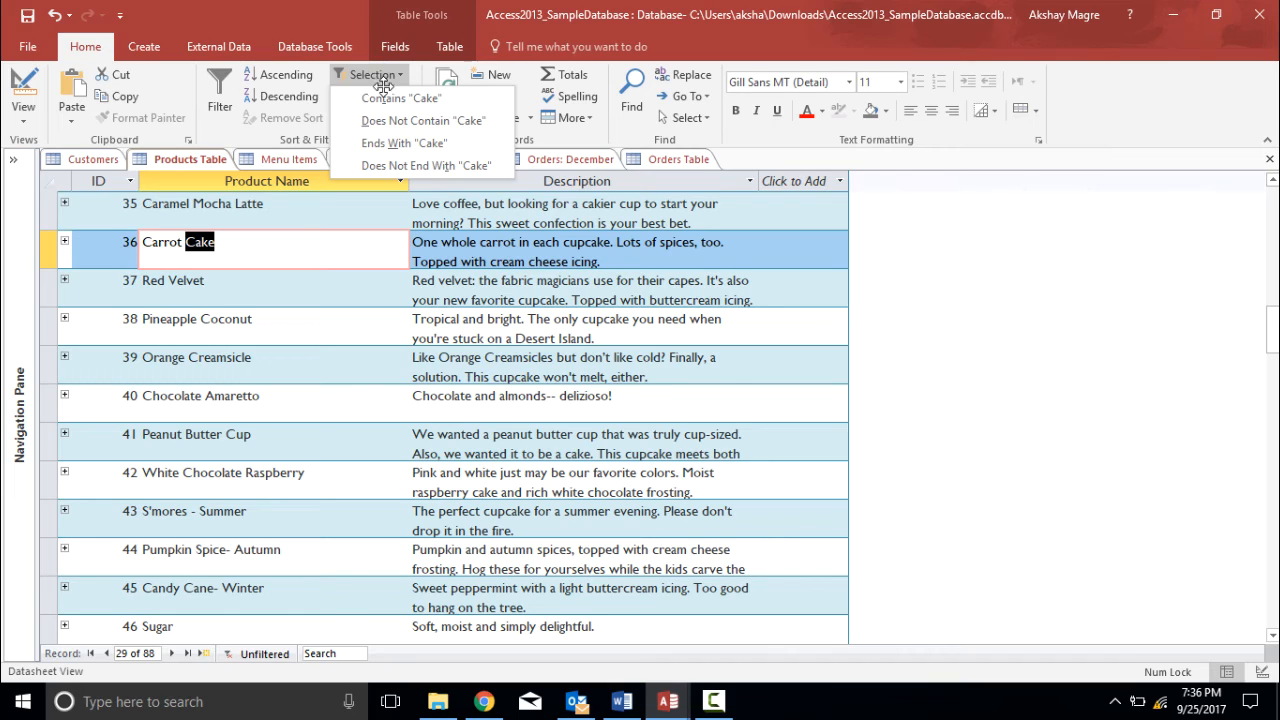
{"action": "mouse_move", "coordinate": [400, 97]}
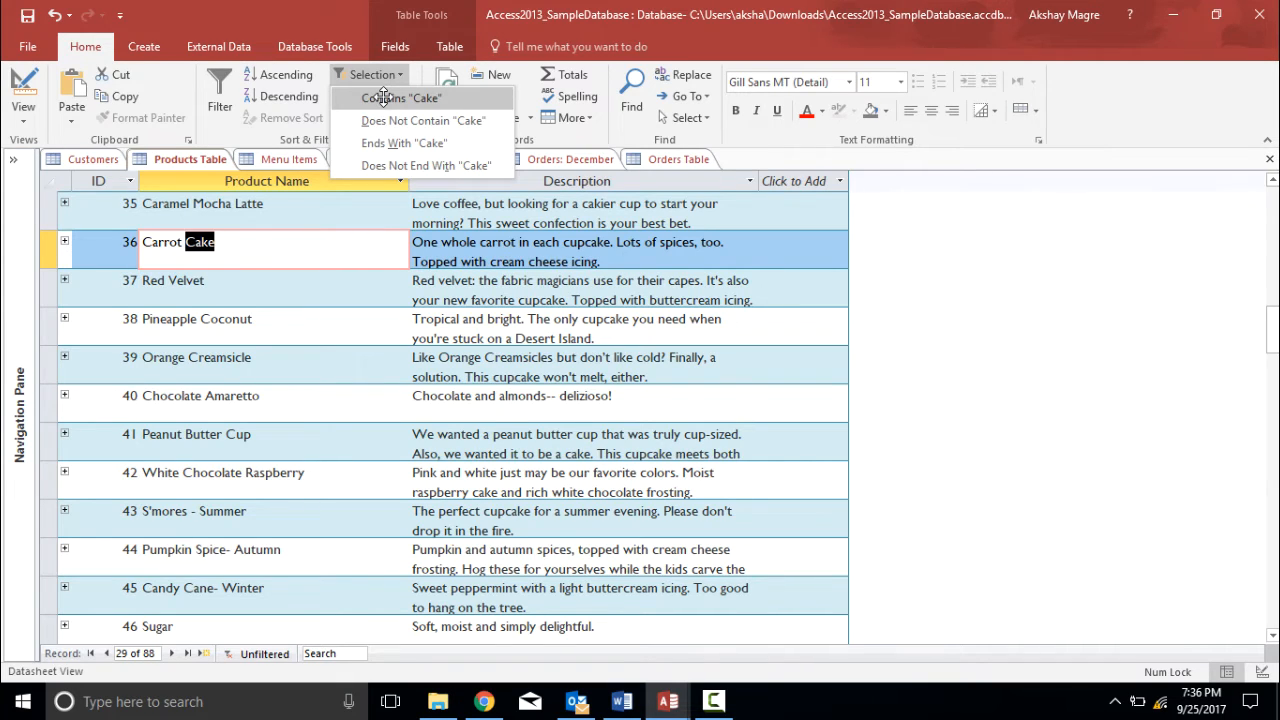
{"action": "left_click", "coordinate": [400, 97]}
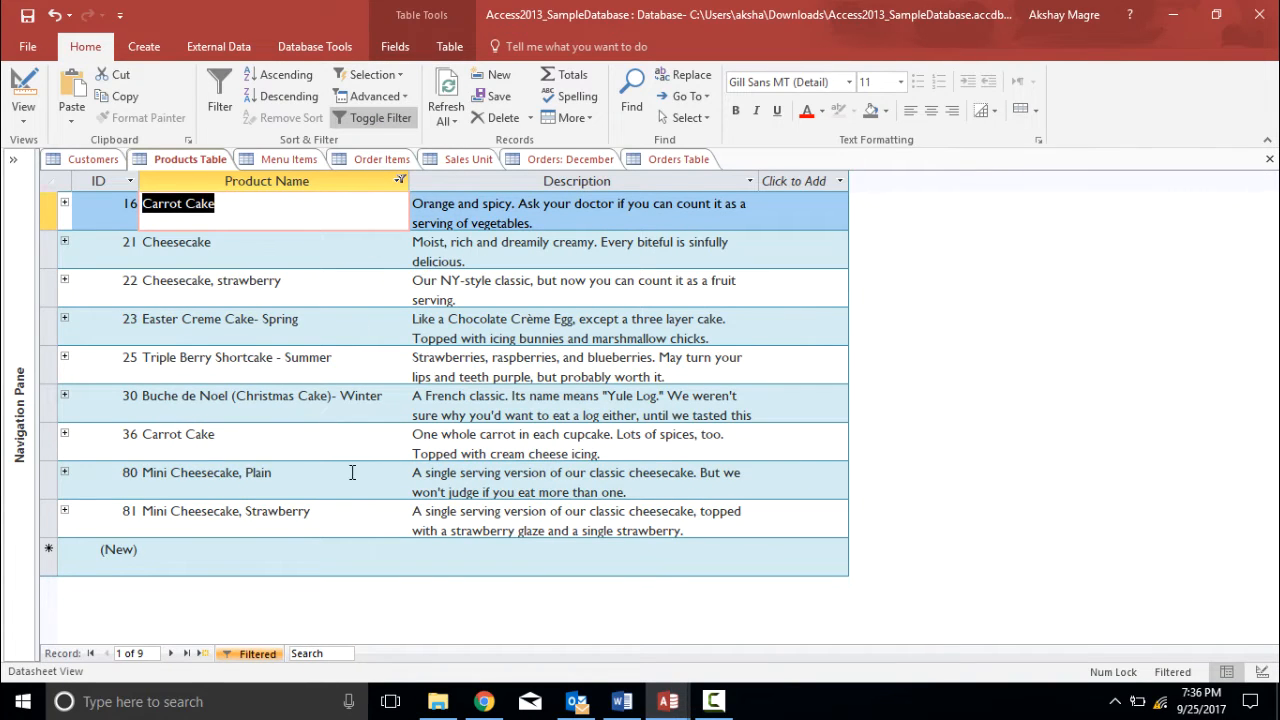
{"action": "left_click", "coordinate": [207, 472]}
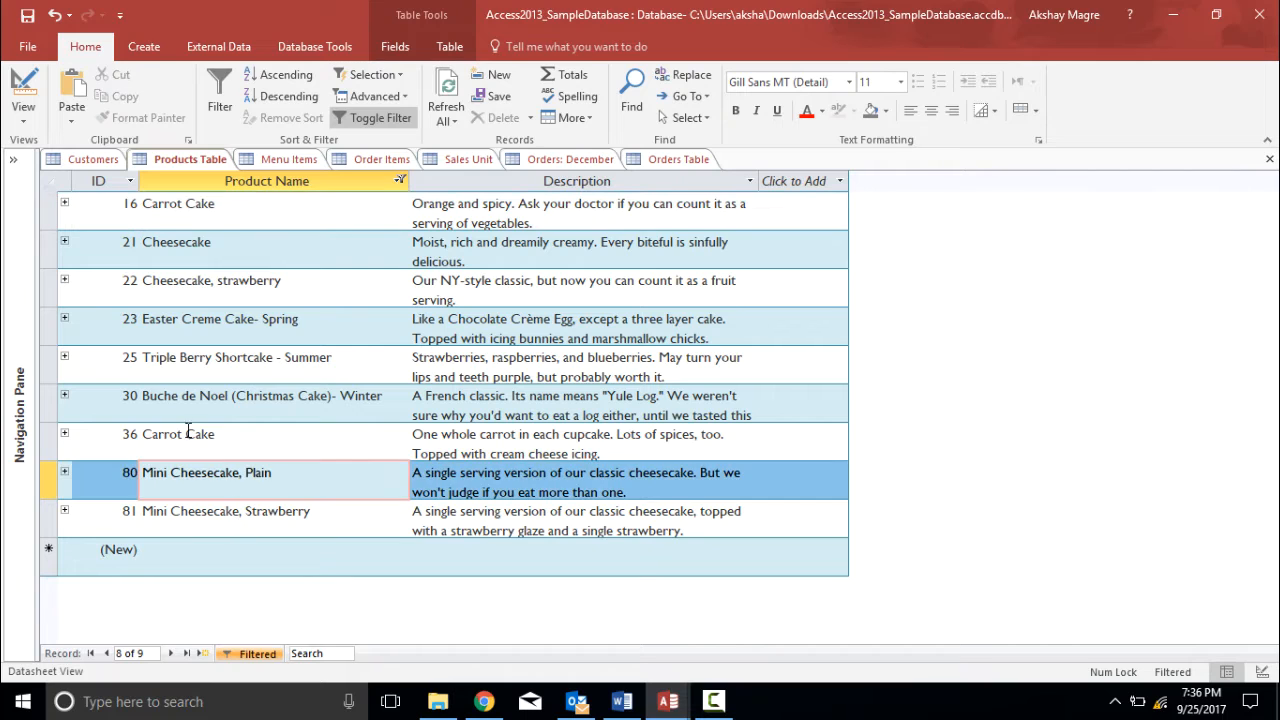
{"action": "left_click", "coordinate": [177, 433]}
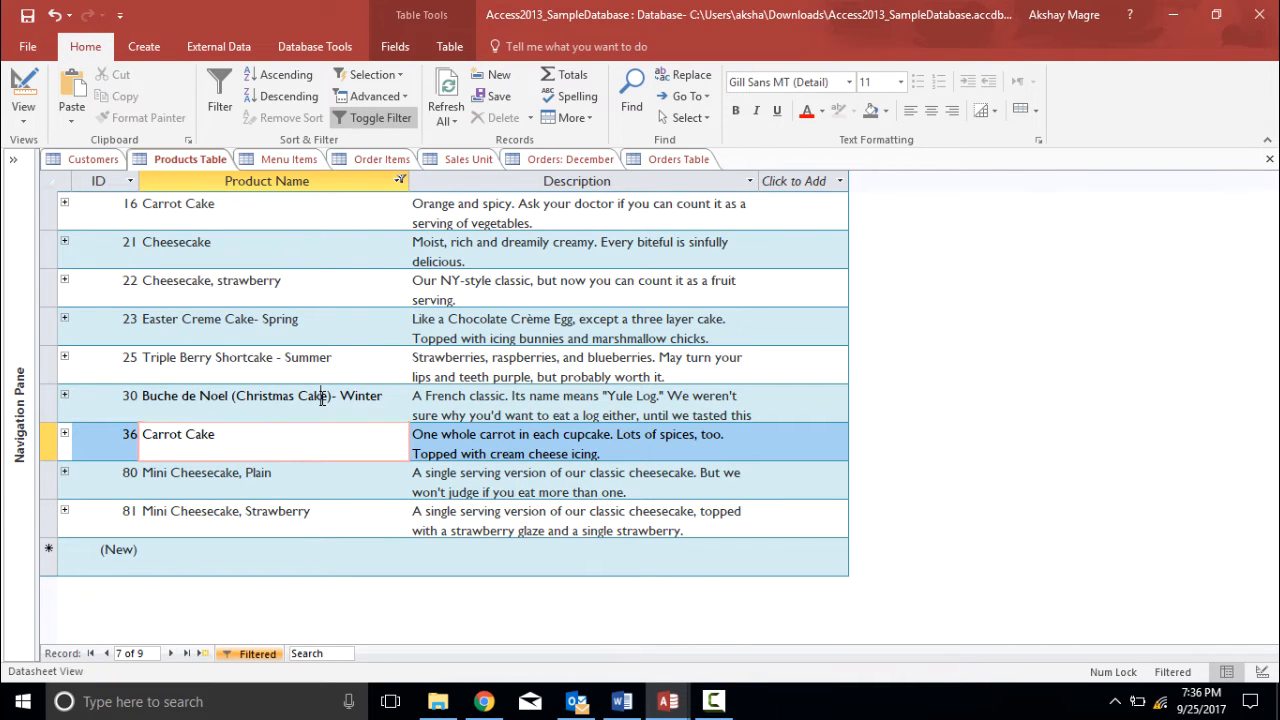
{"action": "left_click", "coordinate": [220, 318]}
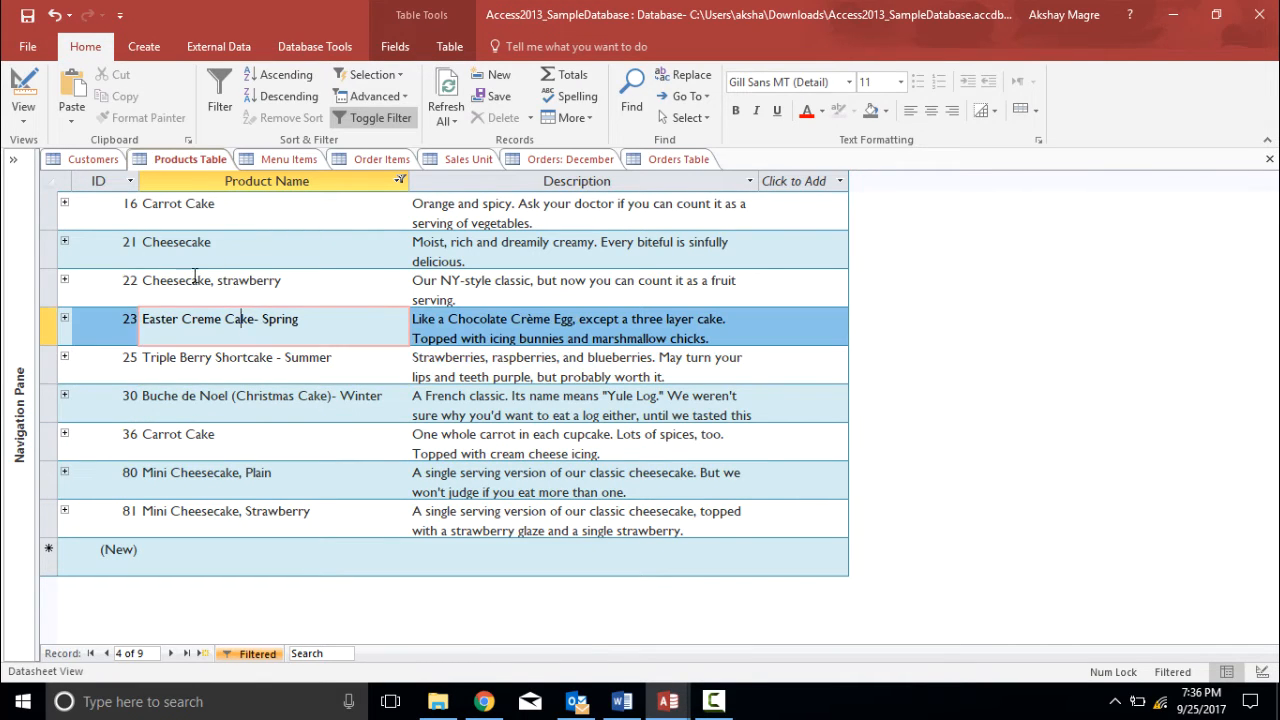
{"action": "left_click", "coordinate": [176, 241]}
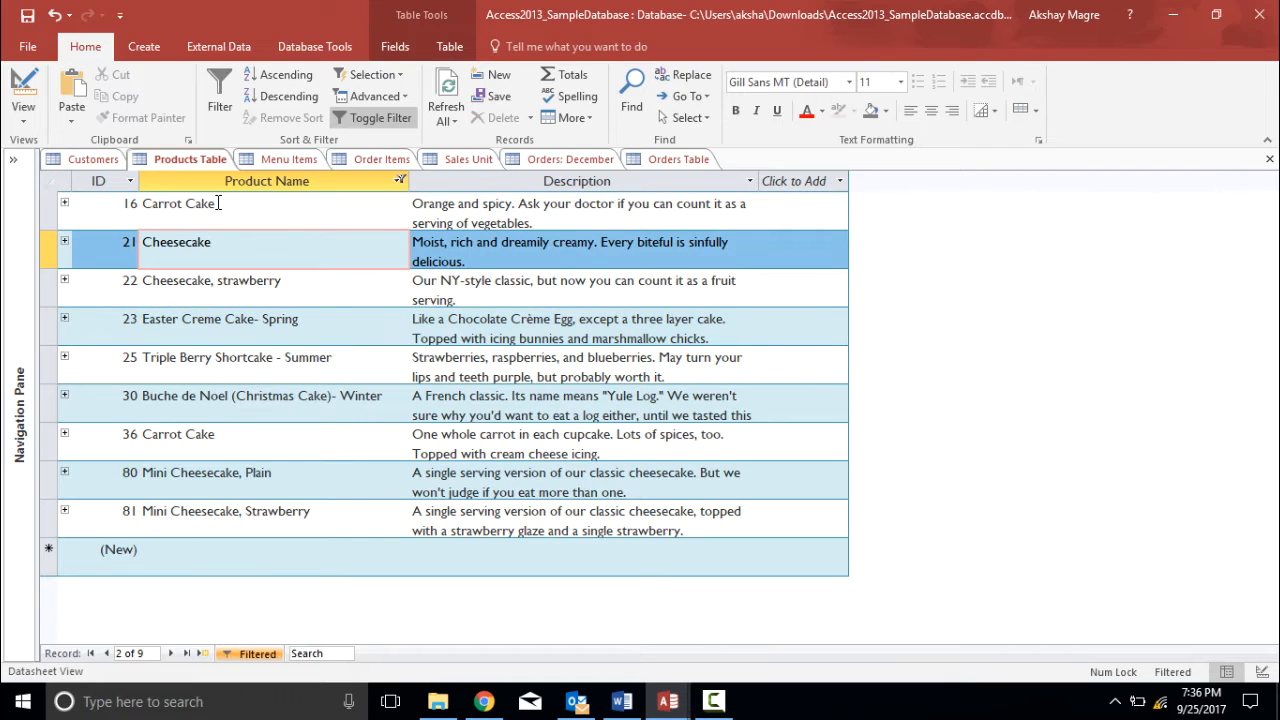
{"action": "left_click", "coordinate": [178, 203]}
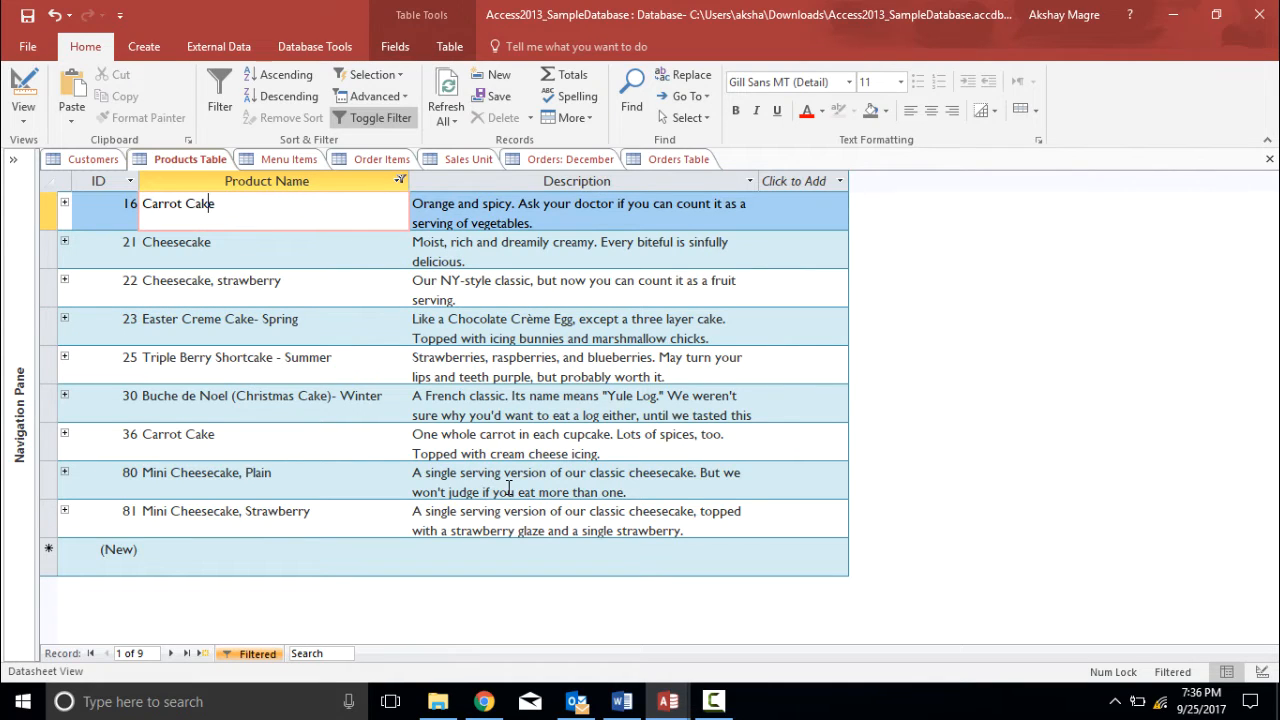
{"action": "mouse_move", "coordinate": [497, 413]}
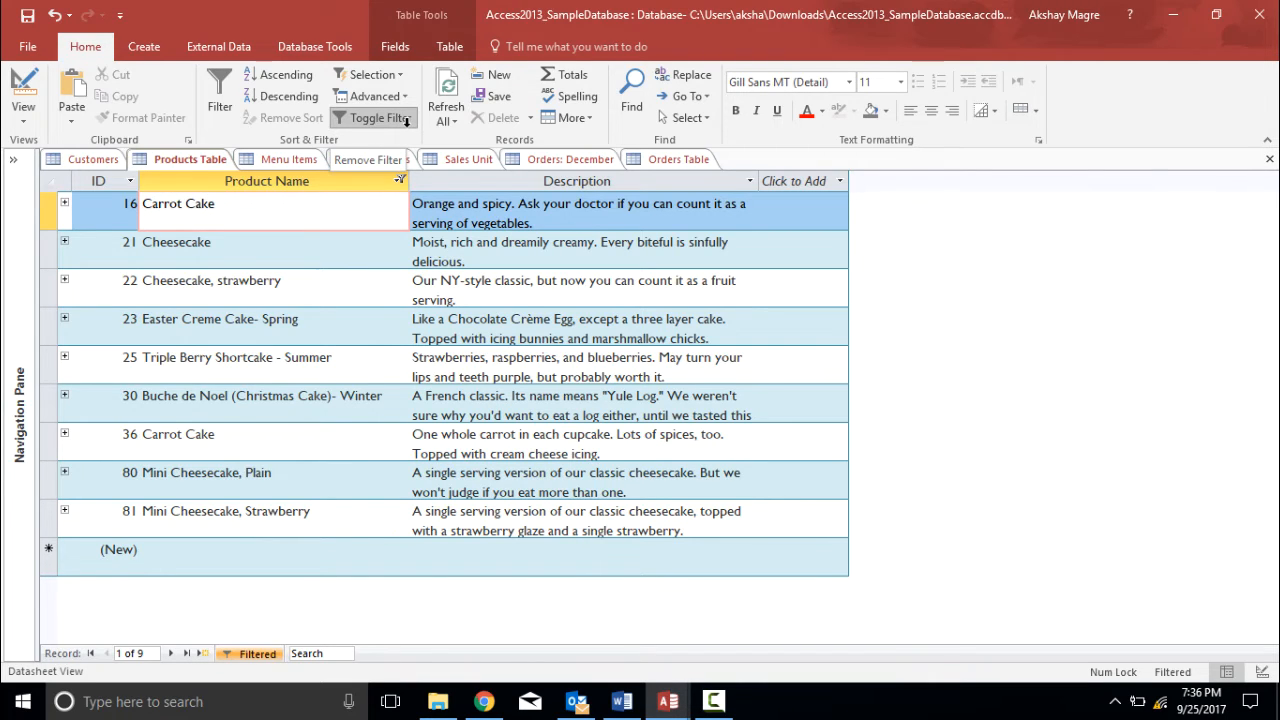
Step: Toggle off the Cake filter to list all 88 products
{"action": "left_click", "coordinate": [373, 117]}
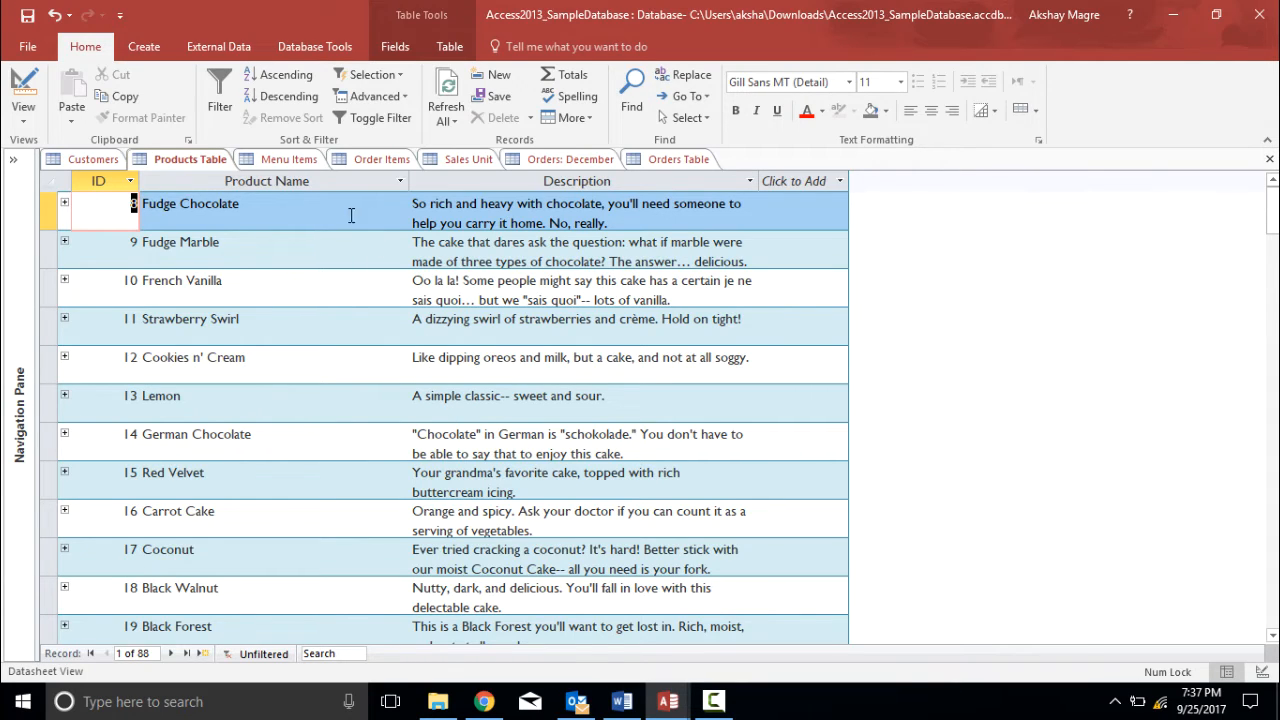
Step: Switch to the Menu Items table and scroll through its 176 priced records
{"action": "left_click", "coordinate": [381, 159]}
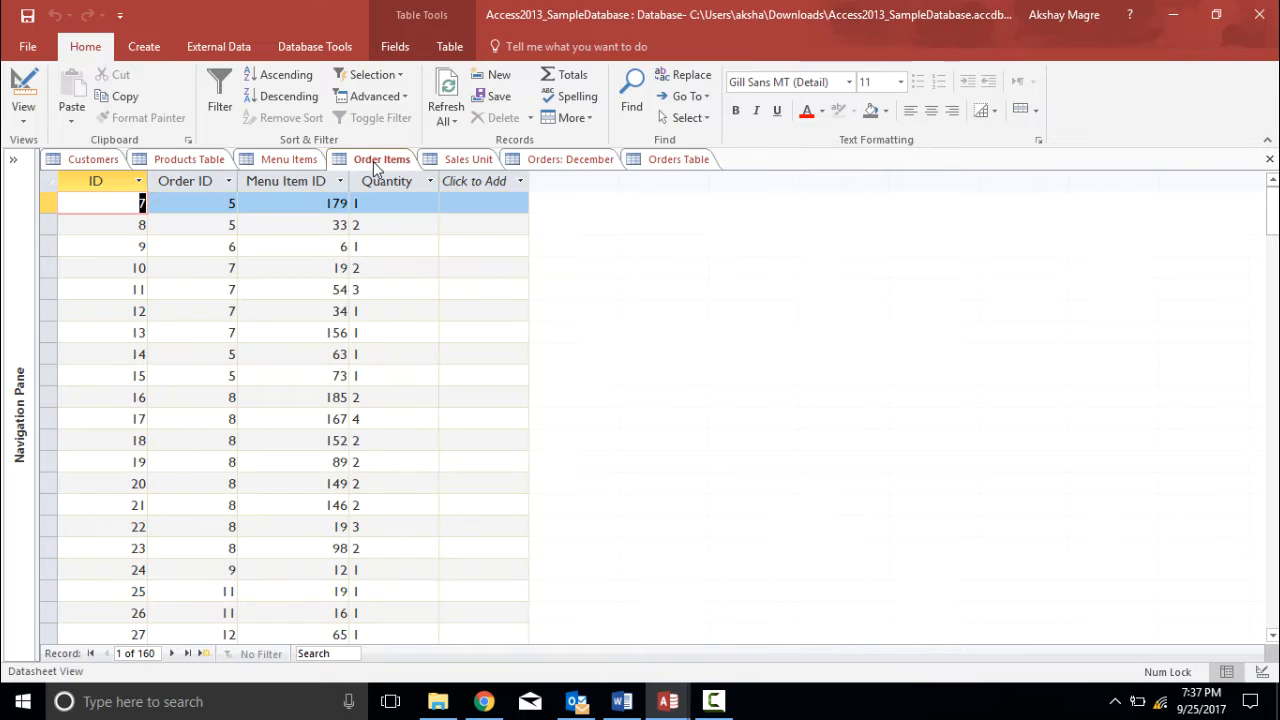
{"action": "left_click", "coordinate": [289, 159]}
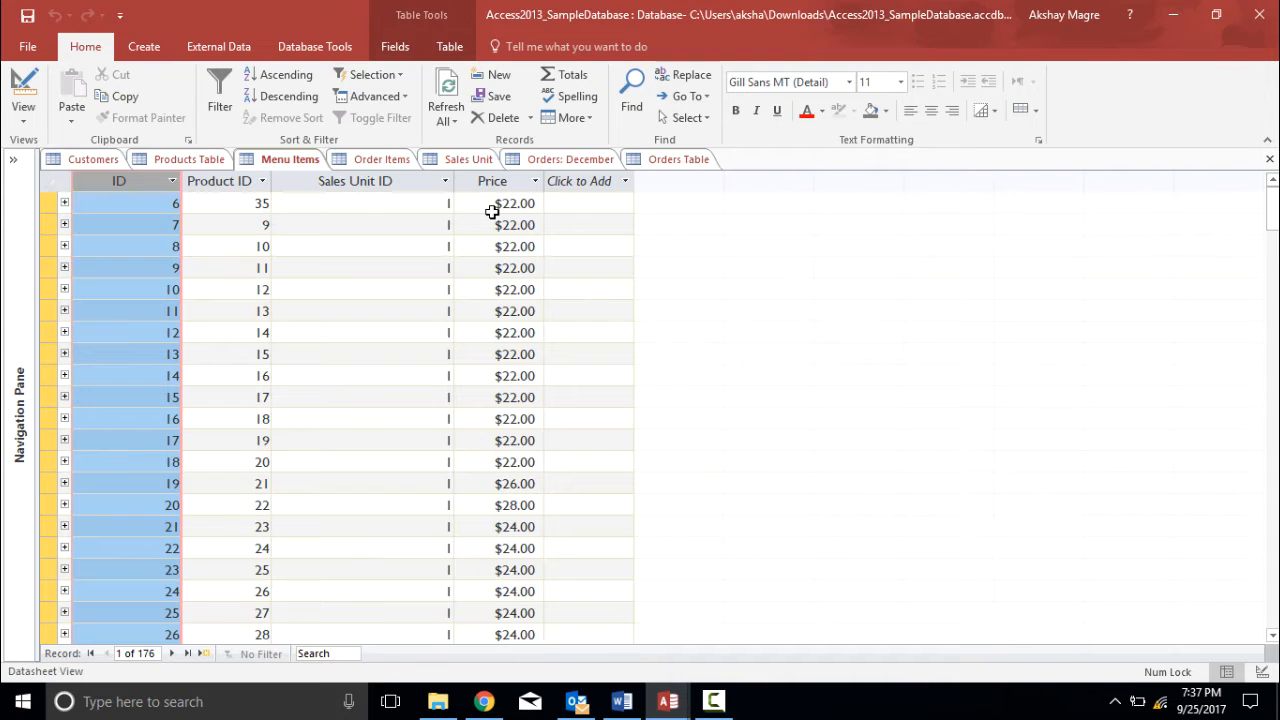
{"action": "left_click", "coordinate": [514, 203]}
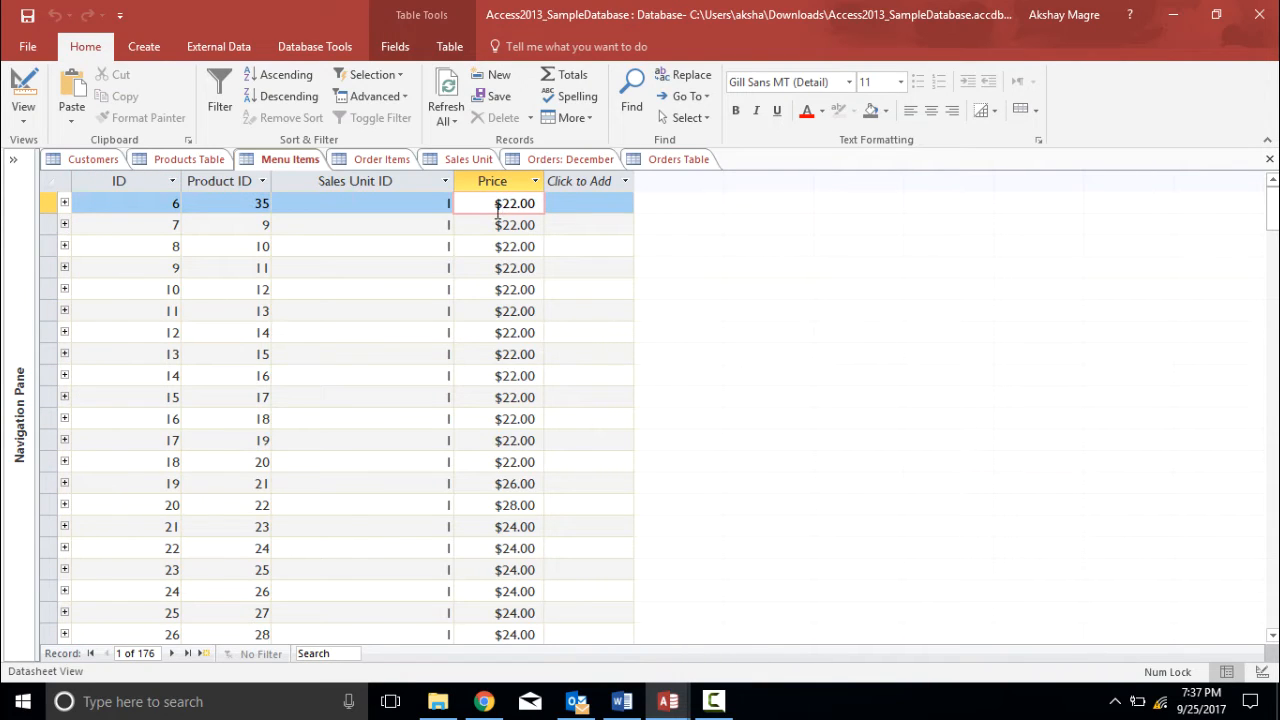
{"action": "mouse_move", "coordinate": [570, 382]}
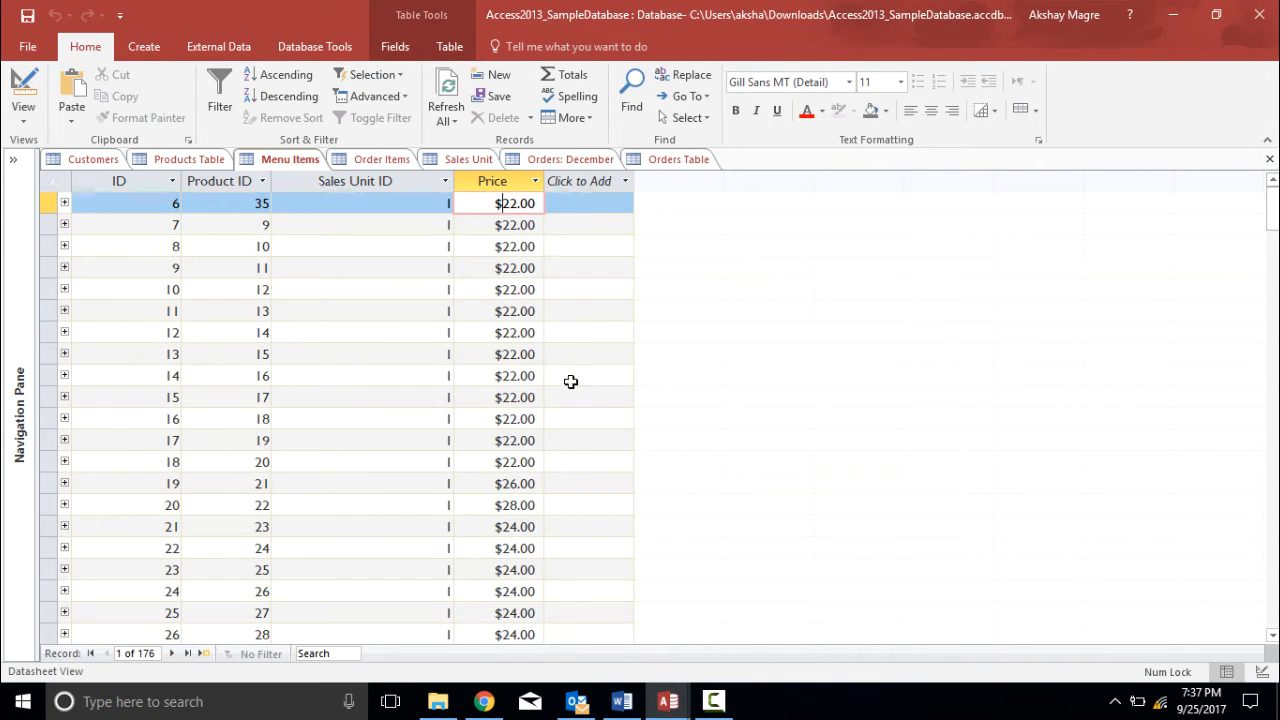
{"action": "scroll", "scroll_direction": "down", "scroll_amount": 3}
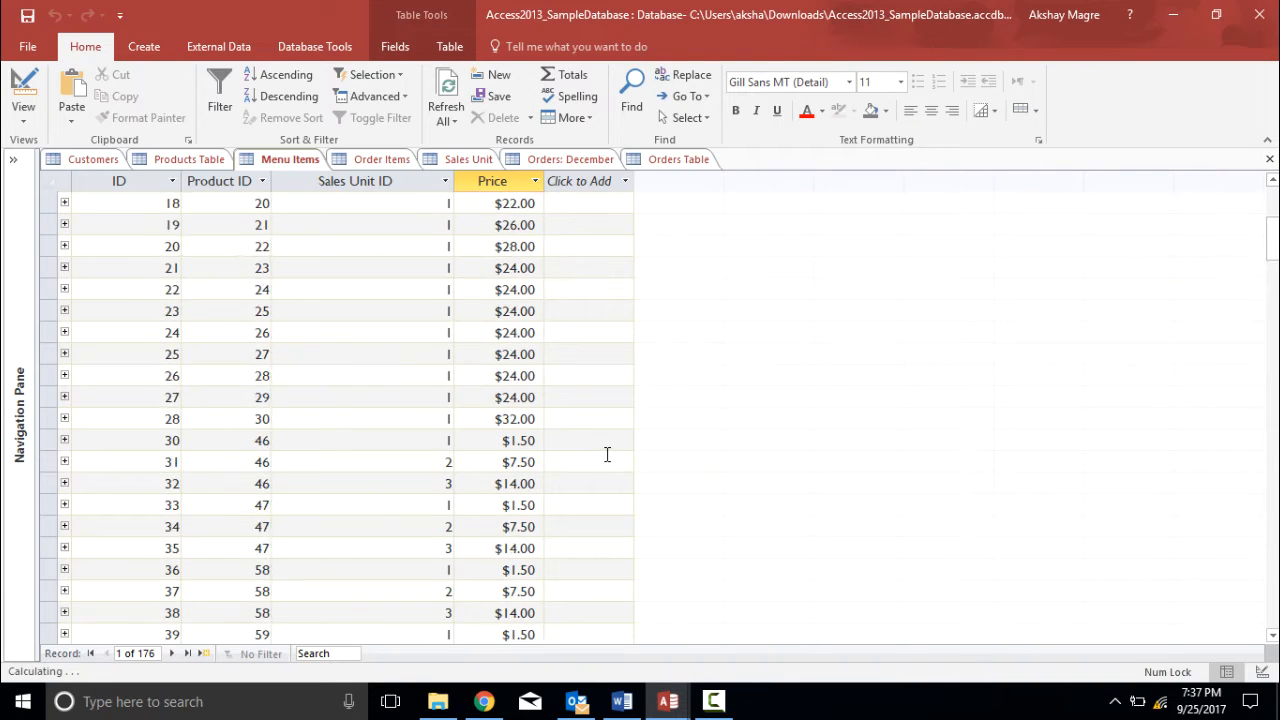
{"action": "scroll", "scroll_direction": "up", "scroll_amount": 3}
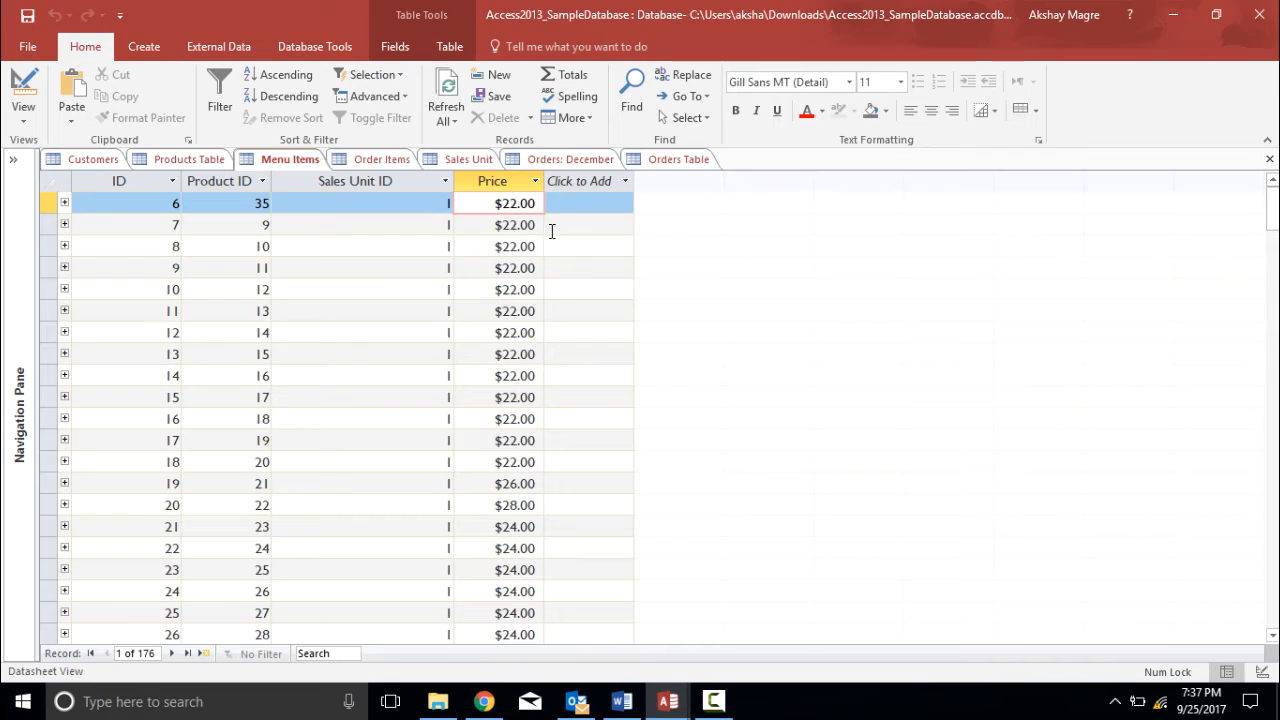
{"action": "mouse_move", "coordinate": [540, 222]}
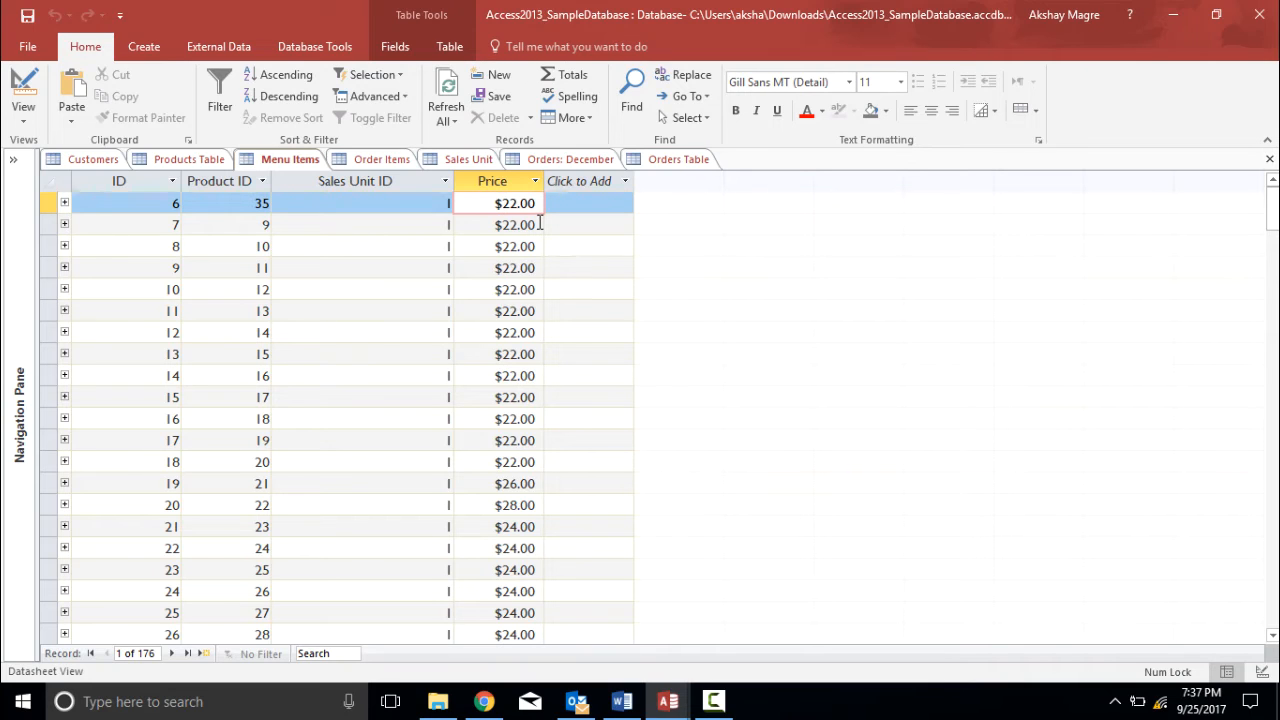
Step: Apply a Price number filter of 30 or more to Menu Items, leaving 13 records
{"action": "left_click", "coordinate": [491, 181]}
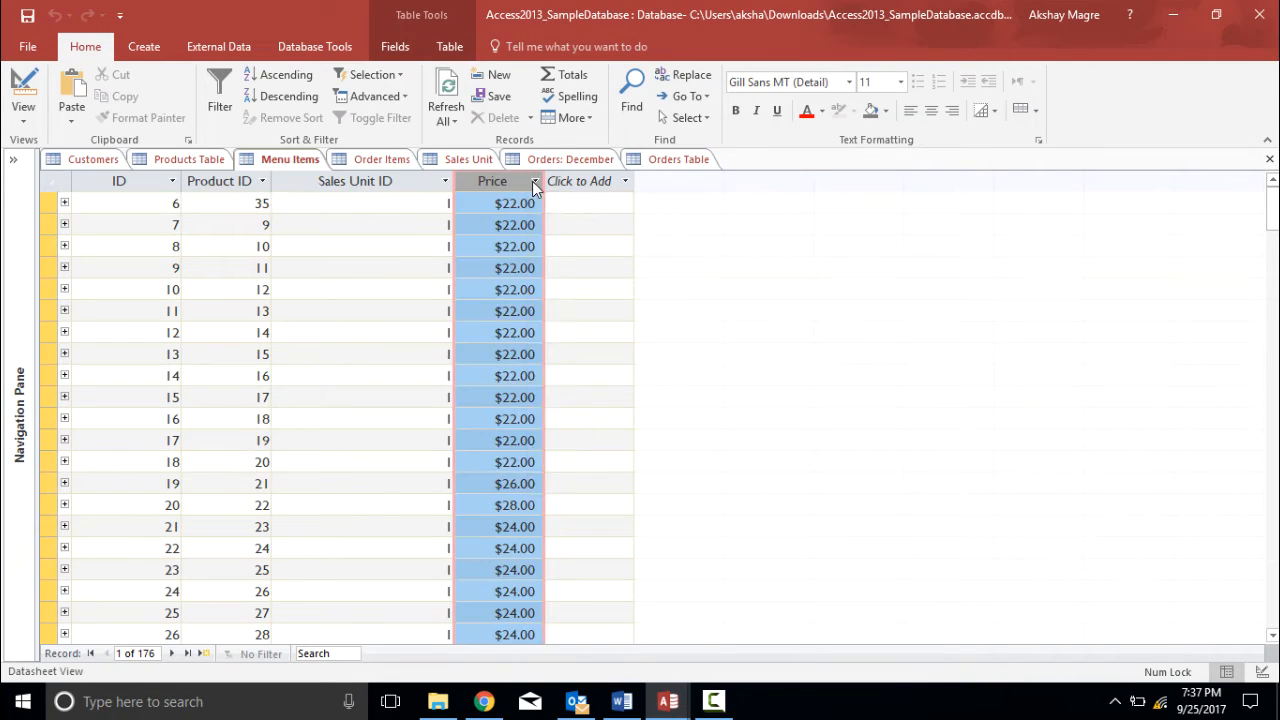
{"action": "left_click", "coordinate": [538, 181]}
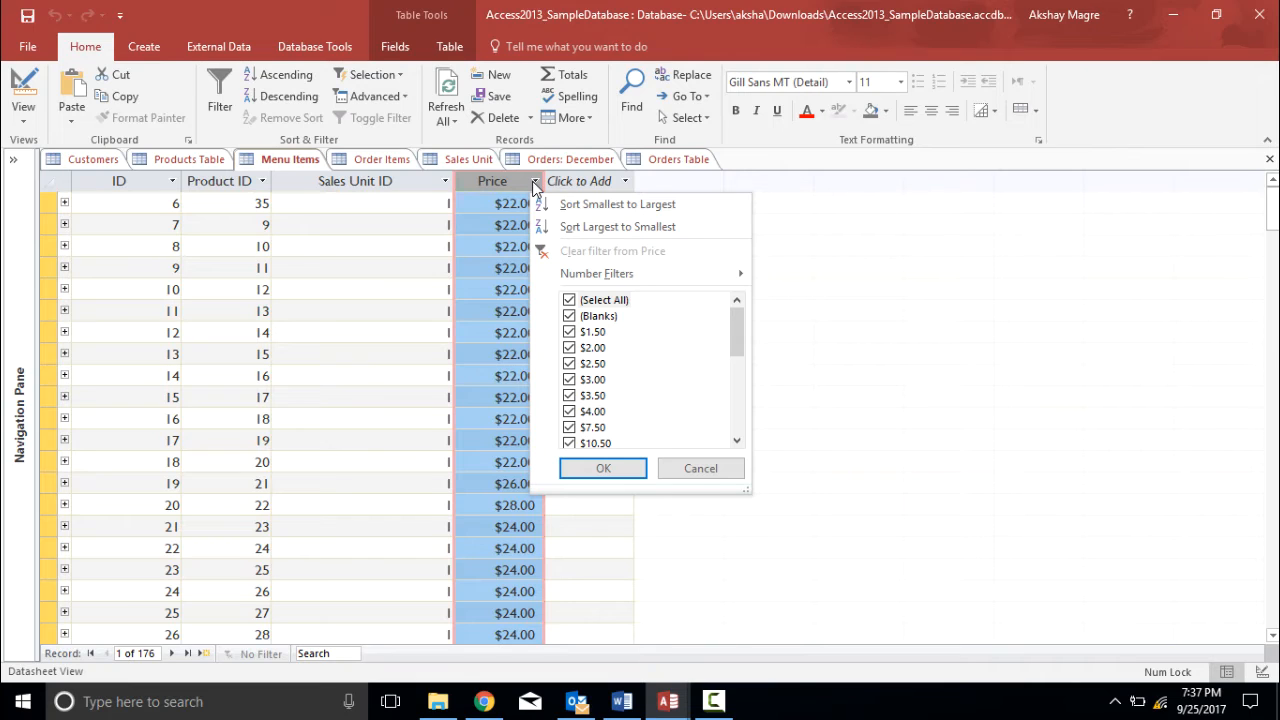
{"action": "mouse_move", "coordinate": [596, 273]}
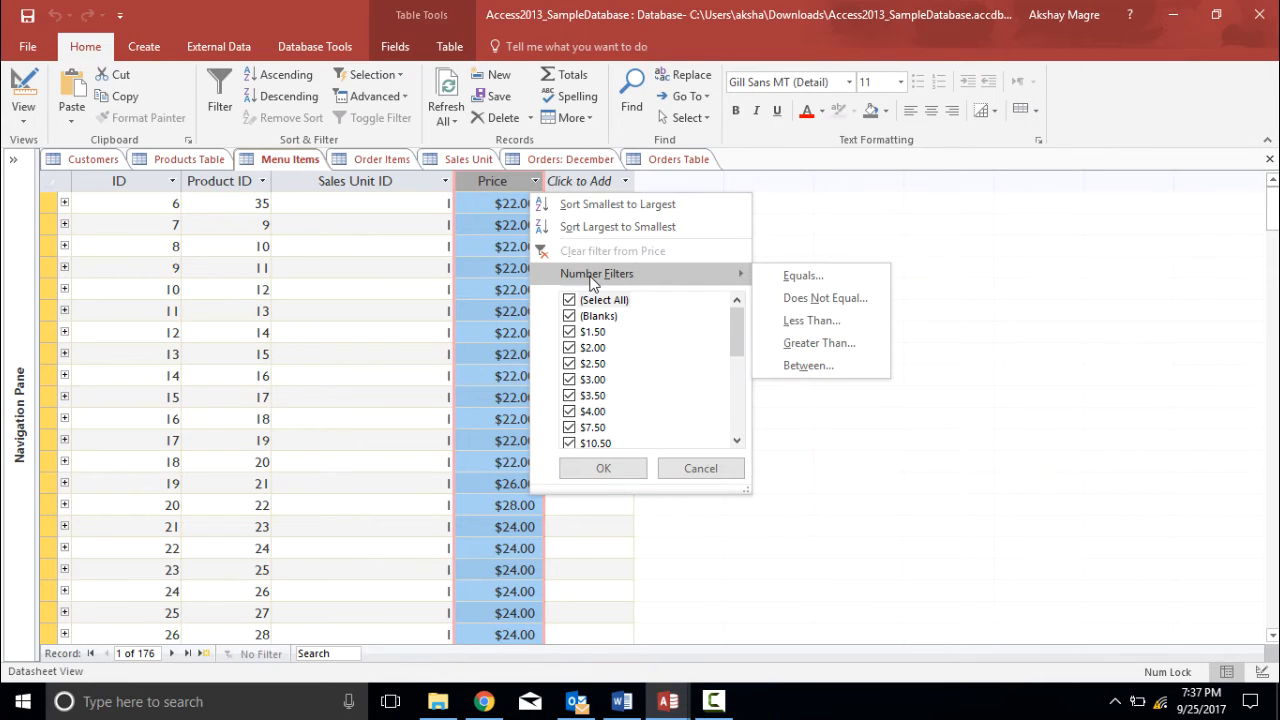
{"action": "mouse_move", "coordinate": [700, 285]}
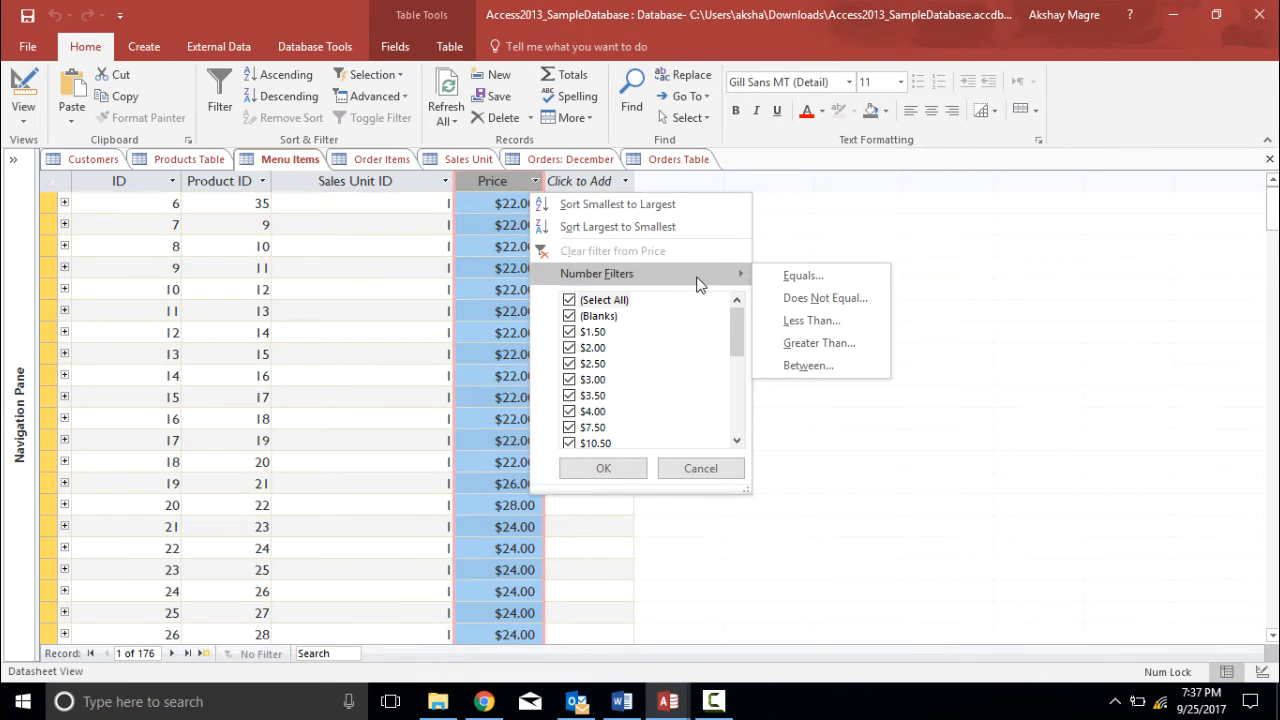
{"action": "left_click", "coordinate": [819, 342]}
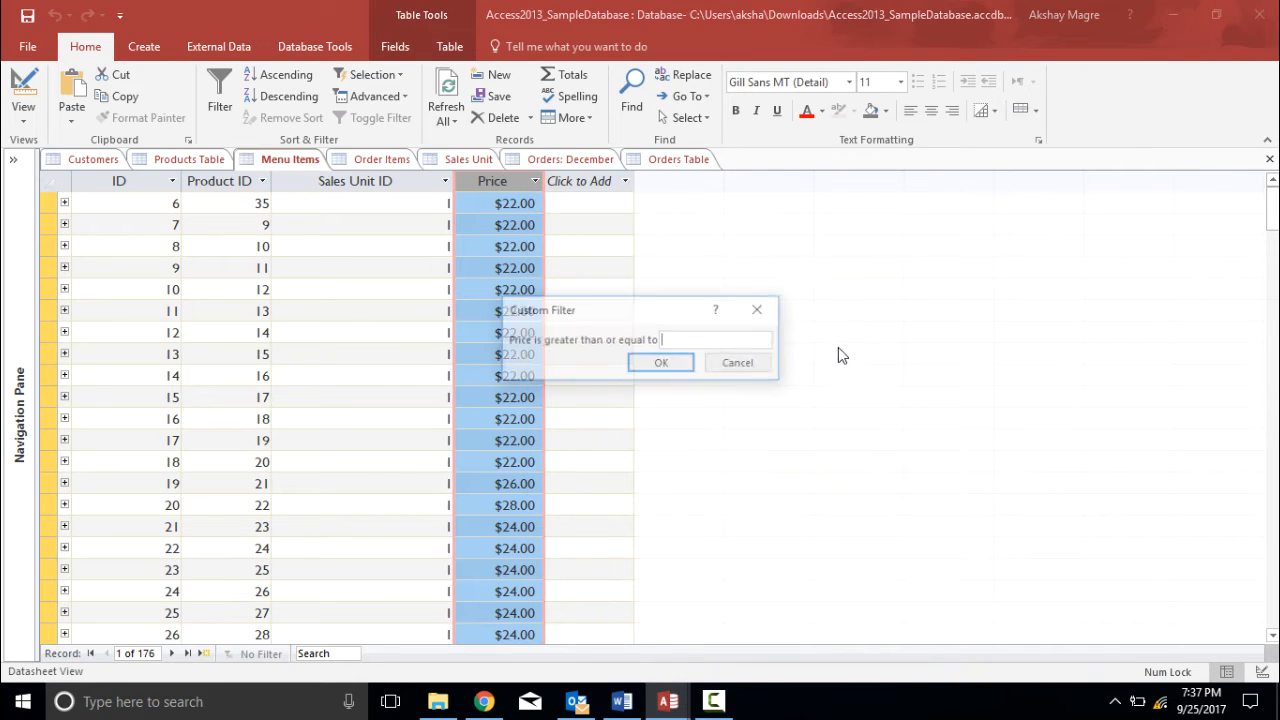
{"action": "type", "text": "30"}
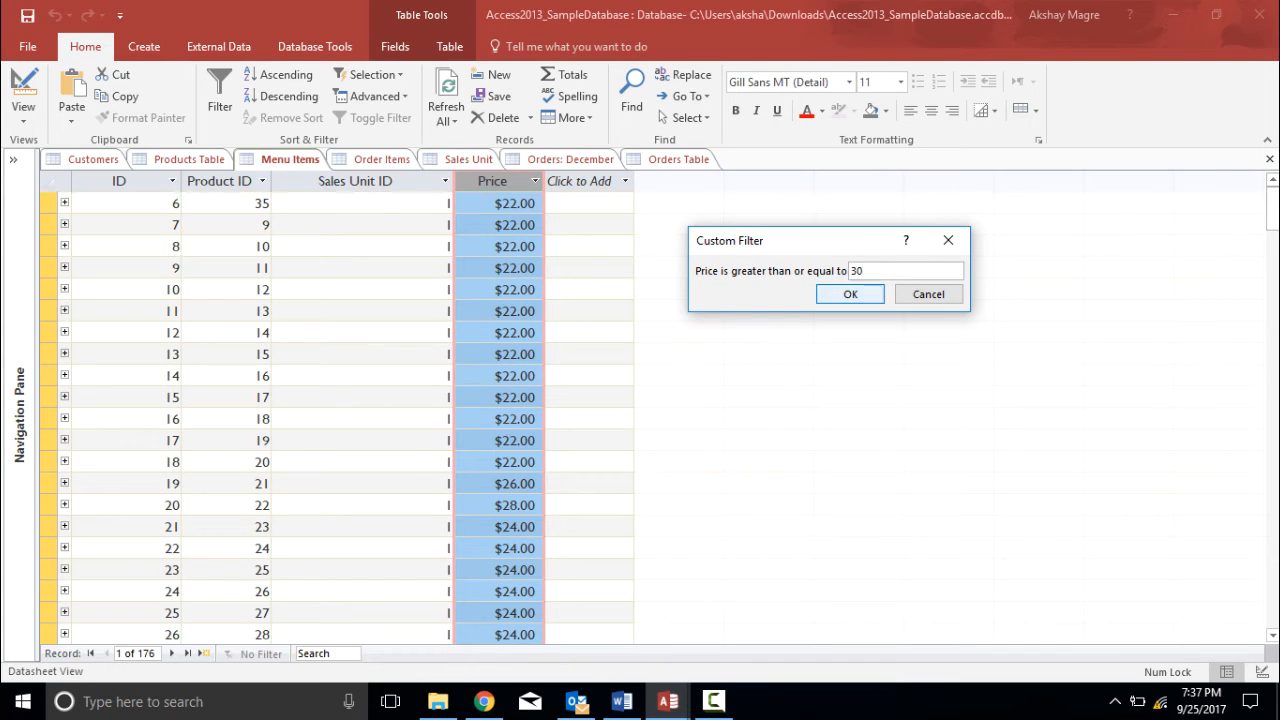
{"action": "left_click", "coordinate": [850, 293]}
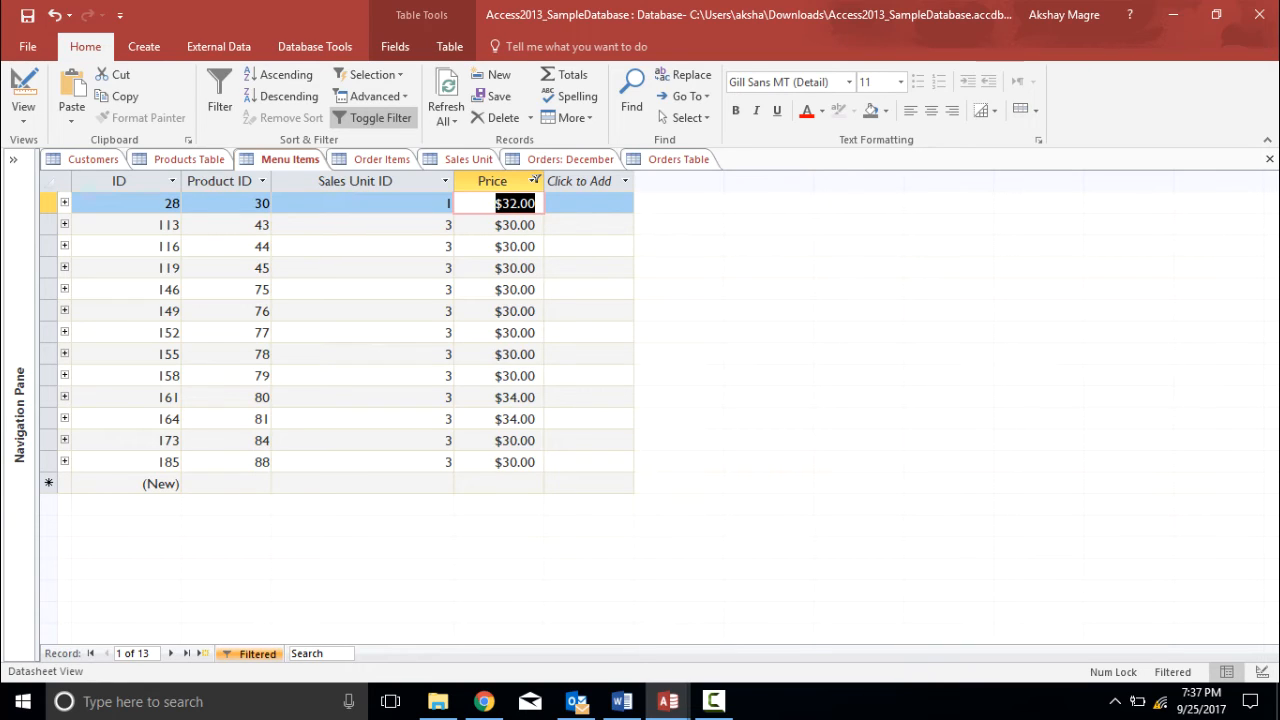
Step: Toggle off the Menu Items price filter, then view Products, Menu Items and Customers tables
{"action": "left_click", "coordinate": [536, 181]}
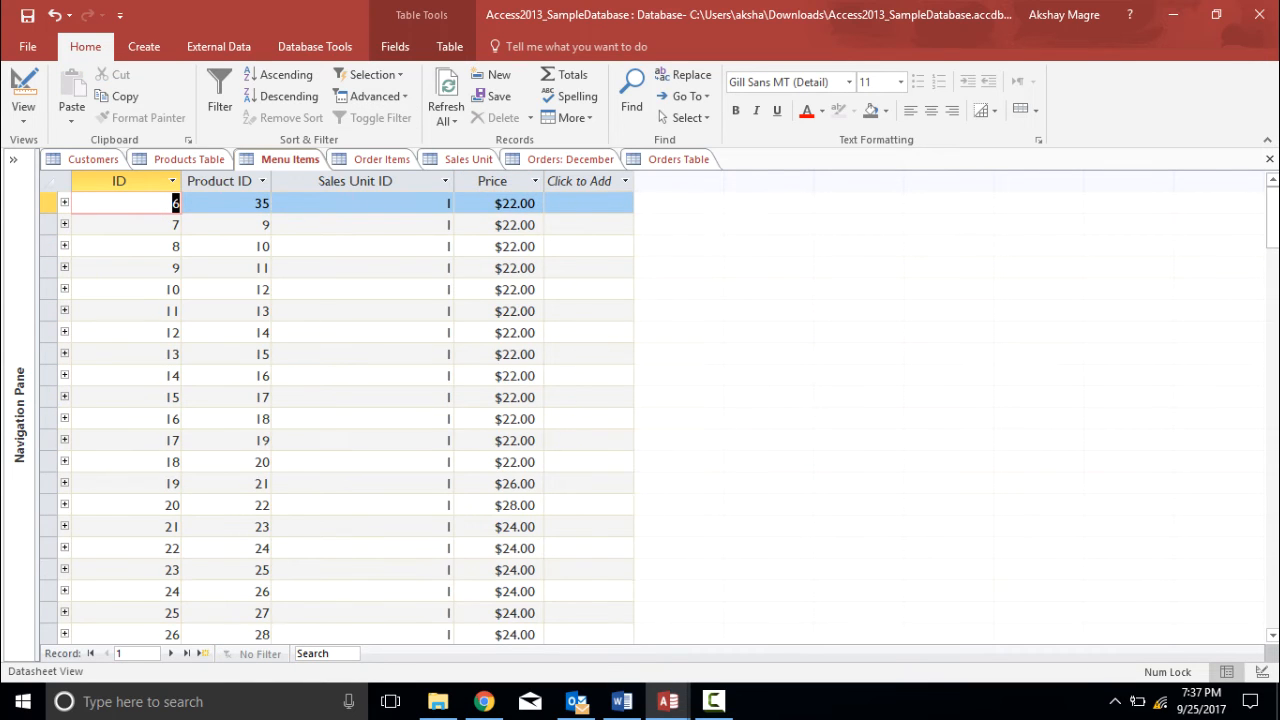
{"action": "left_click", "coordinate": [188, 159]}
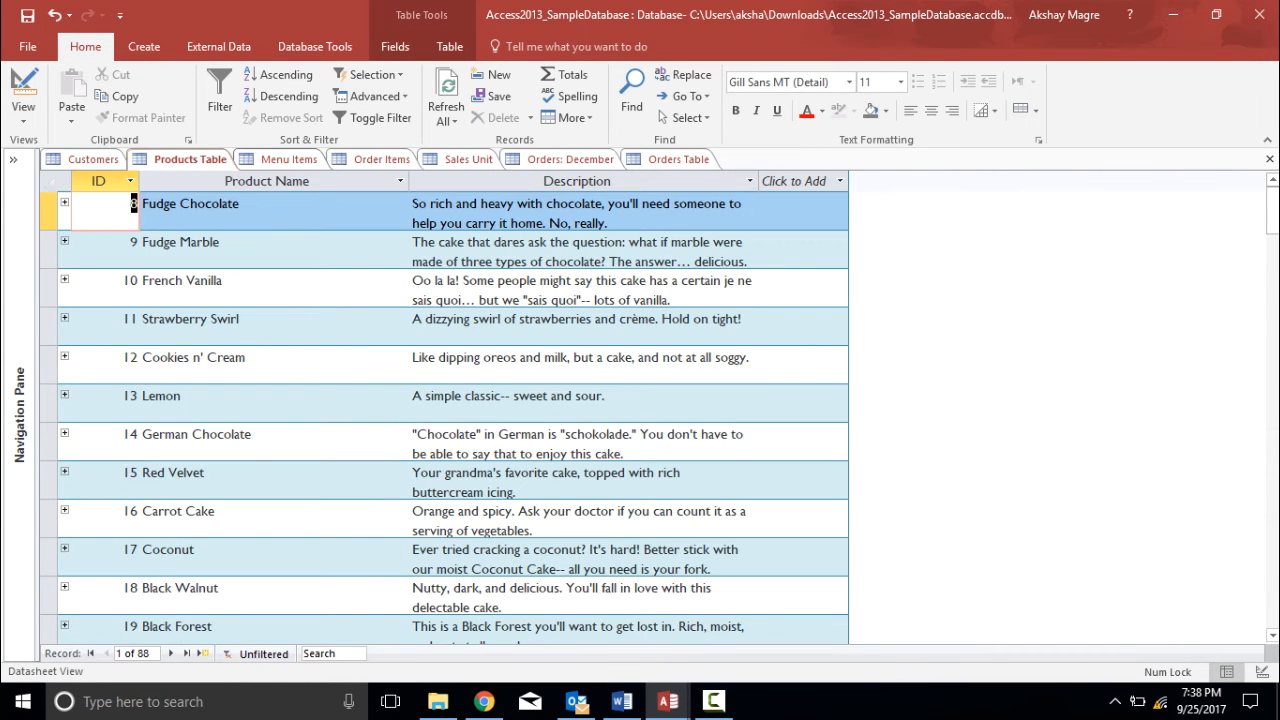
{"action": "left_click", "coordinate": [289, 159]}
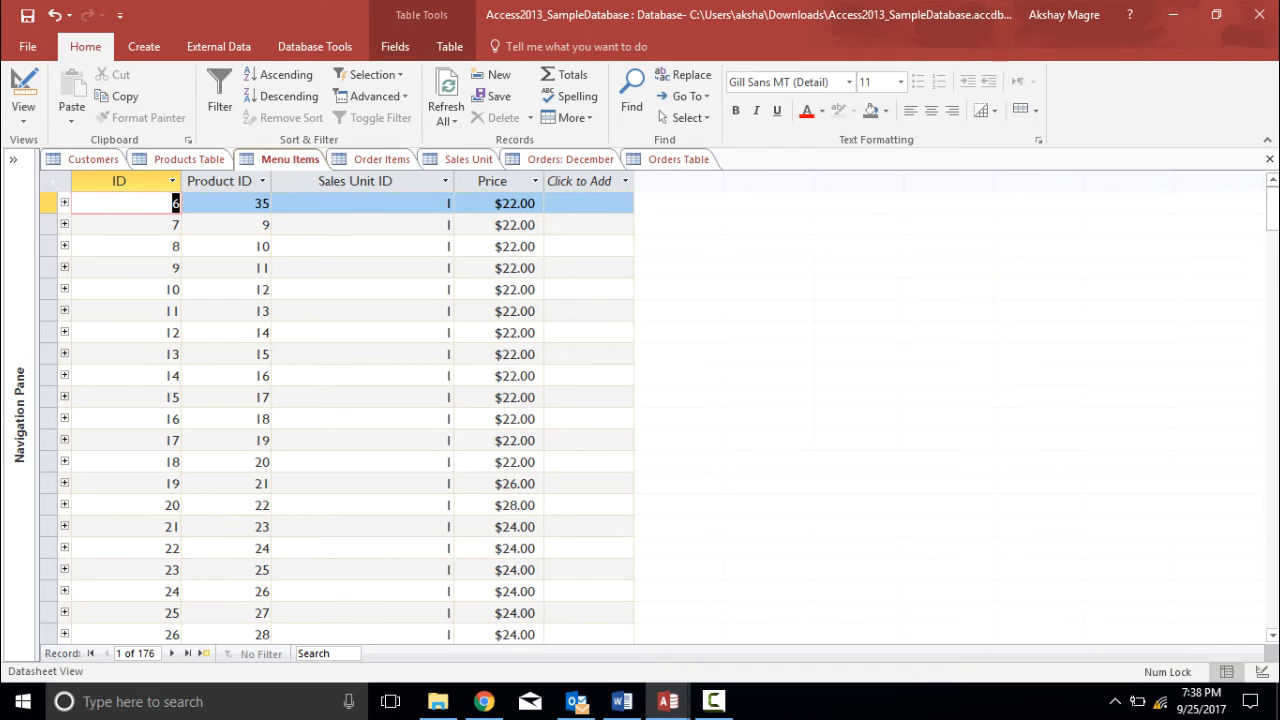
{"action": "left_click", "coordinate": [92, 159]}
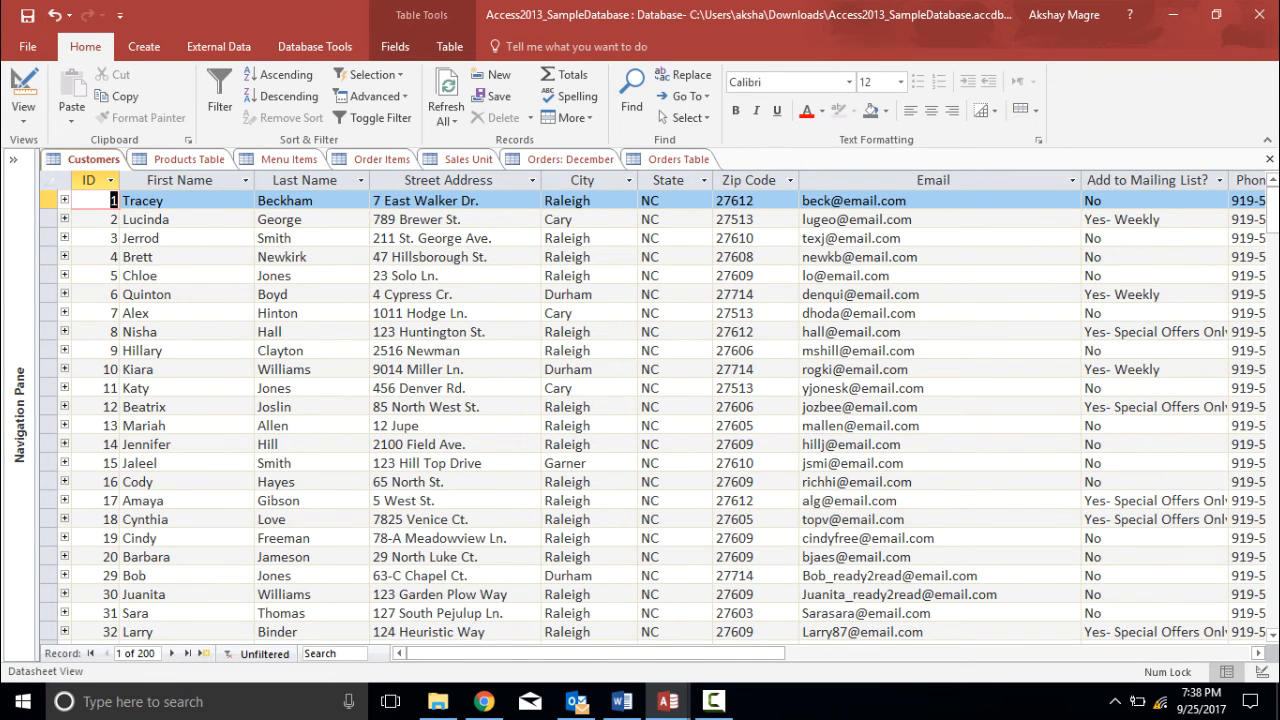
{"action": "left_click", "coordinate": [358, 180]}
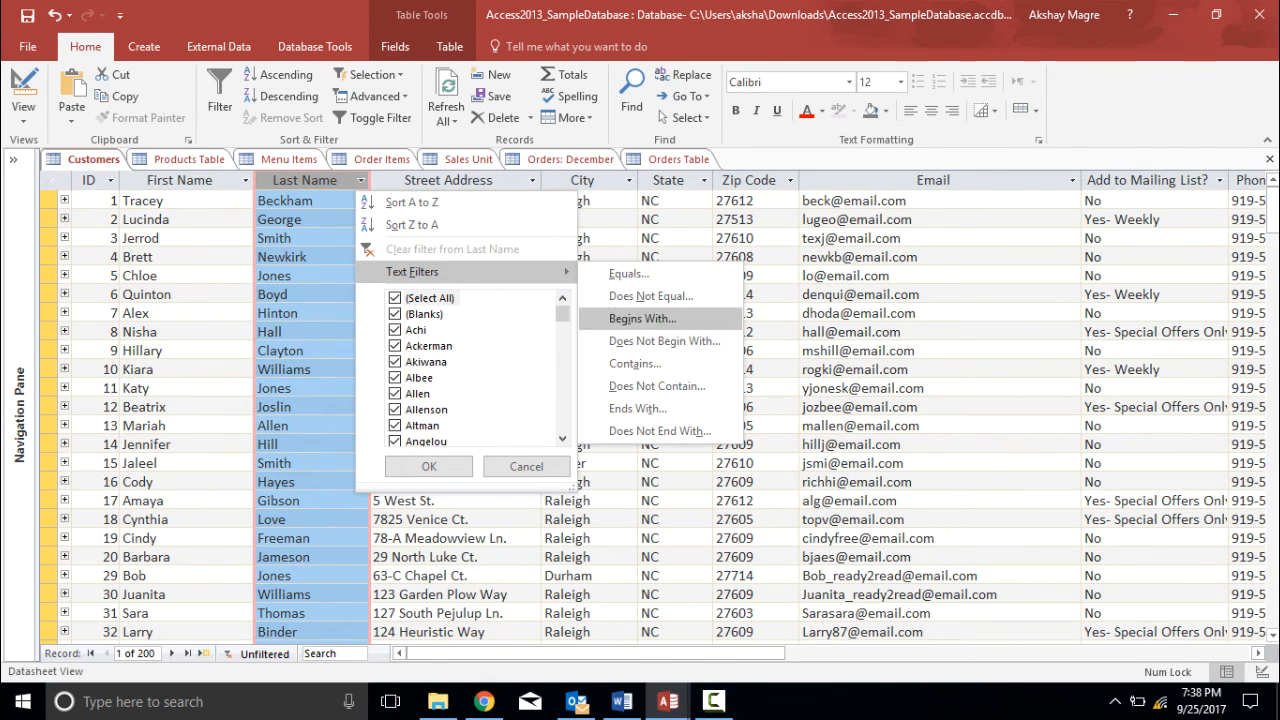
{"action": "left_click", "coordinate": [634, 363]}
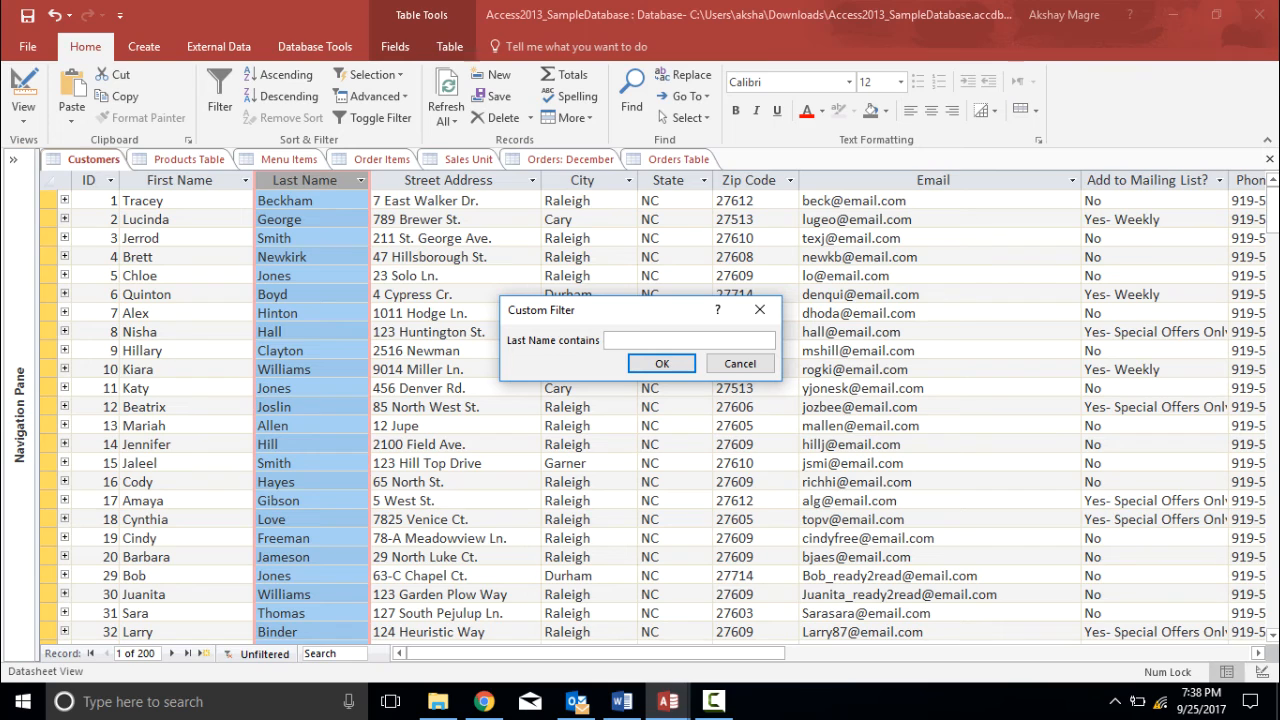
{"action": "type", "text": "hi"}
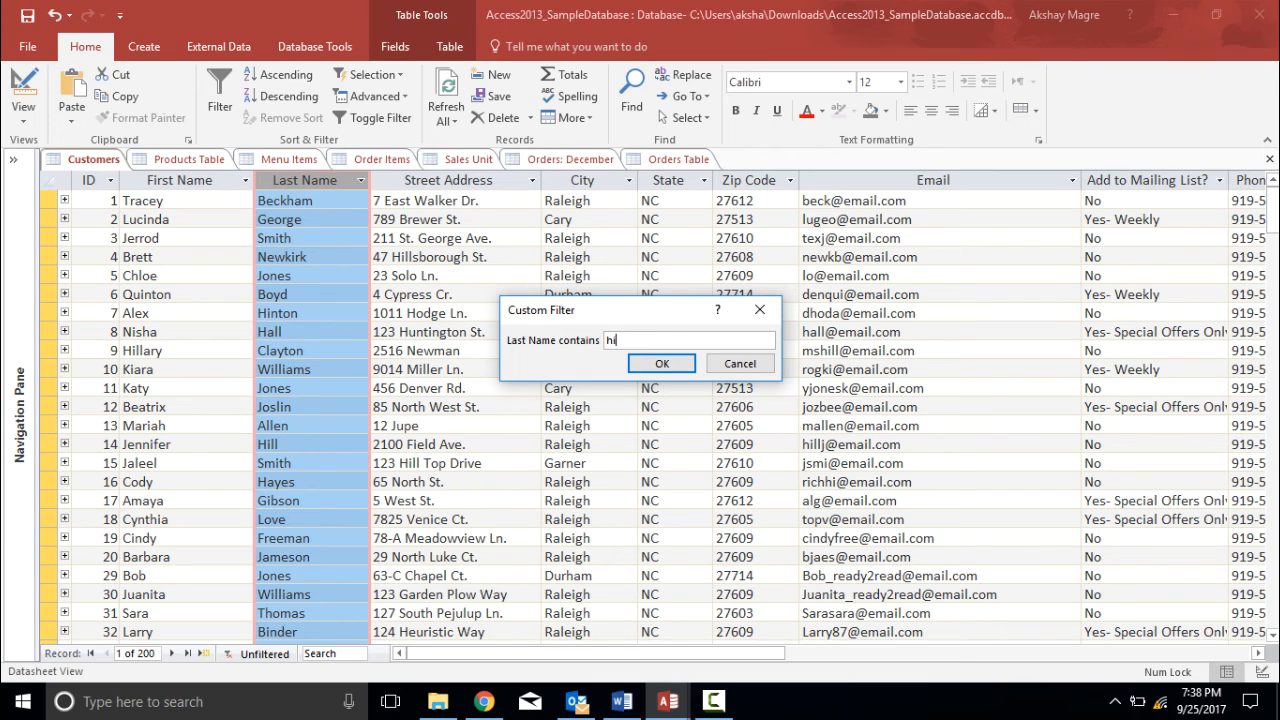
{"action": "type", "text": "ll"}
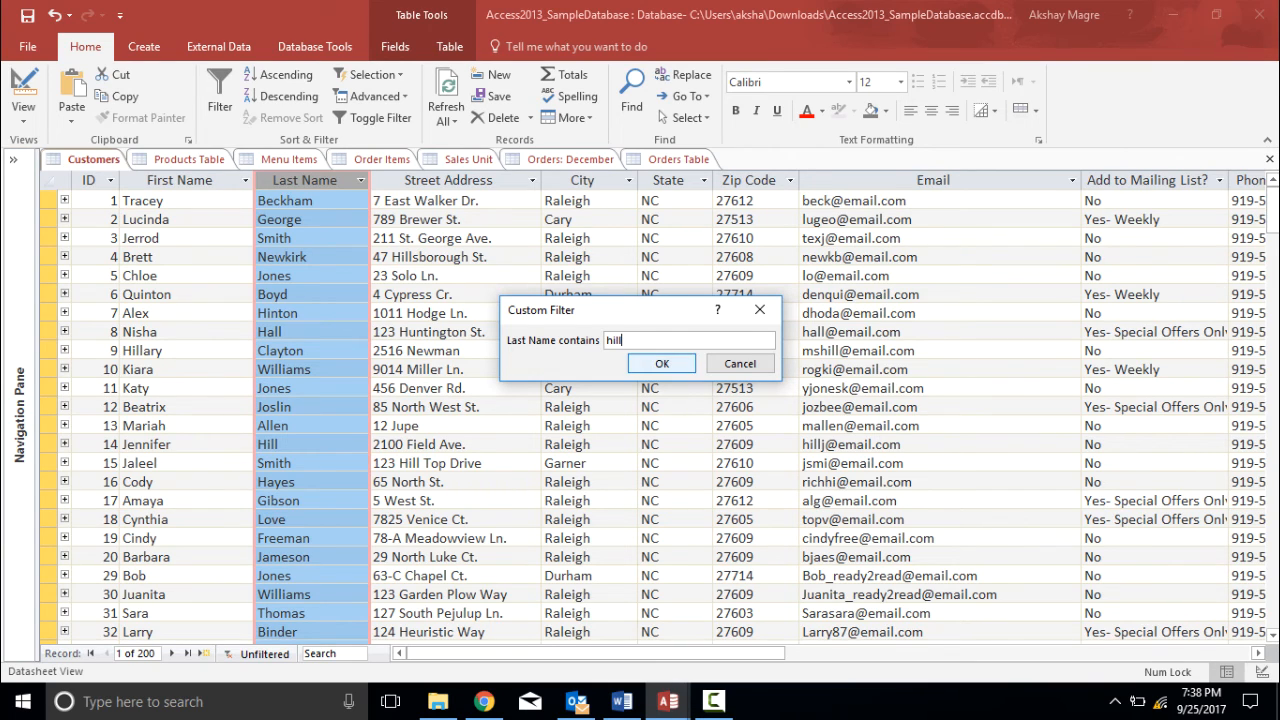
{"action": "left_click", "coordinate": [661, 363]}
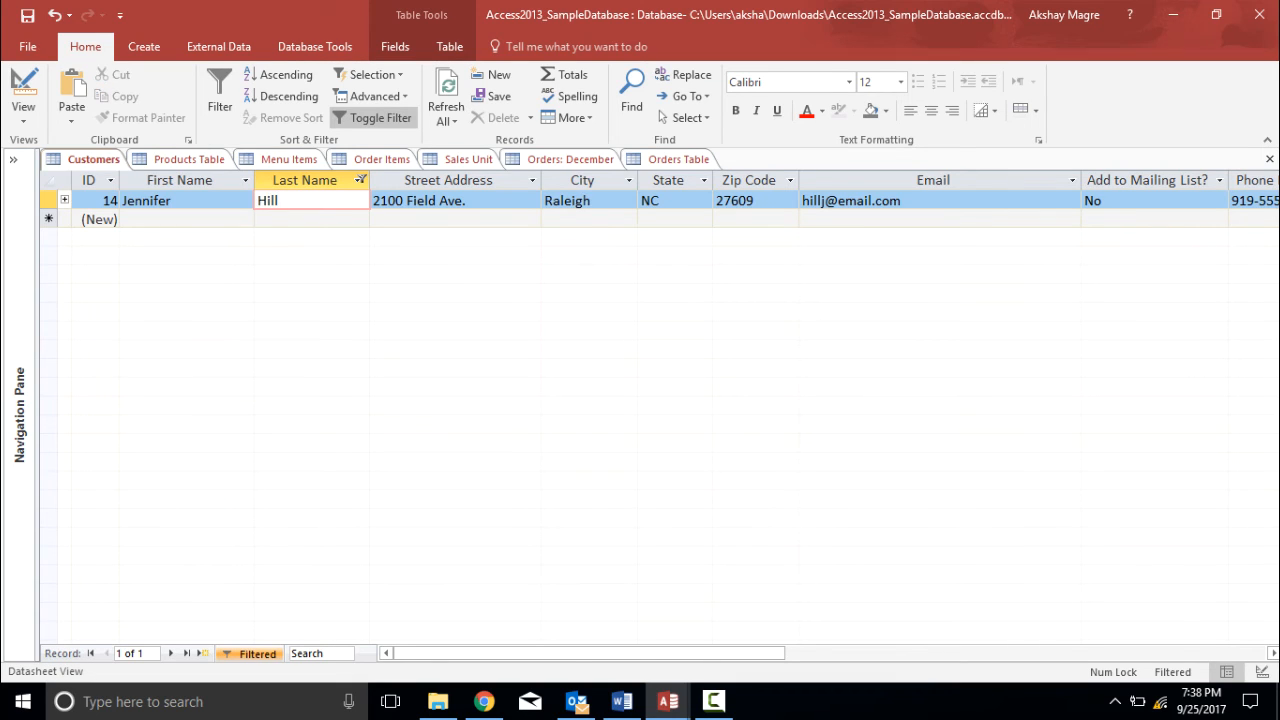
{"action": "left_click", "coordinate": [311, 200]}
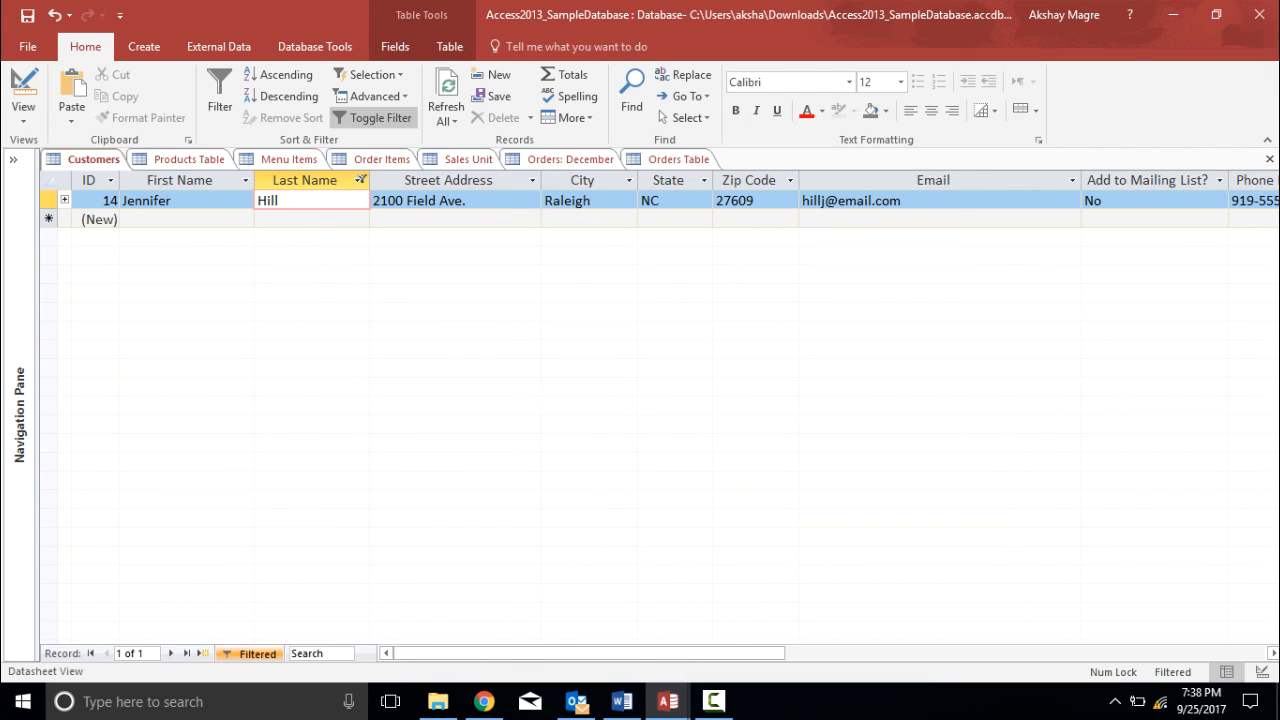
{"action": "left_click", "coordinate": [311, 200]}
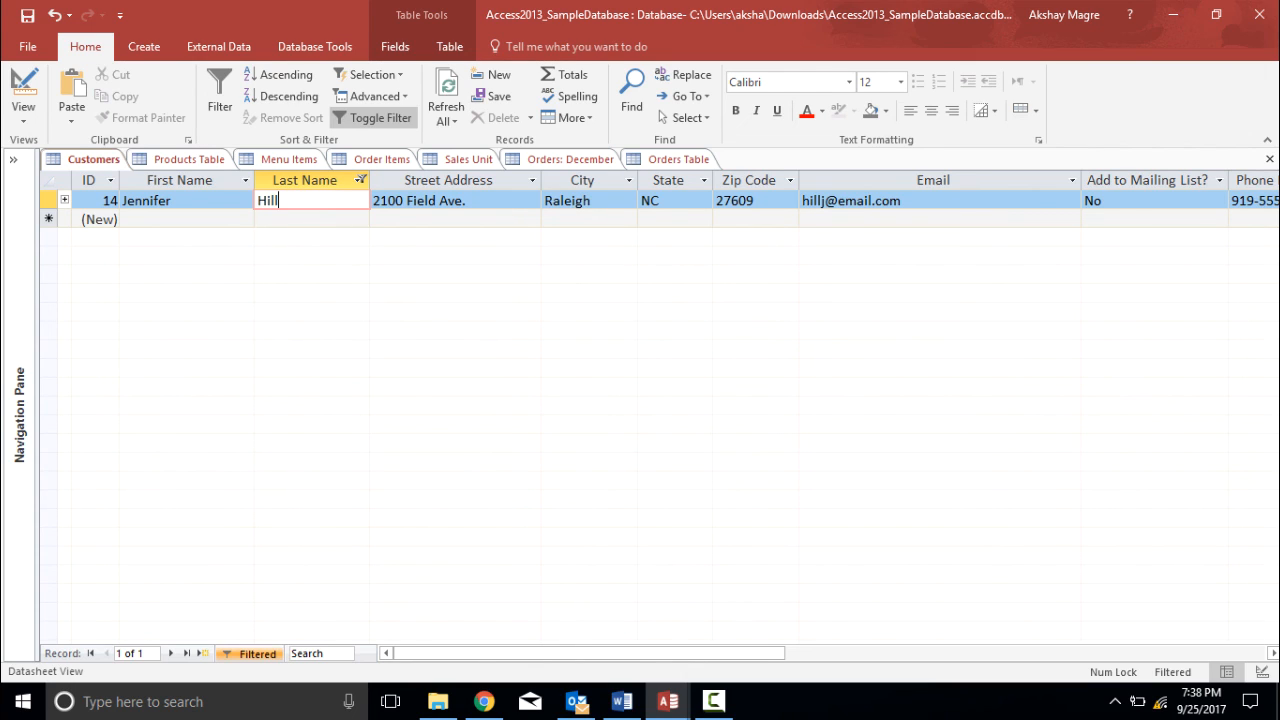